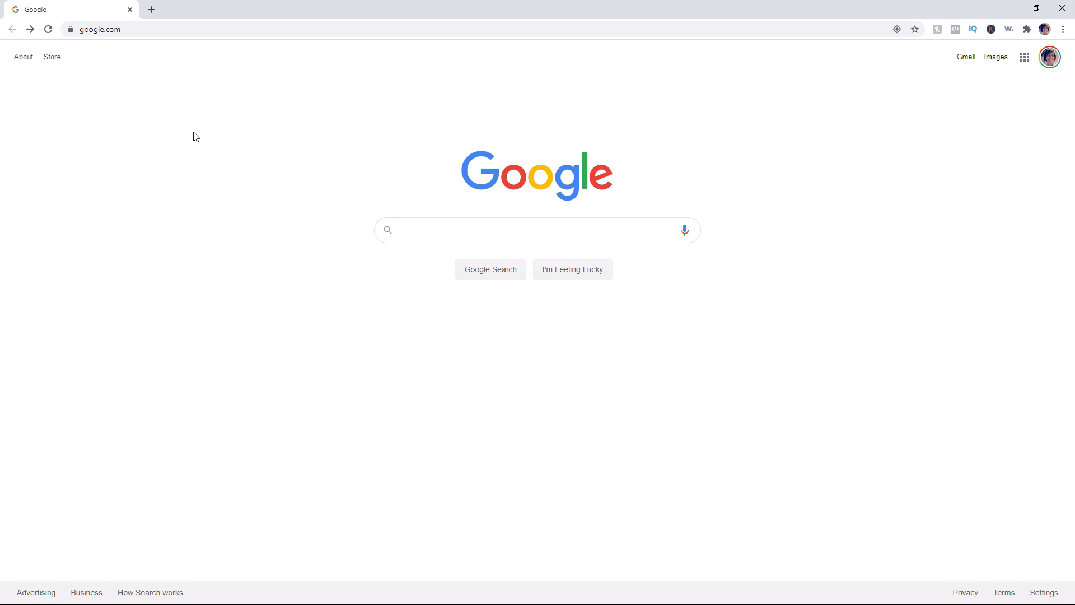
mouse_move(284, 181)
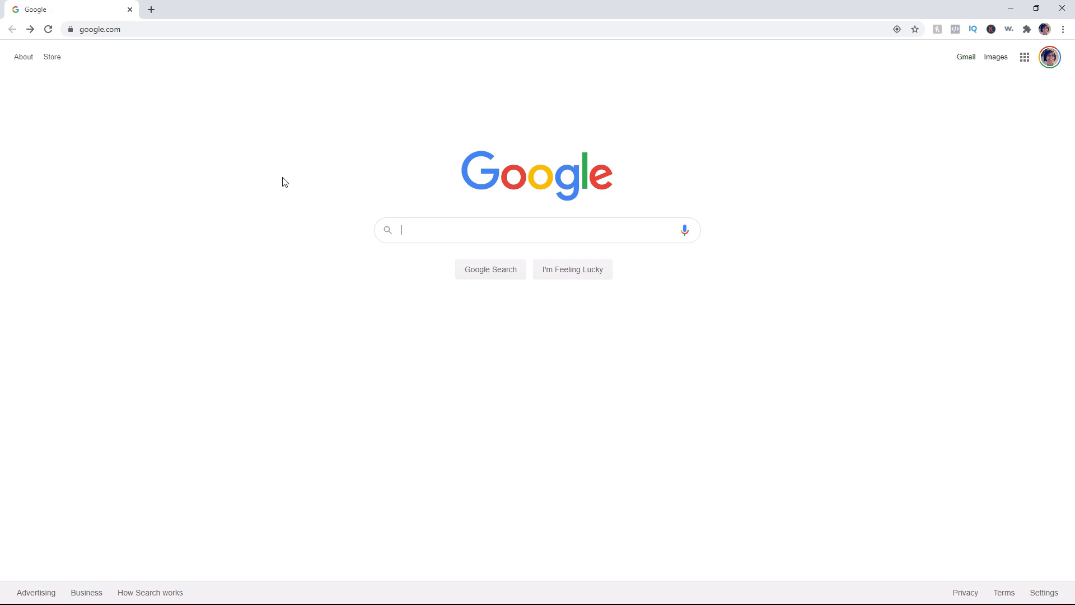
- Search Google for 'cakewalk bandlab' using the suggested query
type("cak")
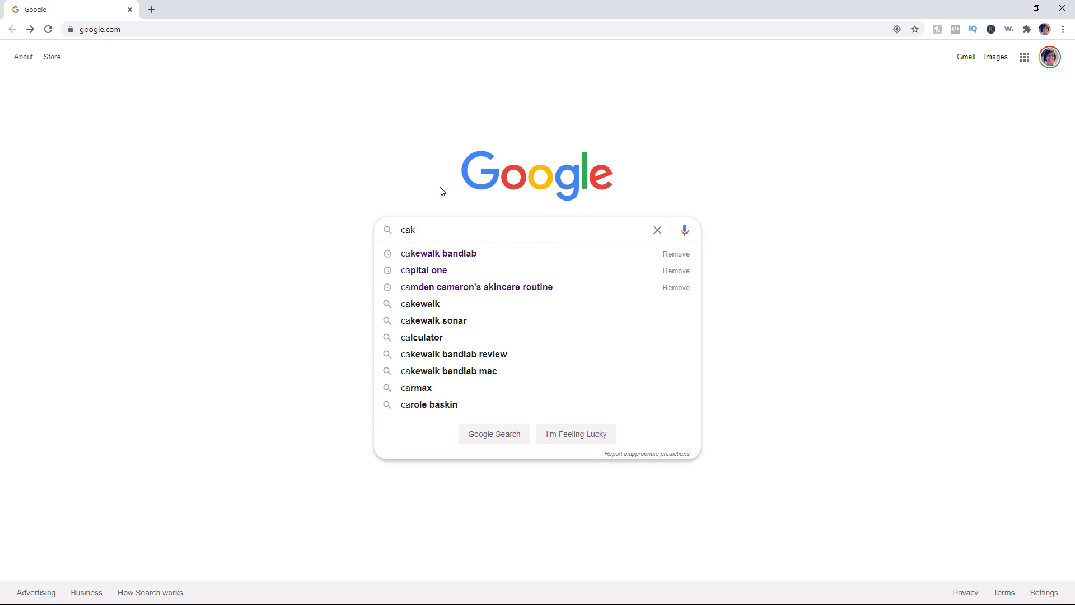
left_click(438, 253)
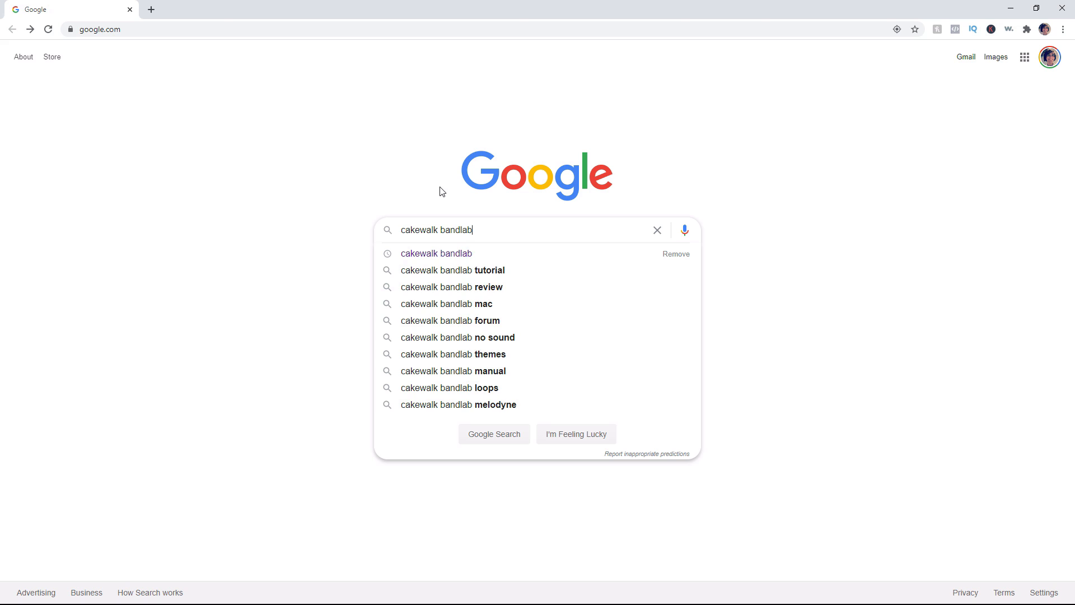
key("Return")
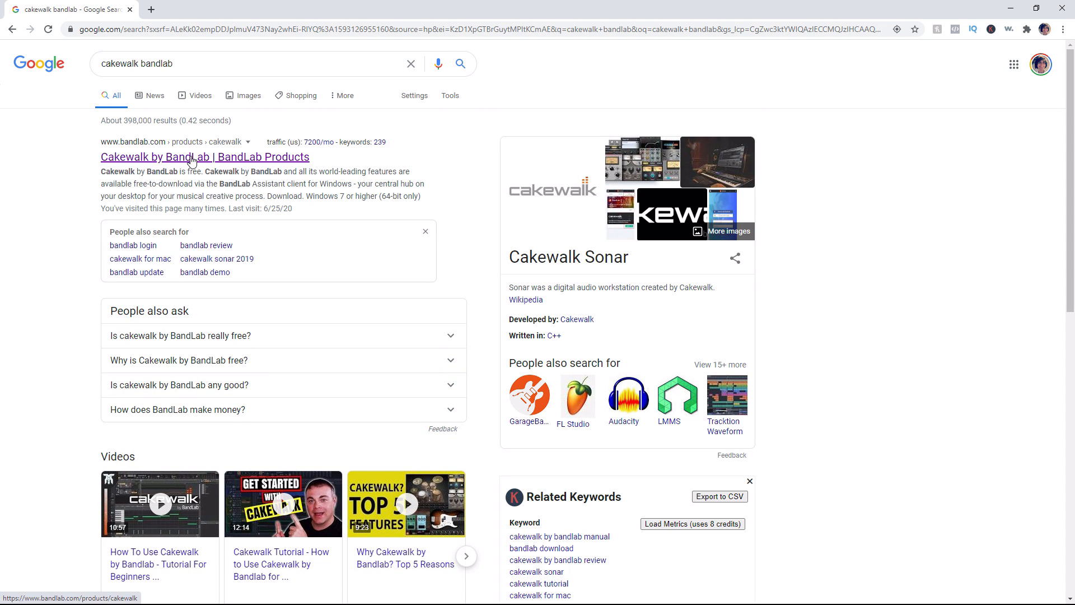
mouse_move(164, 150)
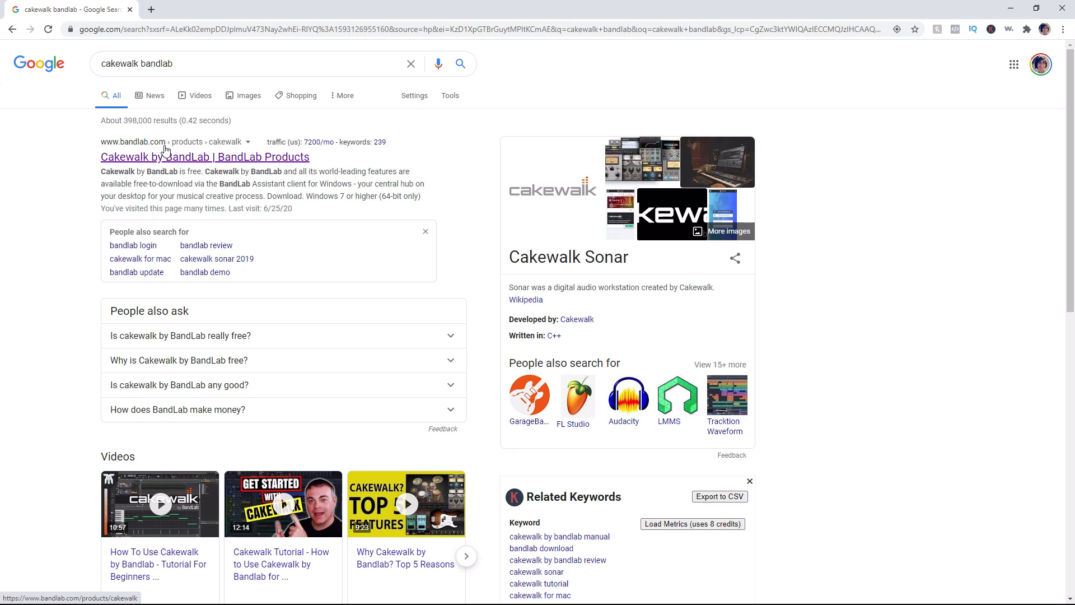
- Open the Cakewalk by BandLab product page and scroll through its free download section
left_click(204, 157)
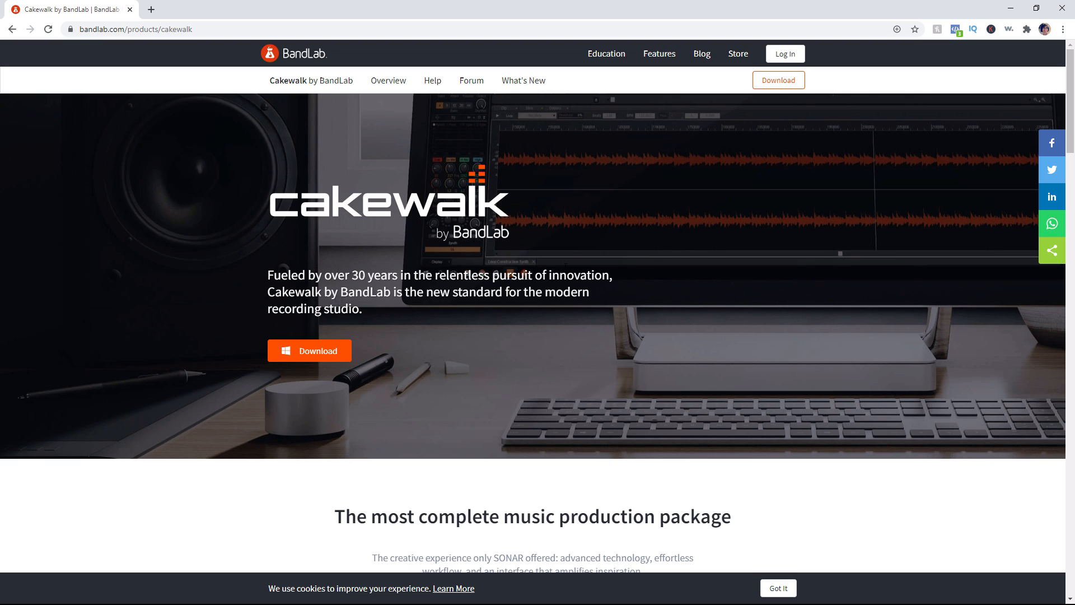
scroll("down", 3)
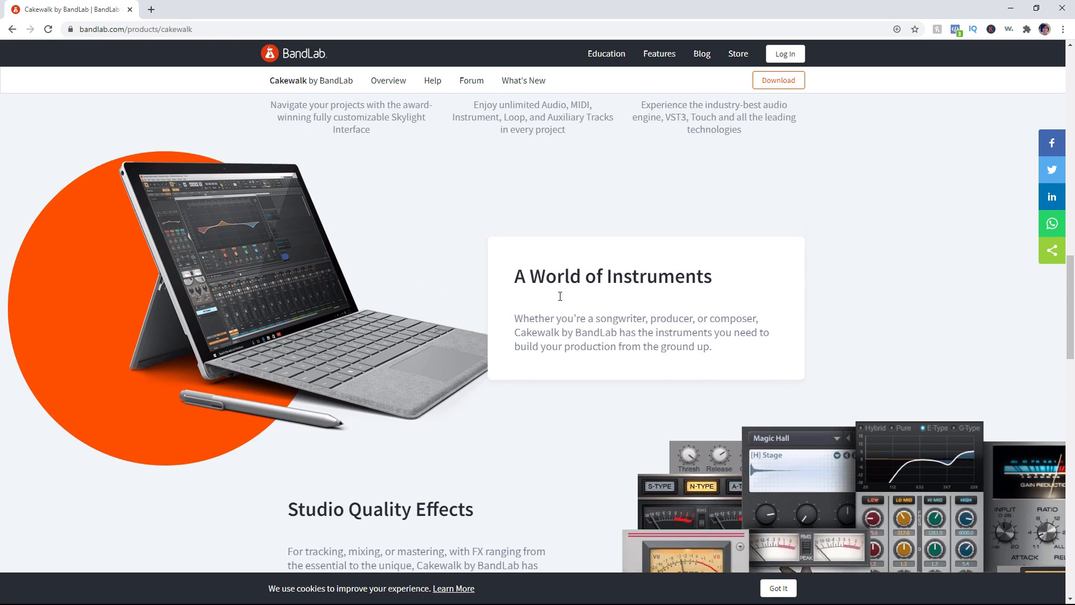
scroll("up", 3)
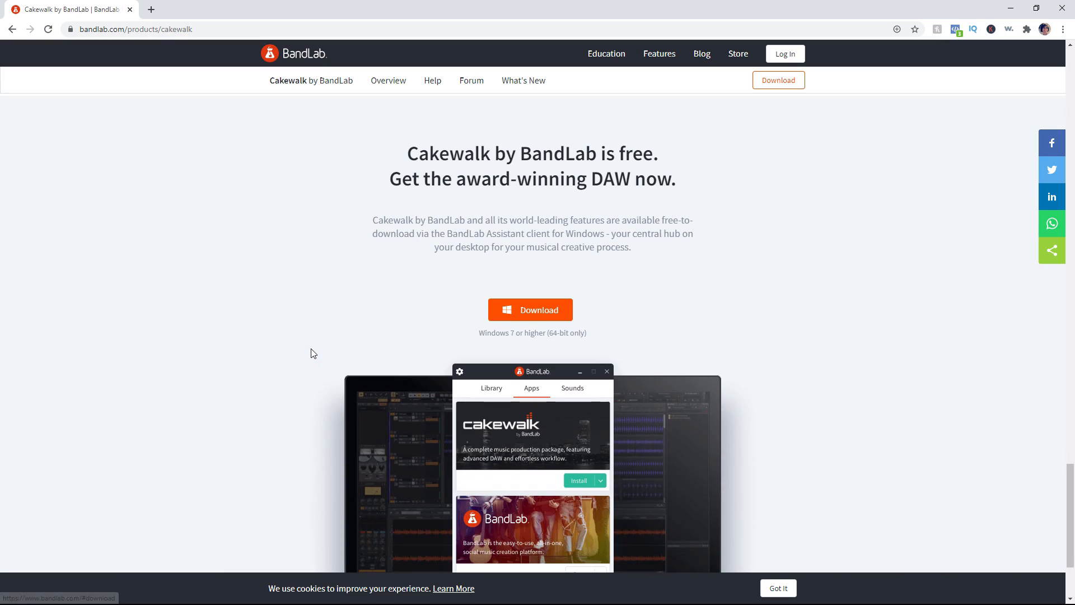
mouse_move(456, 287)
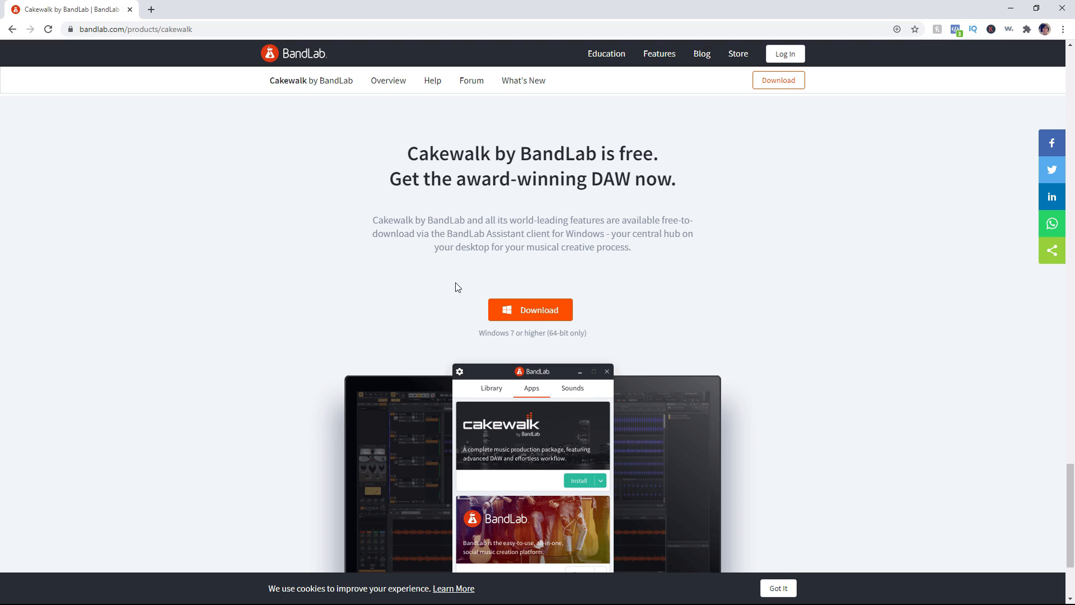
mouse_move(491, 235)
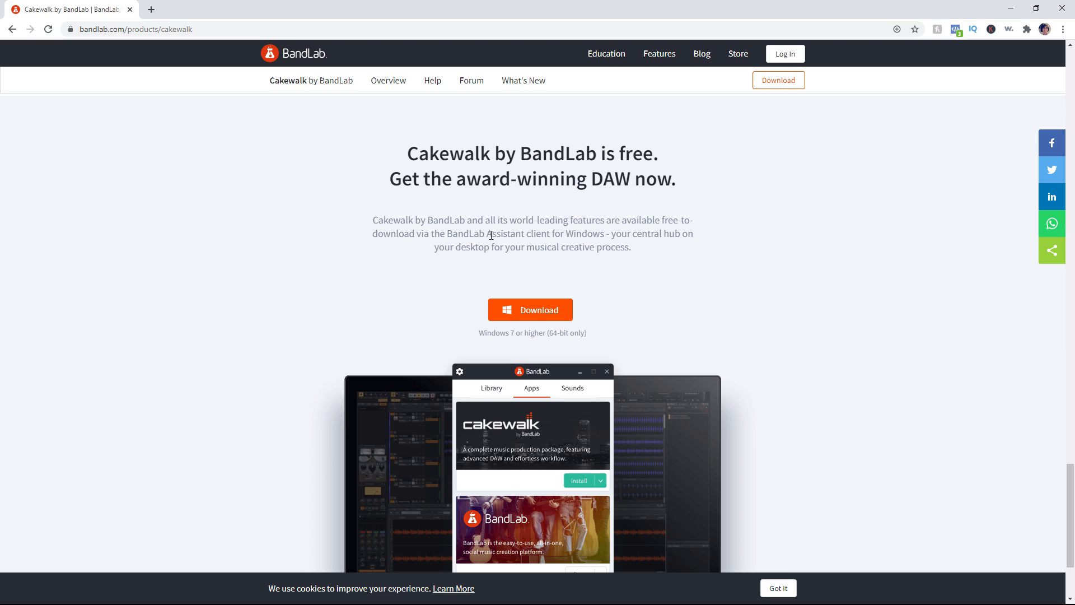
mouse_move(528, 272)
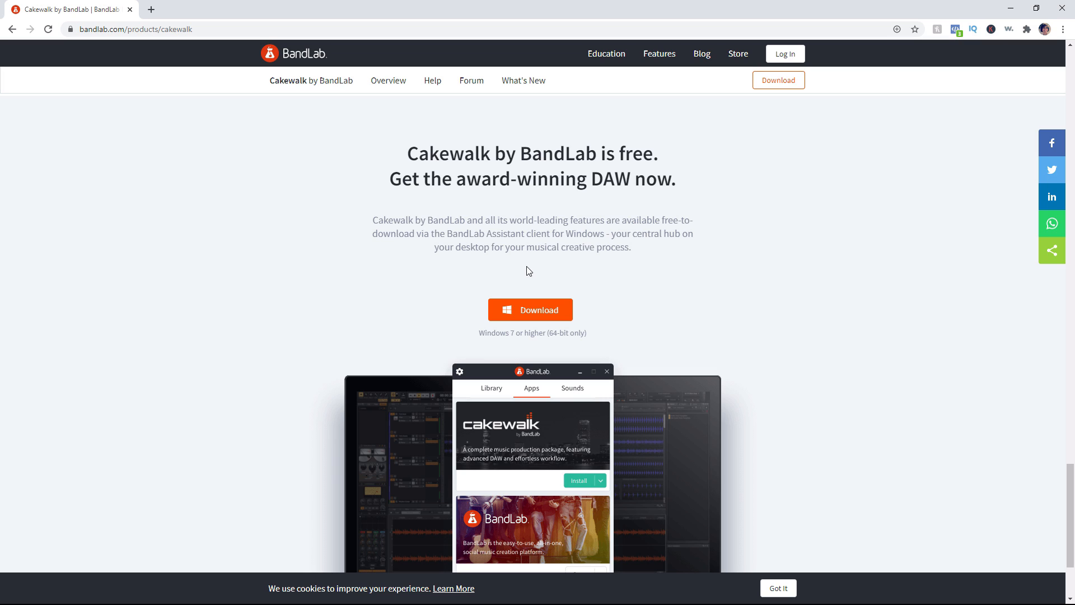
mouse_move(522, 271)
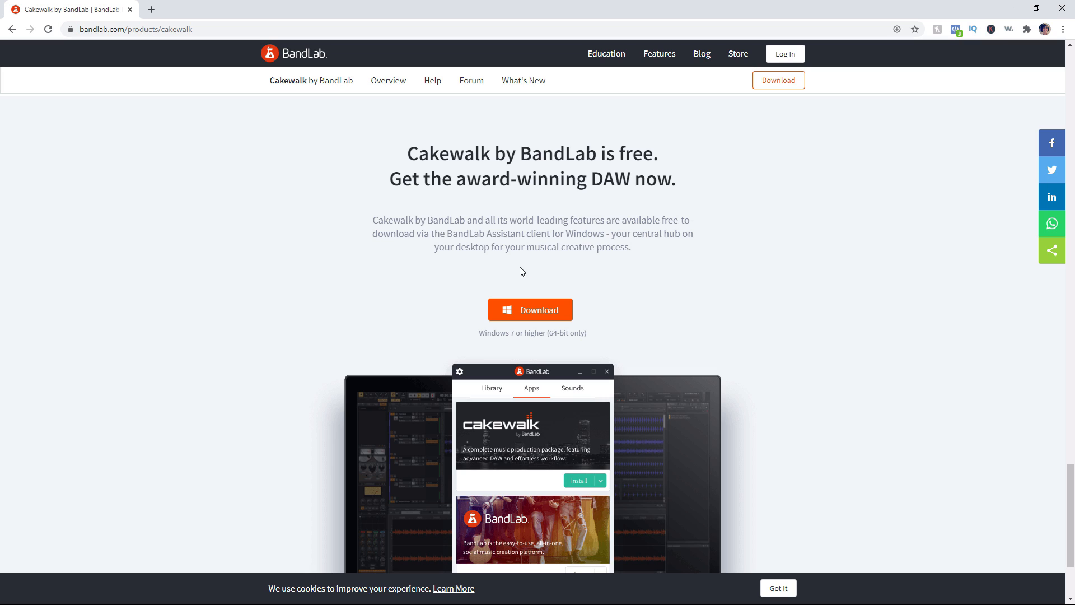
- Download and save the bandlab-assistant-windows-latest installer to Downloads
left_click(529, 309)
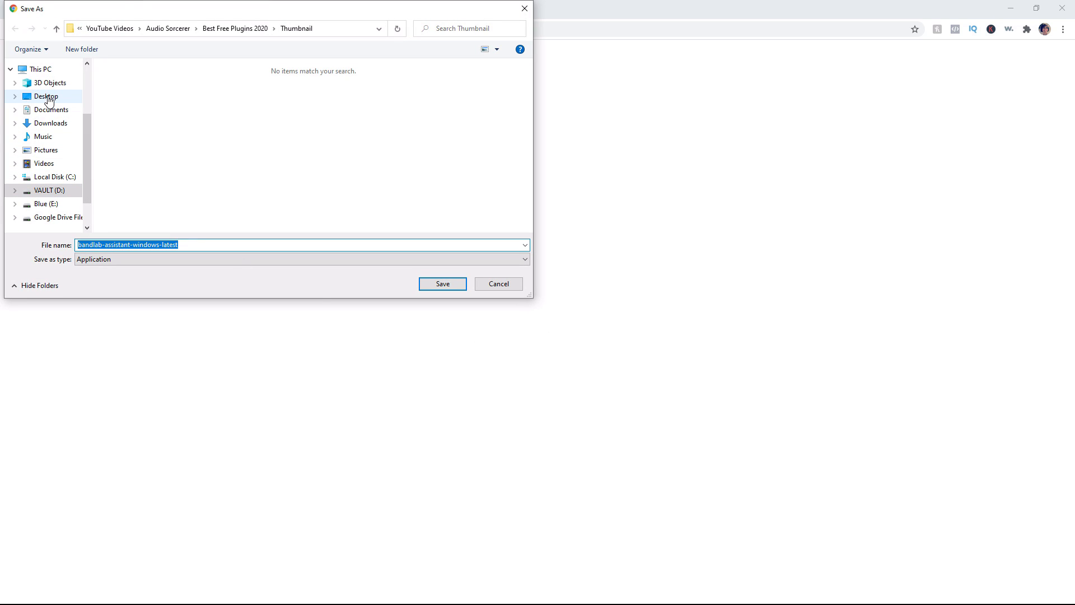
left_click(441, 284)
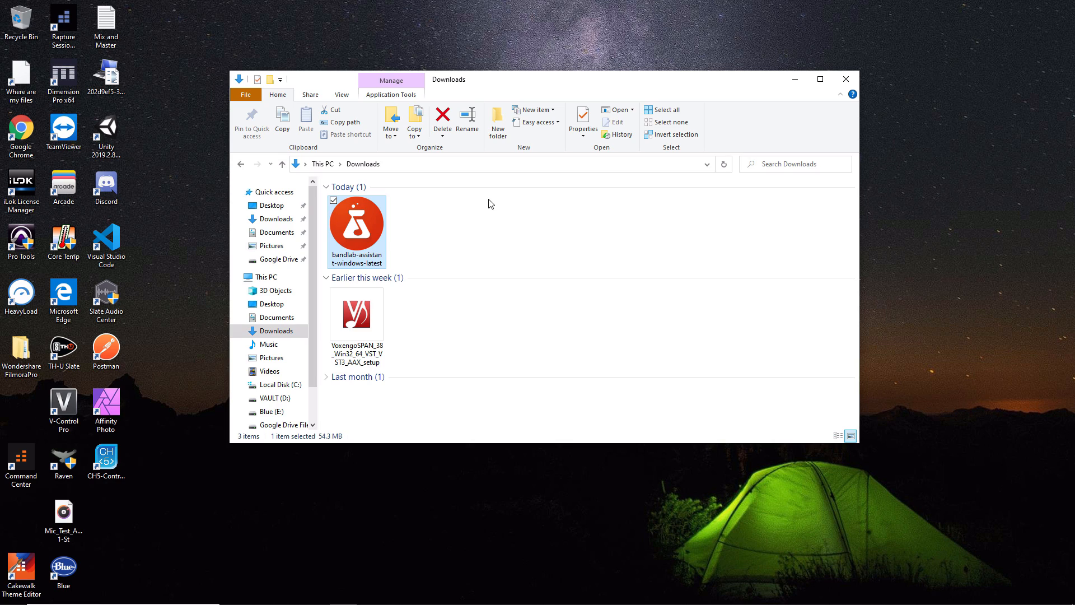
mouse_move(359, 232)
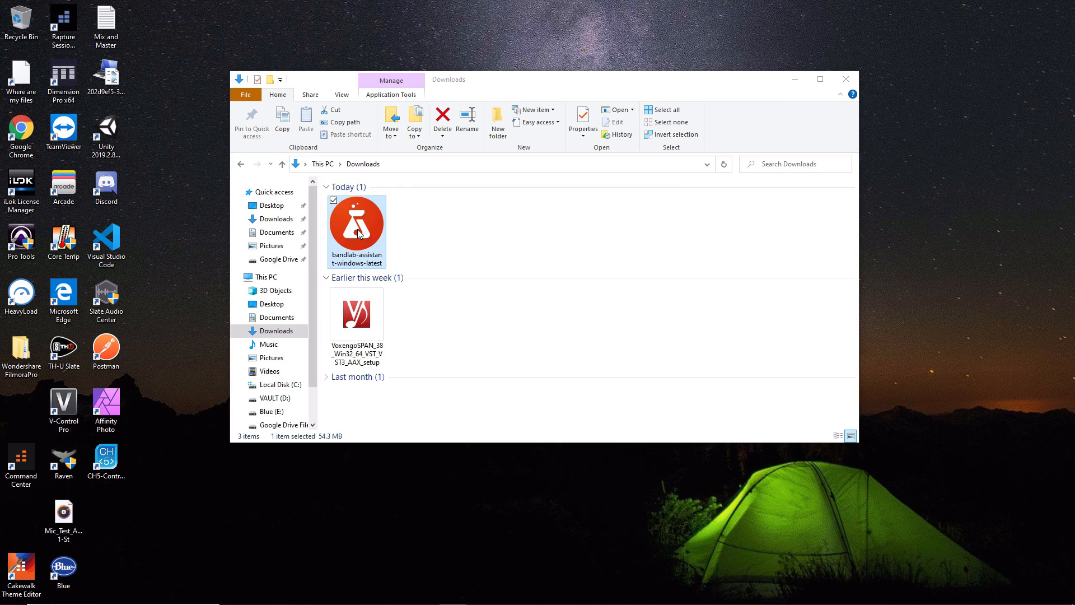
- Run the bandlab-assistant-windows-latest installer from the Downloads folder
double_click(357, 223)
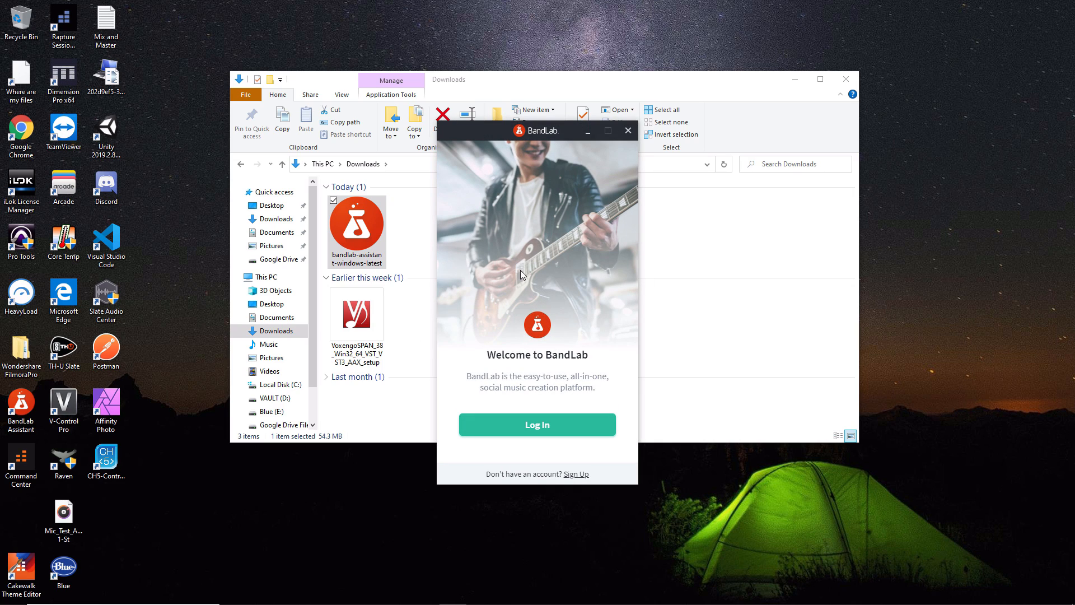
mouse_move(554, 285)
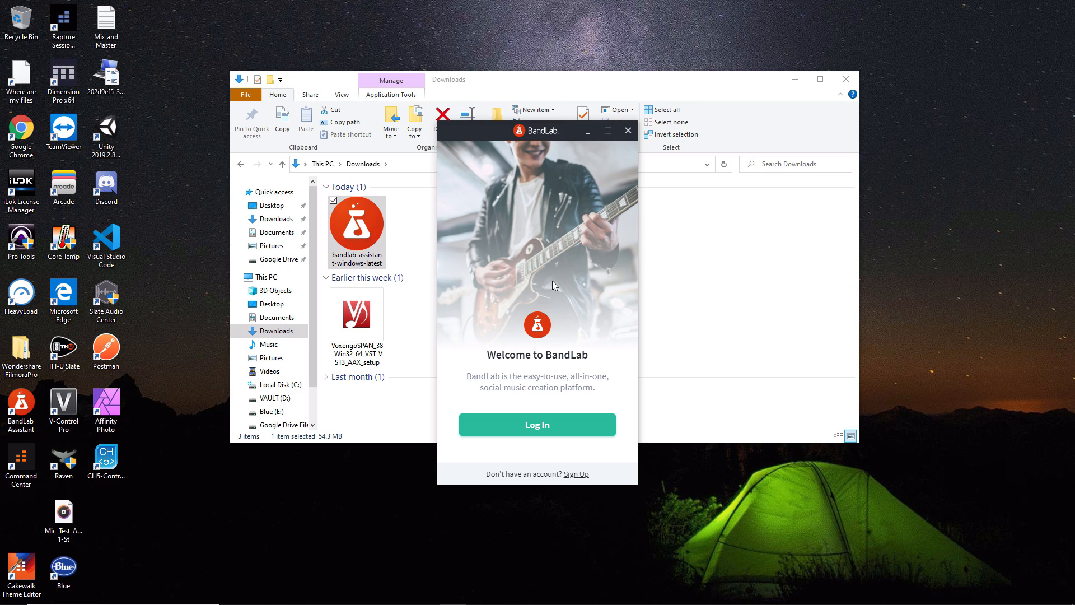
mouse_move(529, 296)
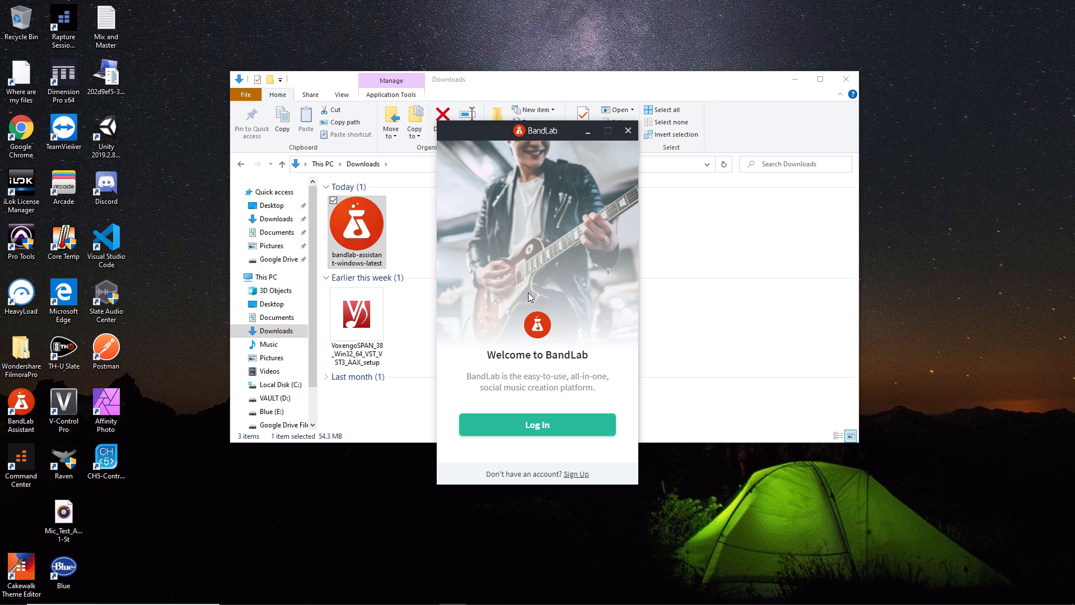
mouse_move(561, 491)
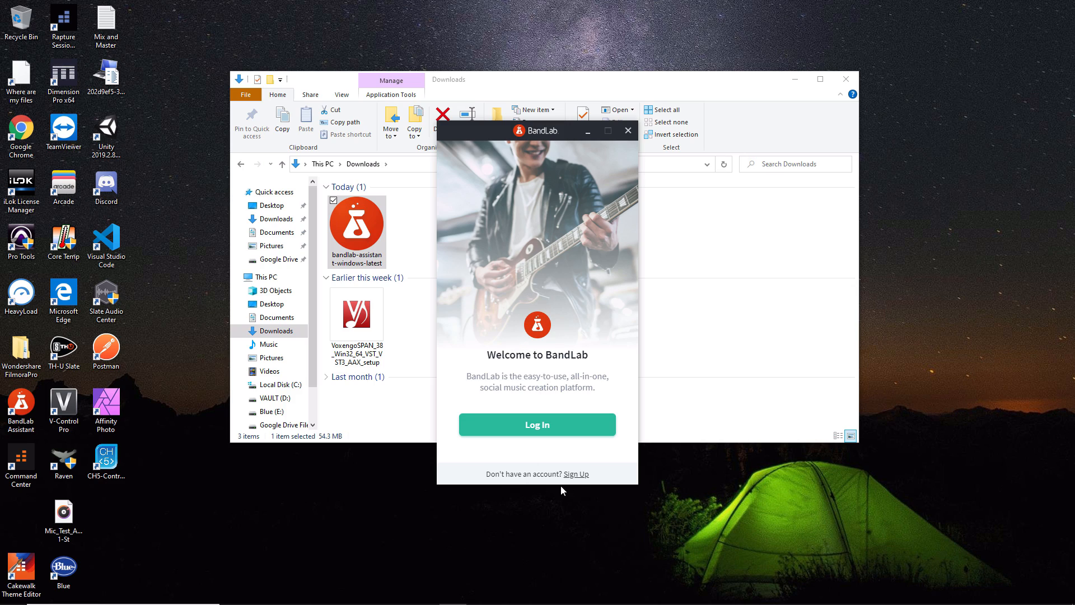
mouse_move(581, 481)
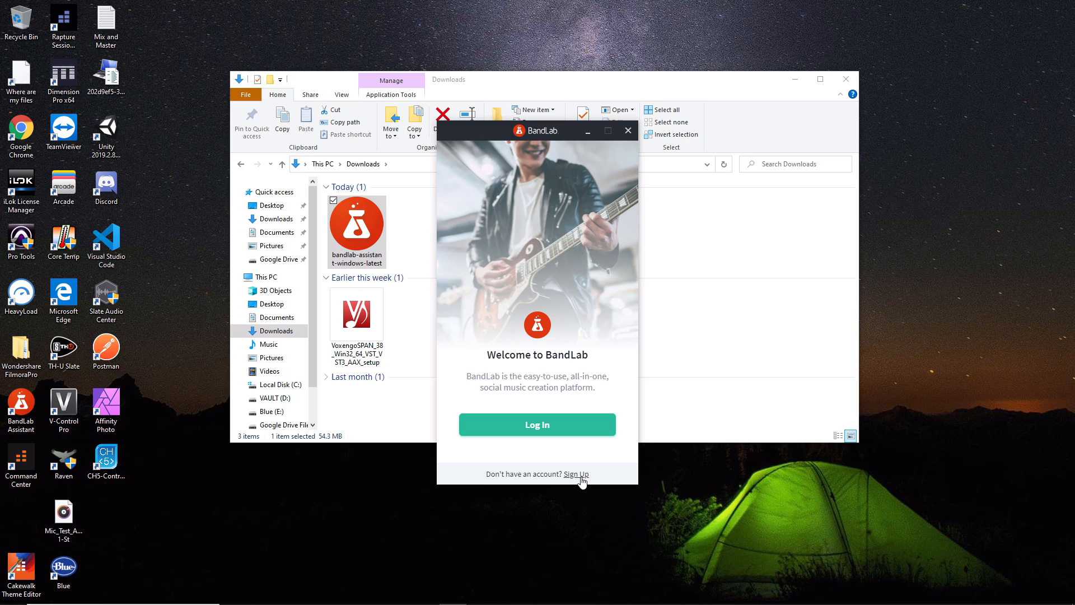
mouse_move(587, 468)
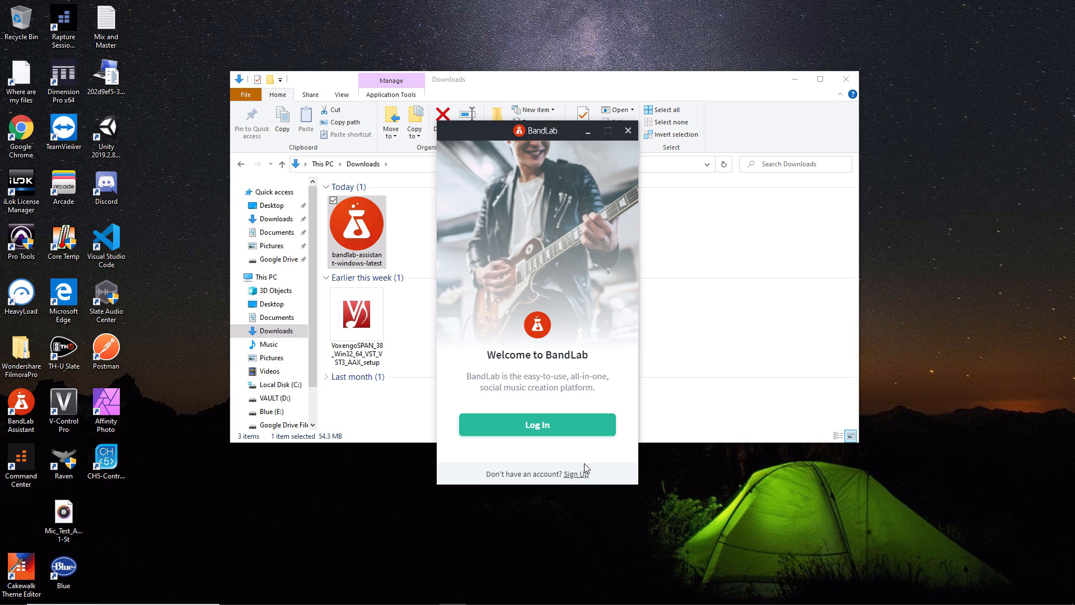
mouse_move(517, 384)
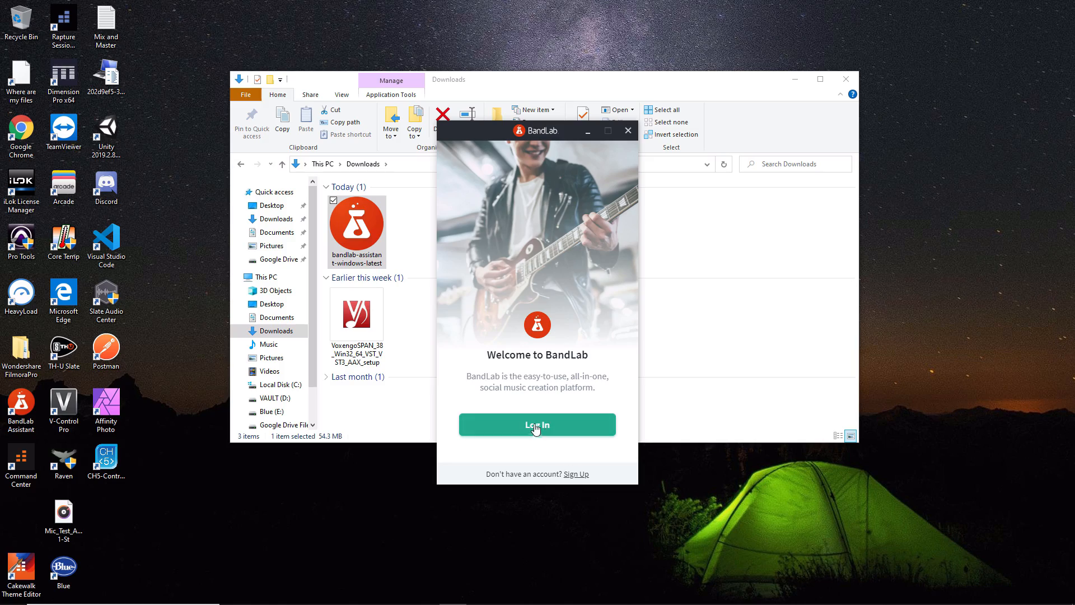
- Log in to BandLab Assistant and view the Apps list showing Cakewalk
left_click(537, 424)
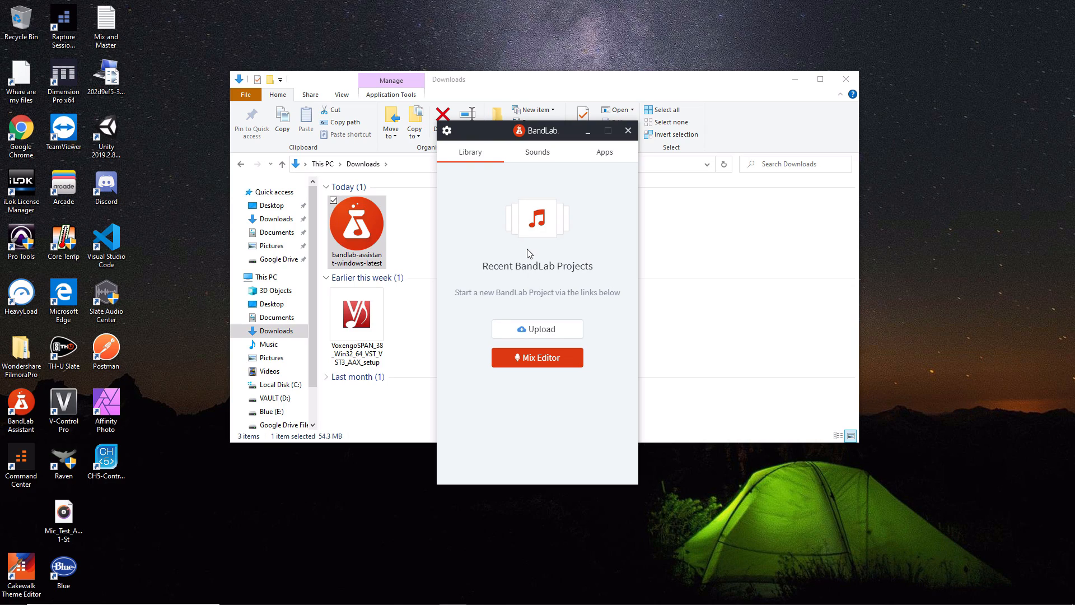
mouse_move(553, 266)
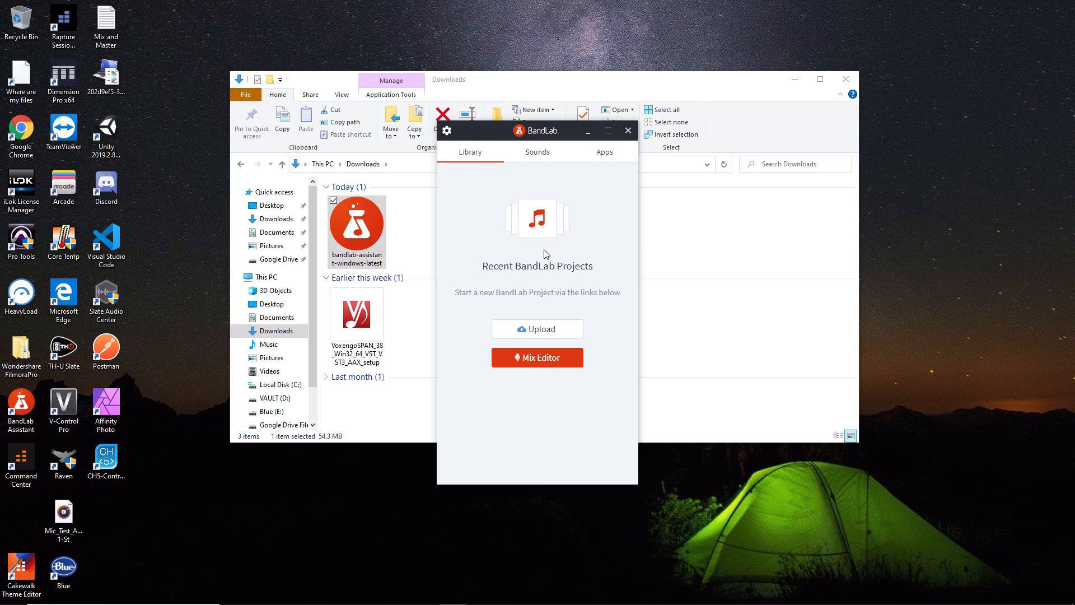
mouse_move(578, 183)
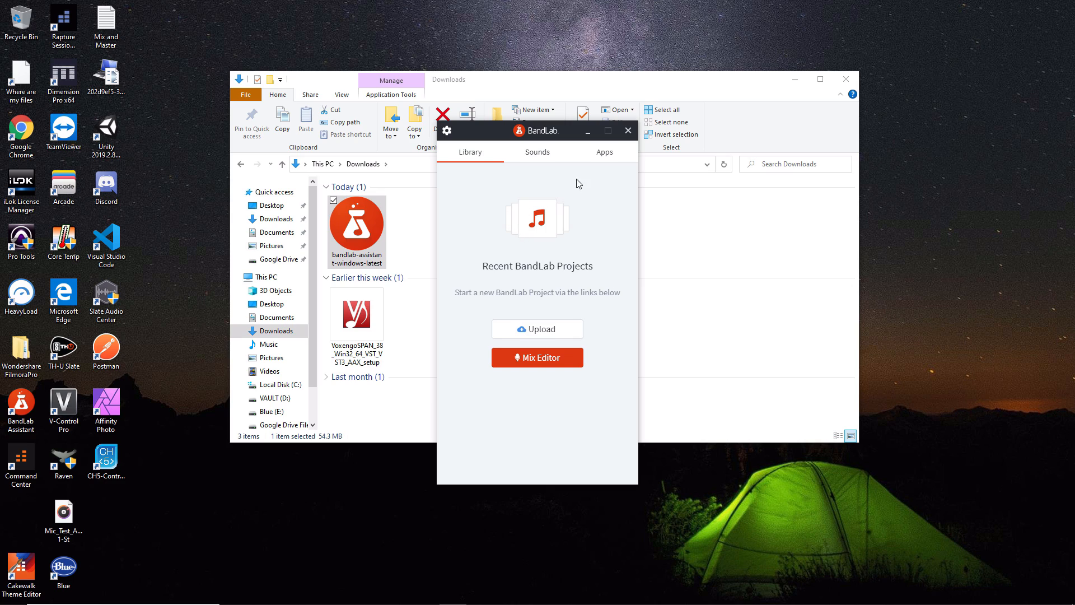
left_click(603, 152)
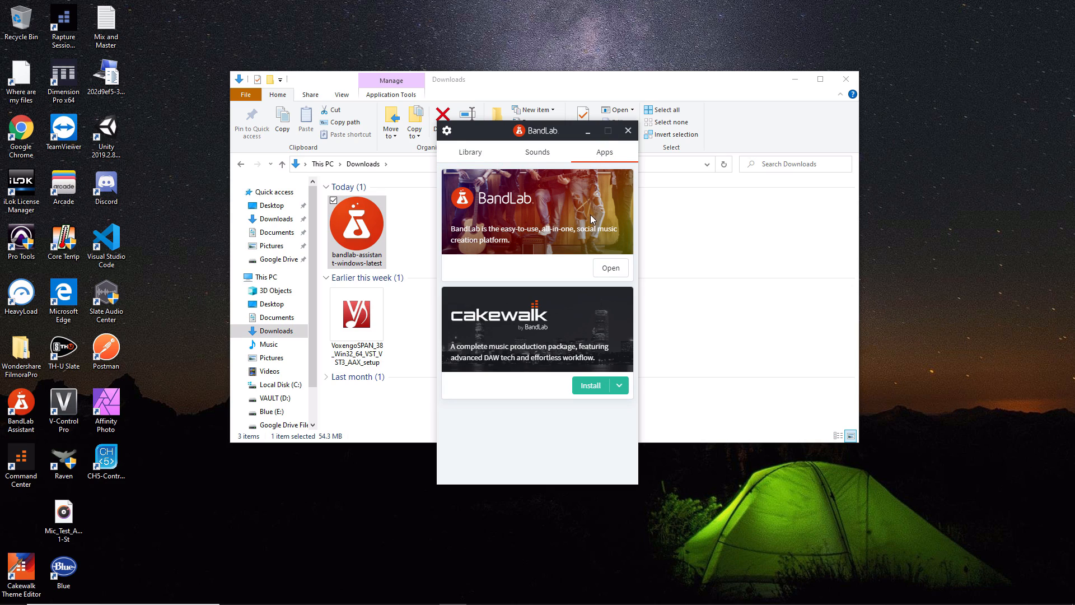
mouse_move(533, 331)
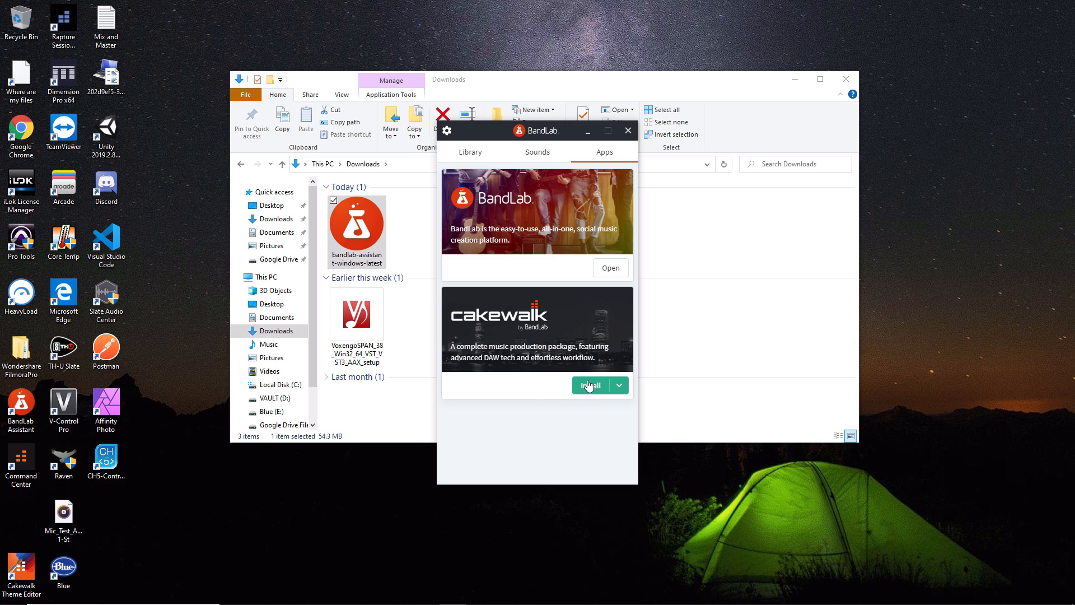
- Start the Cakewalk by BandLab install, keeping Melodyne unticked and other add-ons ticked
left_click(589, 384)
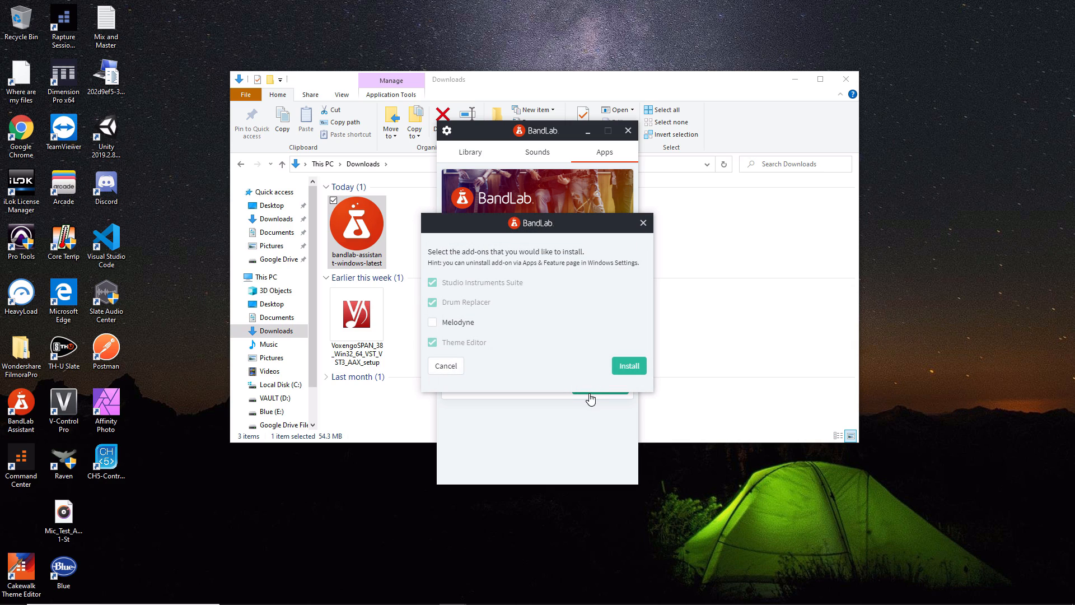
mouse_move(519, 273)
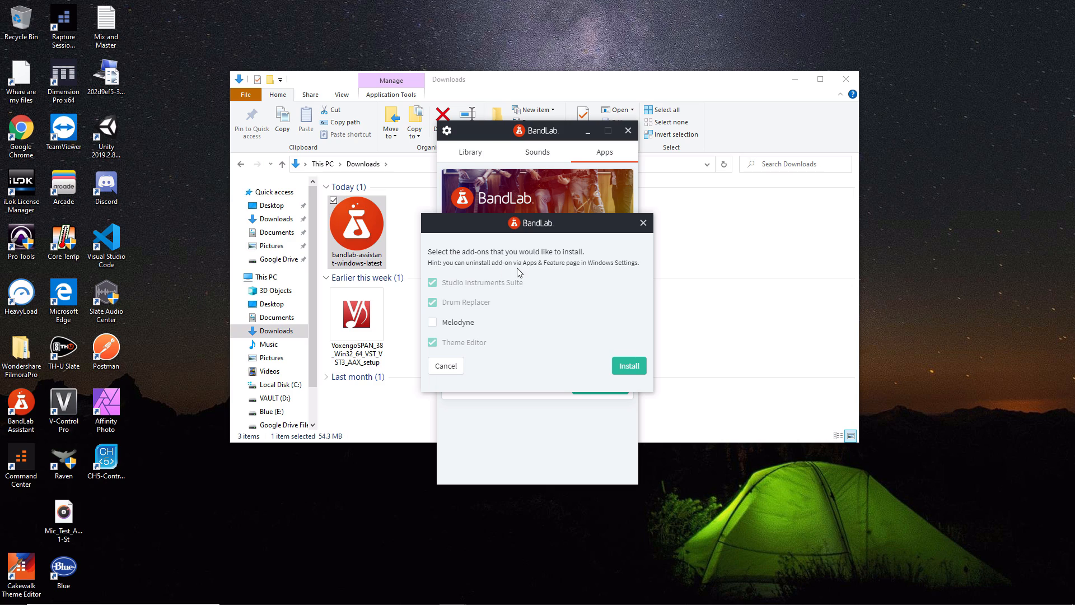
mouse_move(570, 293)
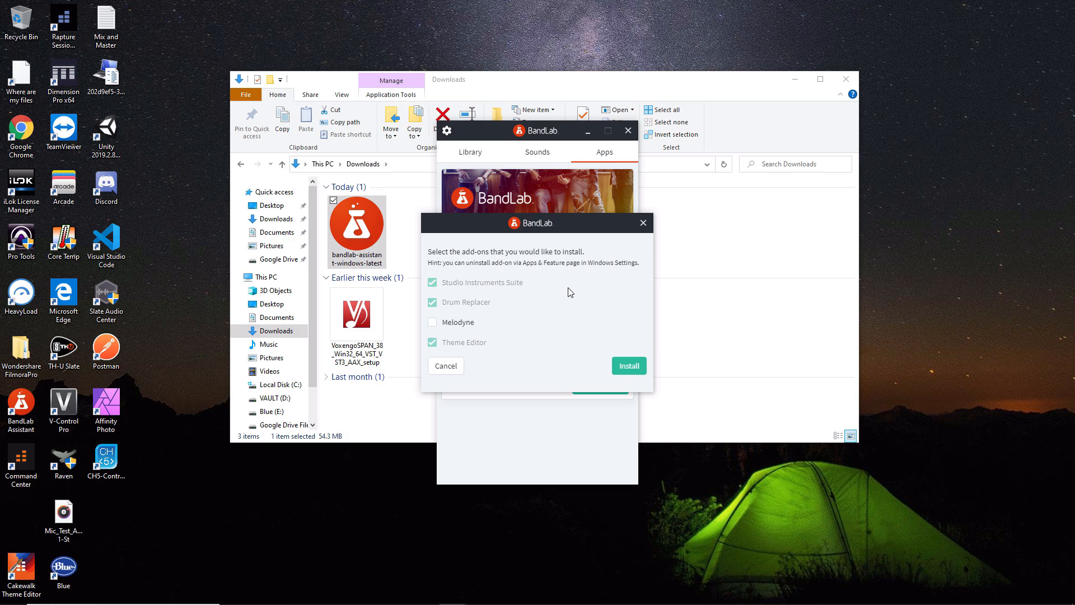
mouse_move(528, 293)
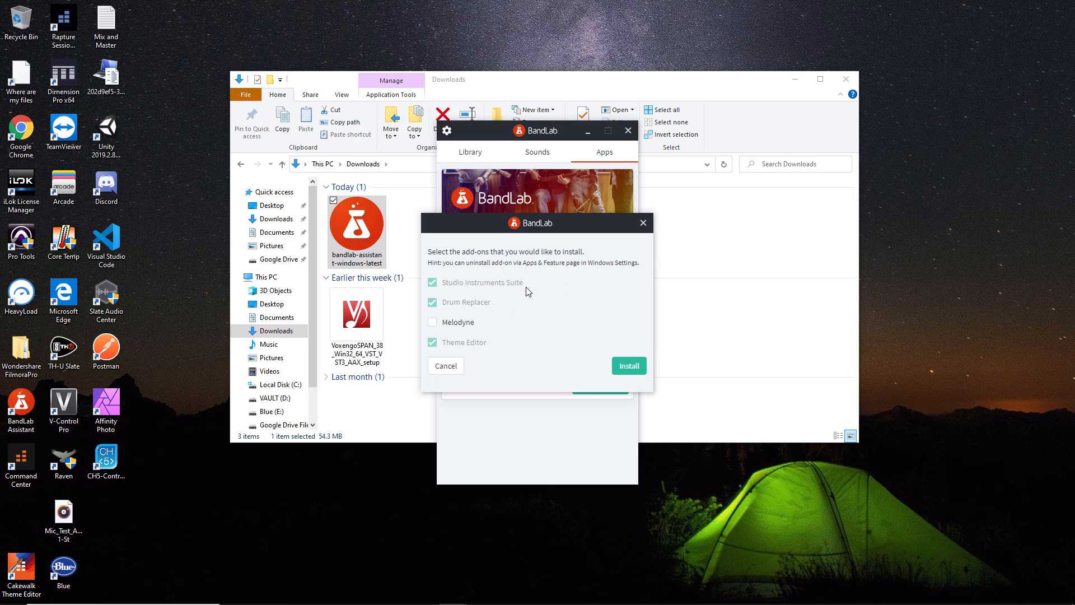
mouse_move(530, 291)
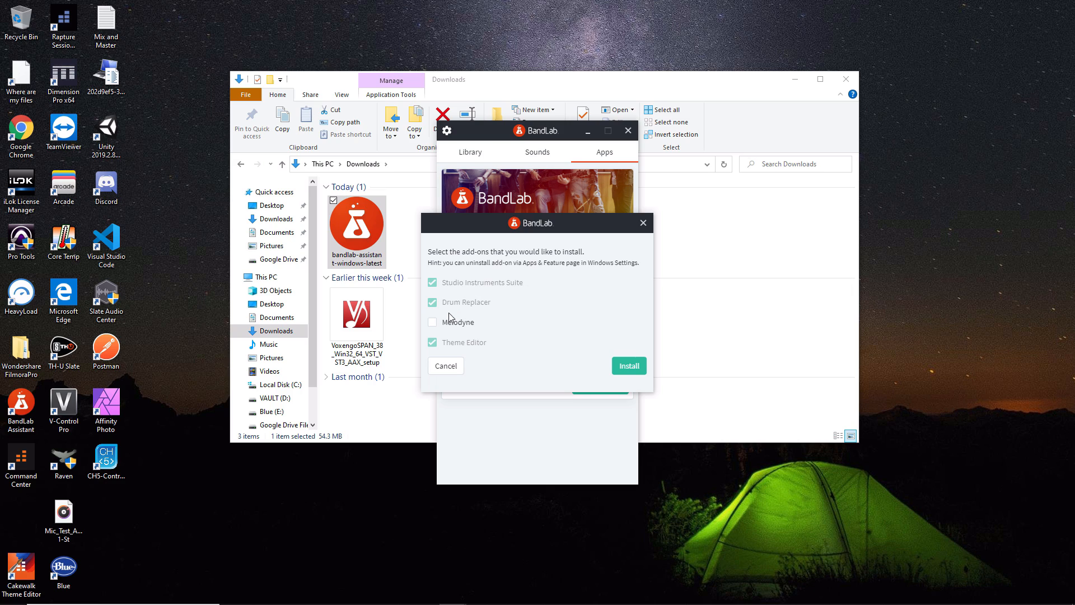
mouse_move(497, 321)
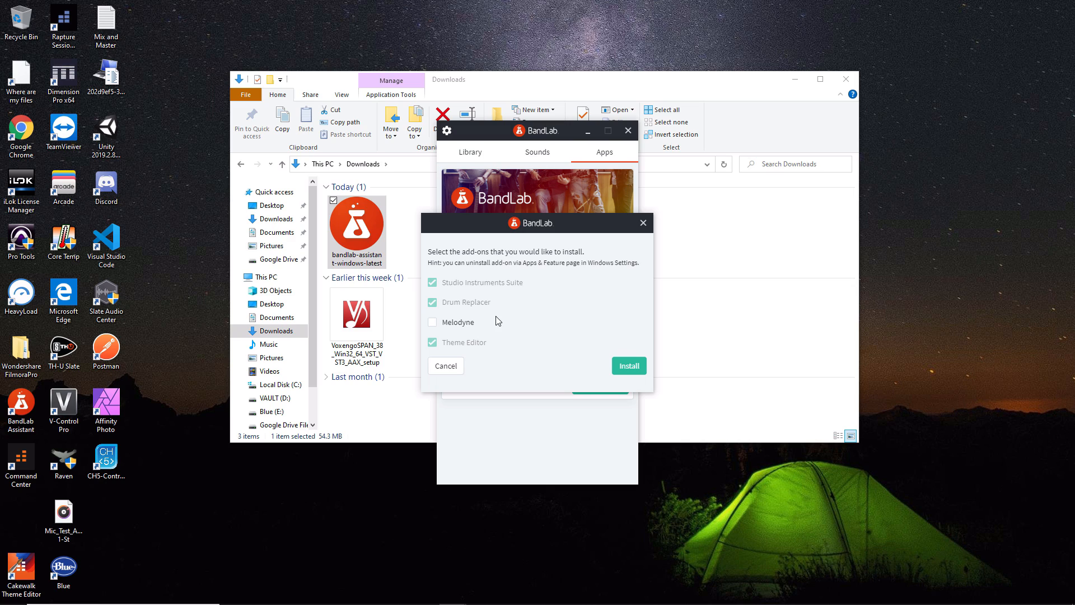
mouse_move(464, 330)
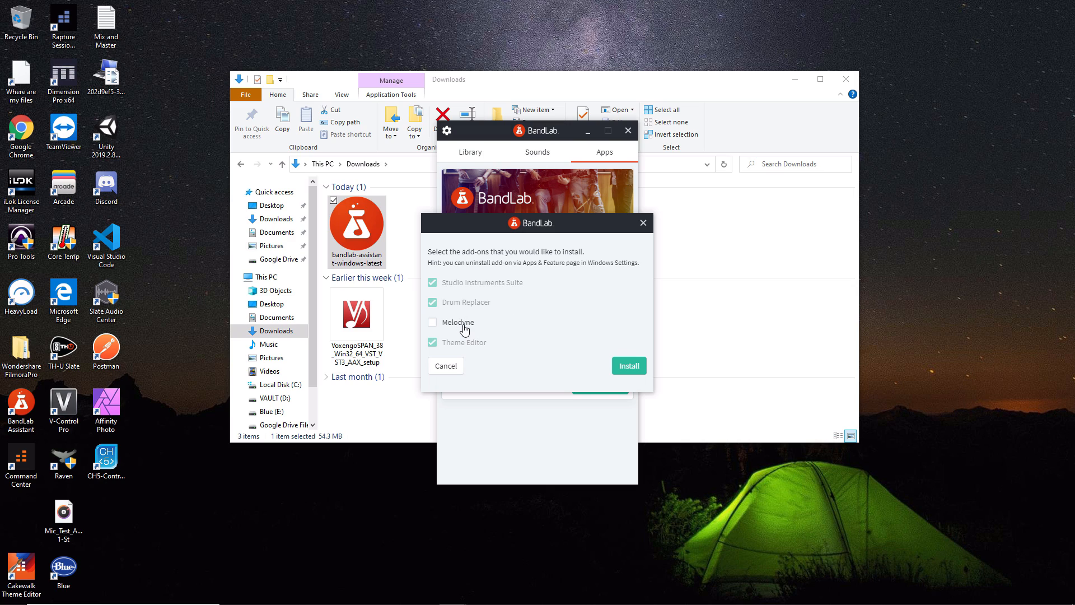
mouse_move(413, 294)
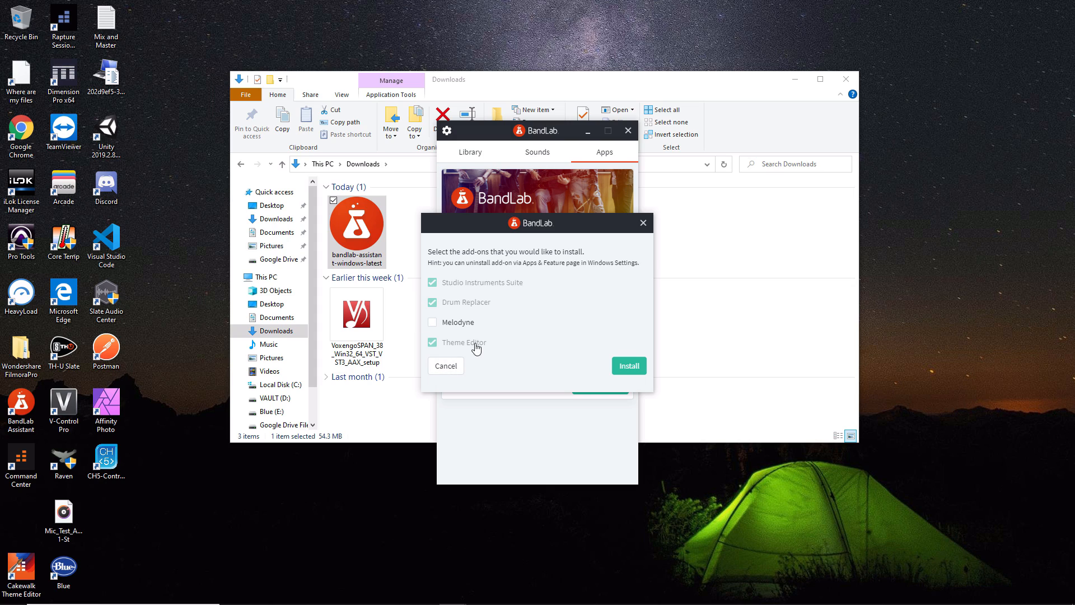
mouse_move(477, 344)
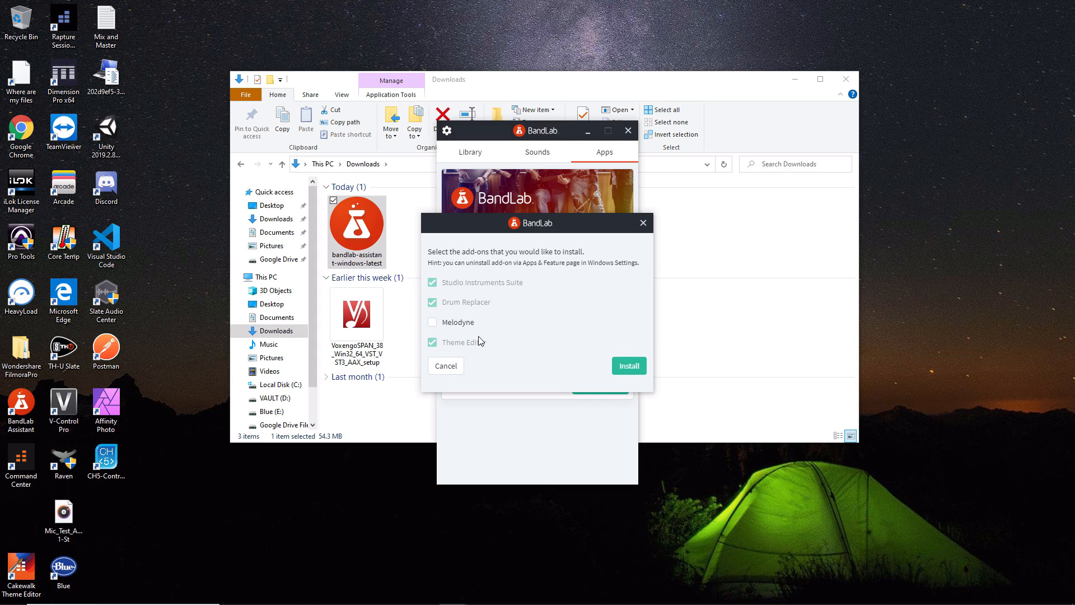
mouse_move(446, 365)
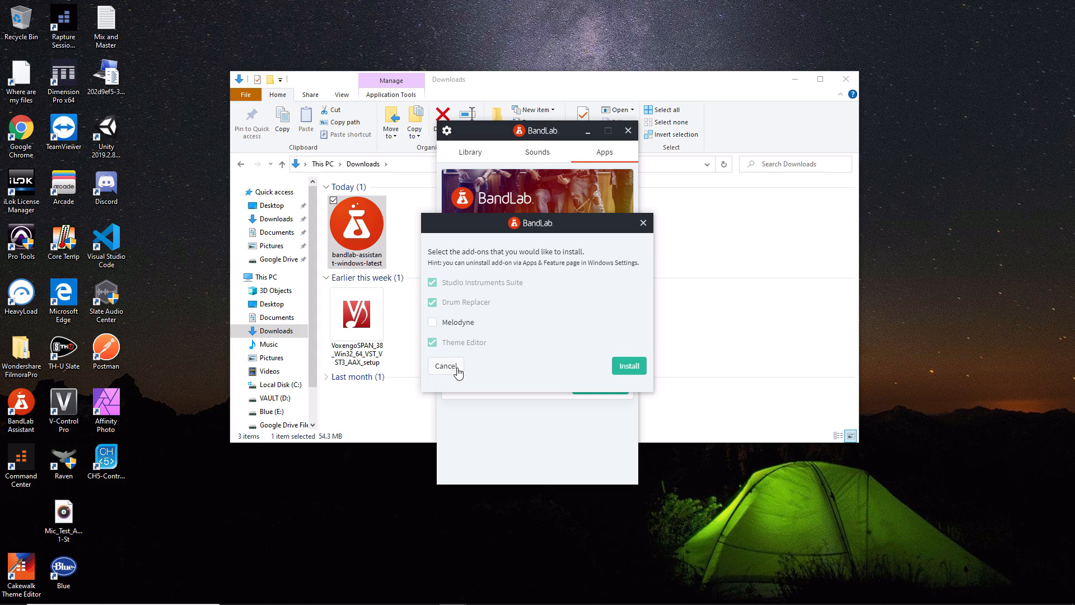
mouse_move(458, 322)
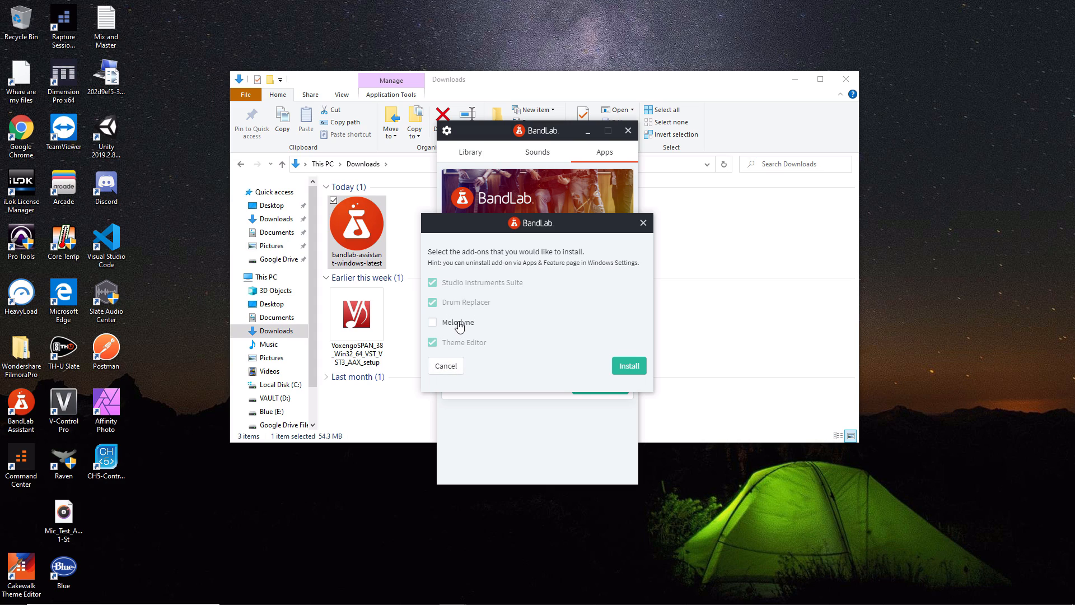
mouse_move(533, 321)
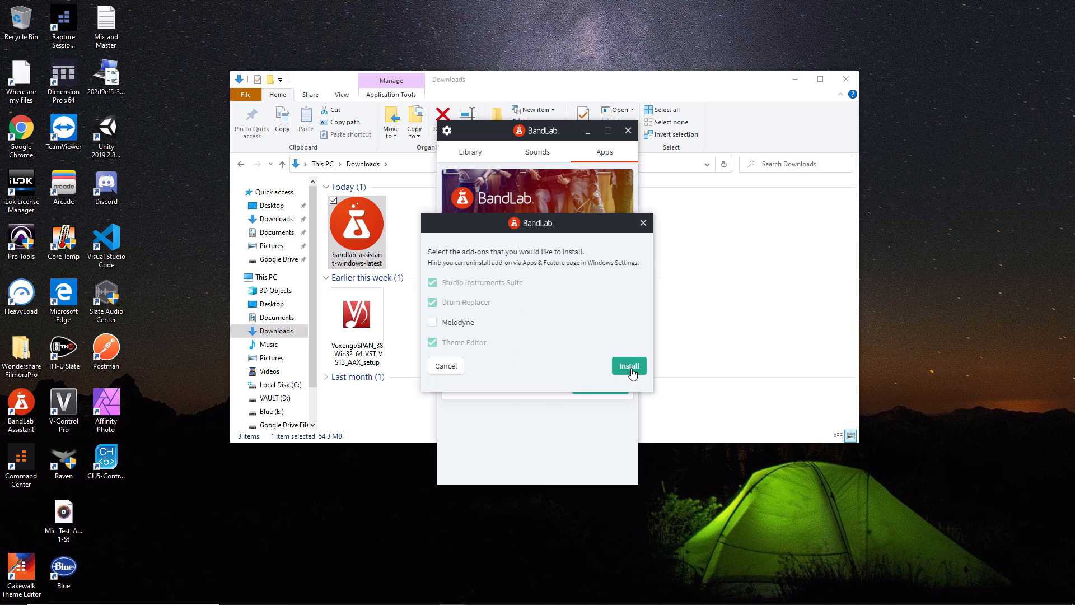
- Run Cakewalk setup in English, accepting the license, Basic installation and default VST folder
left_click(629, 366)
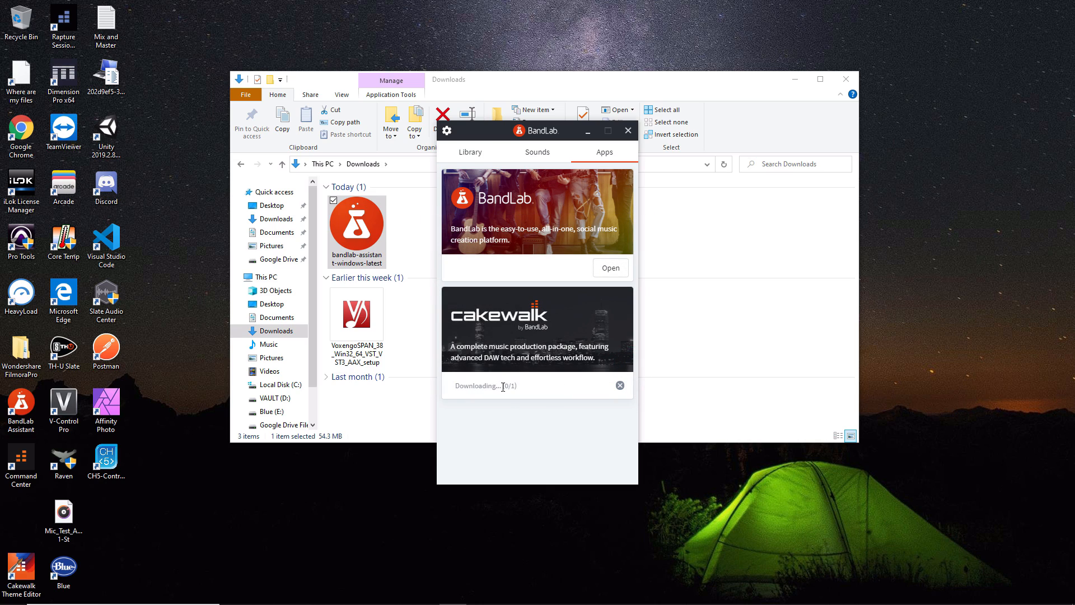
mouse_move(521, 390)
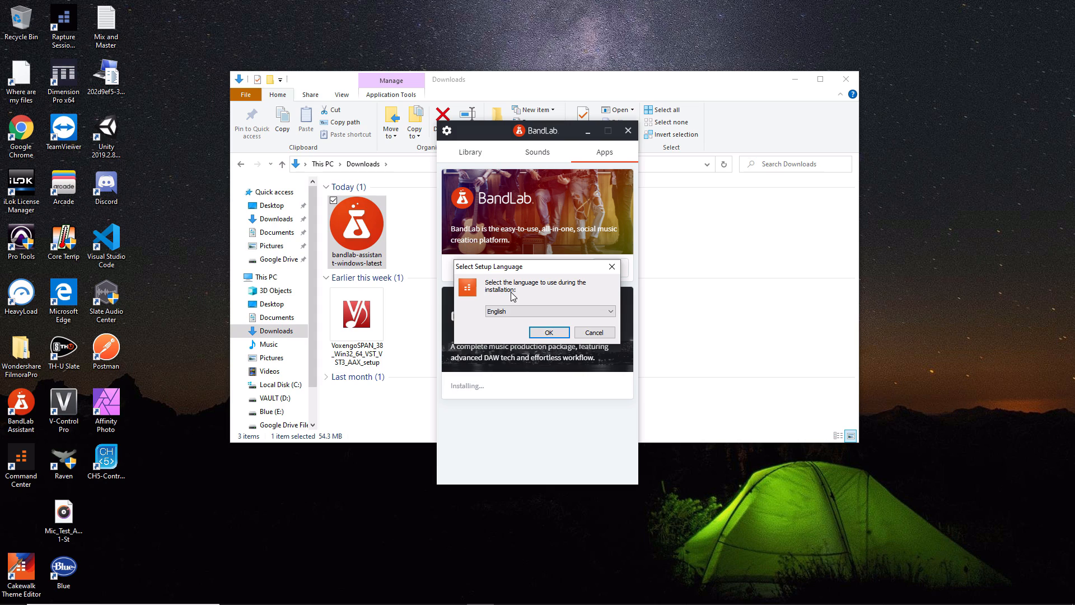
mouse_move(516, 294)
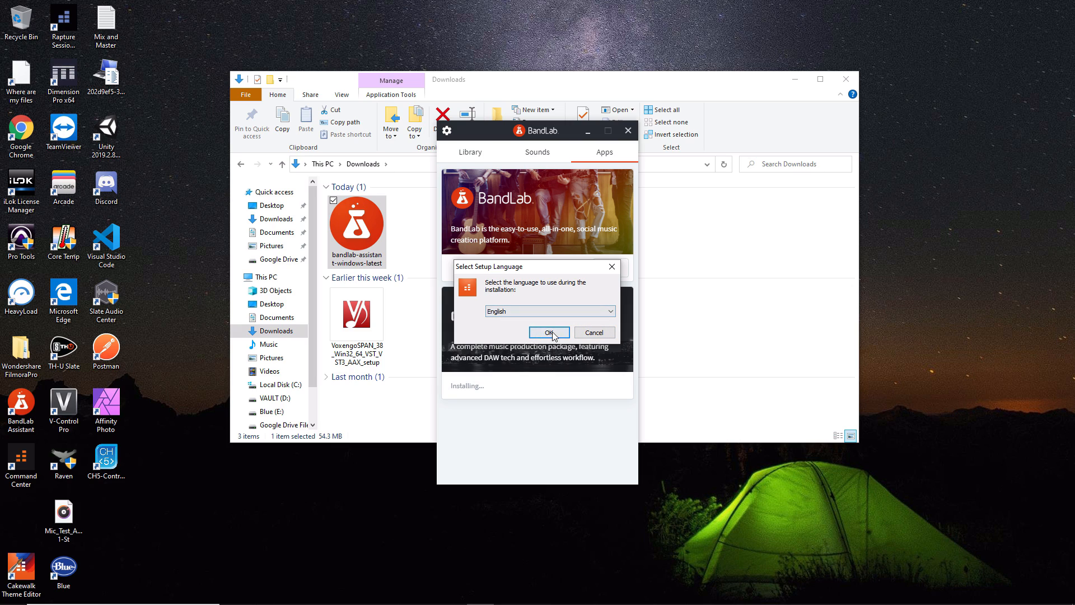
left_click(549, 333)
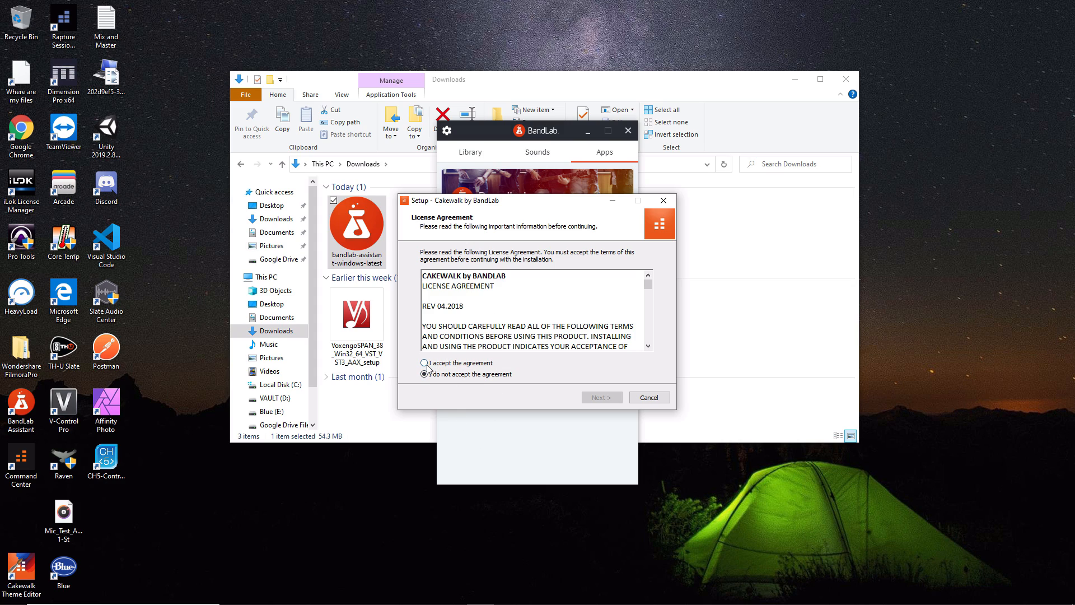
left_click(425, 362)
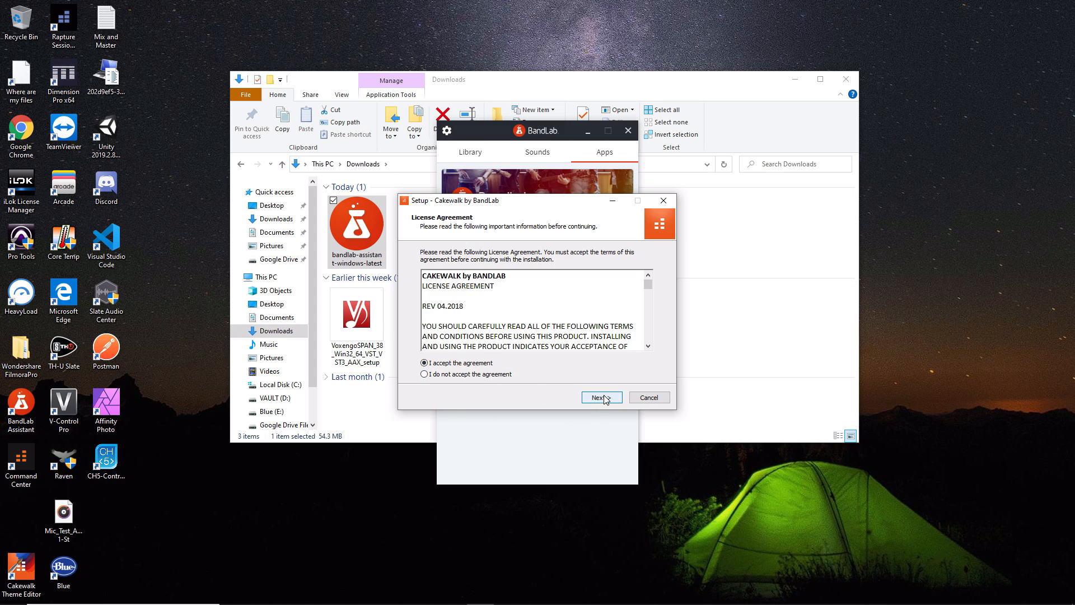
left_click(601, 398)
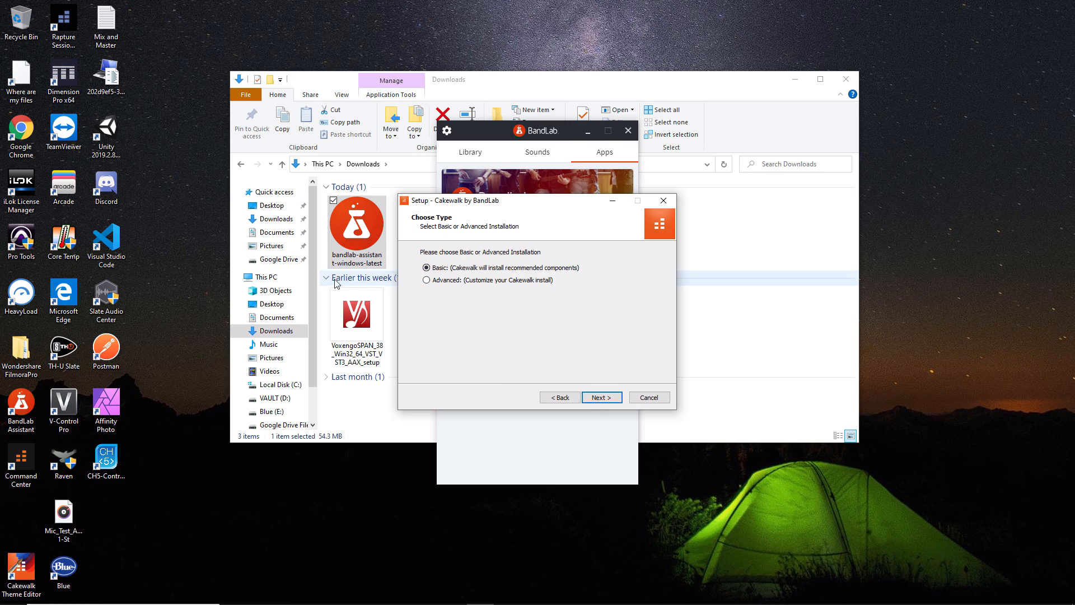
mouse_move(538, 290)
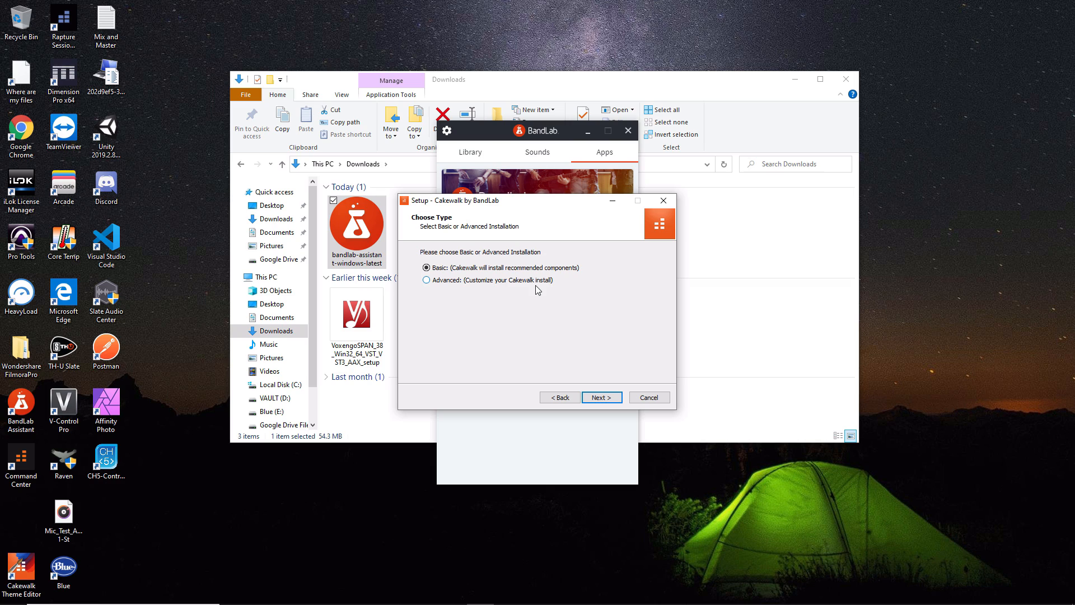
mouse_move(576, 410)
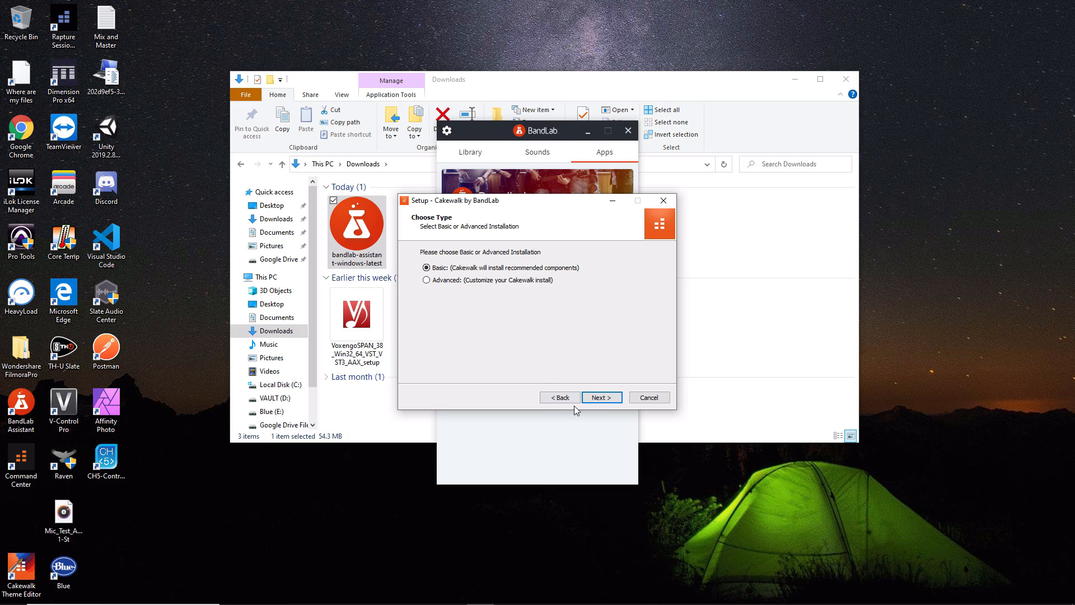
left_click(600, 397)
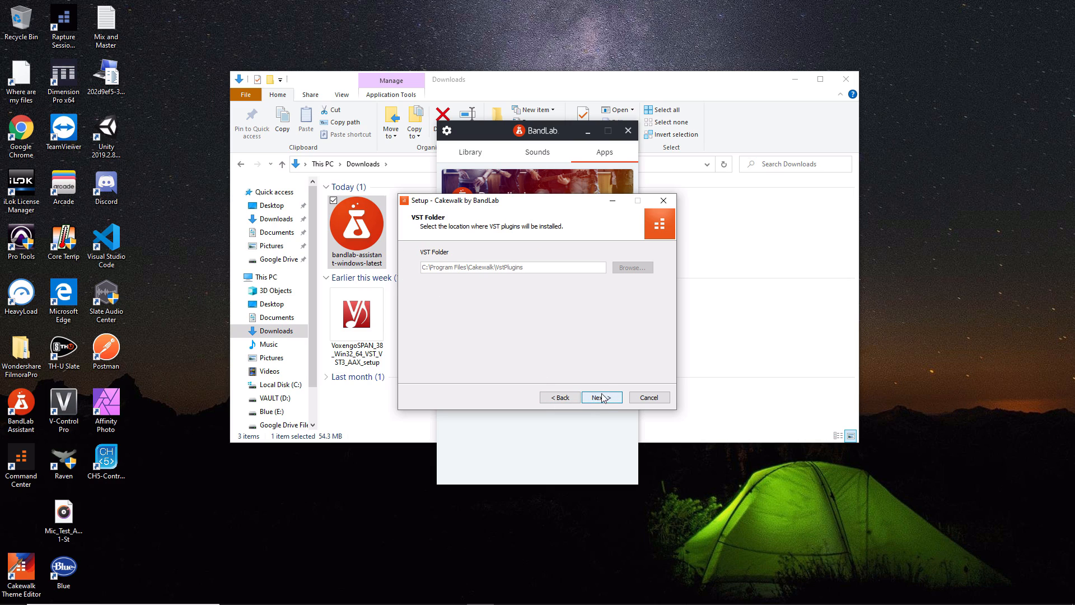
mouse_move(516, 268)
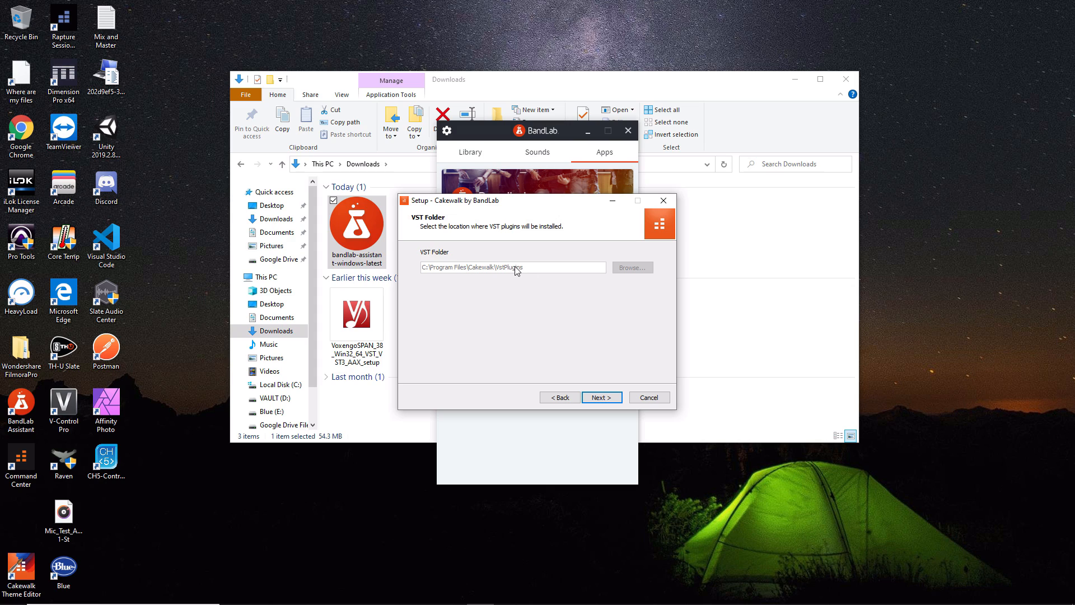
mouse_move(553, 315)
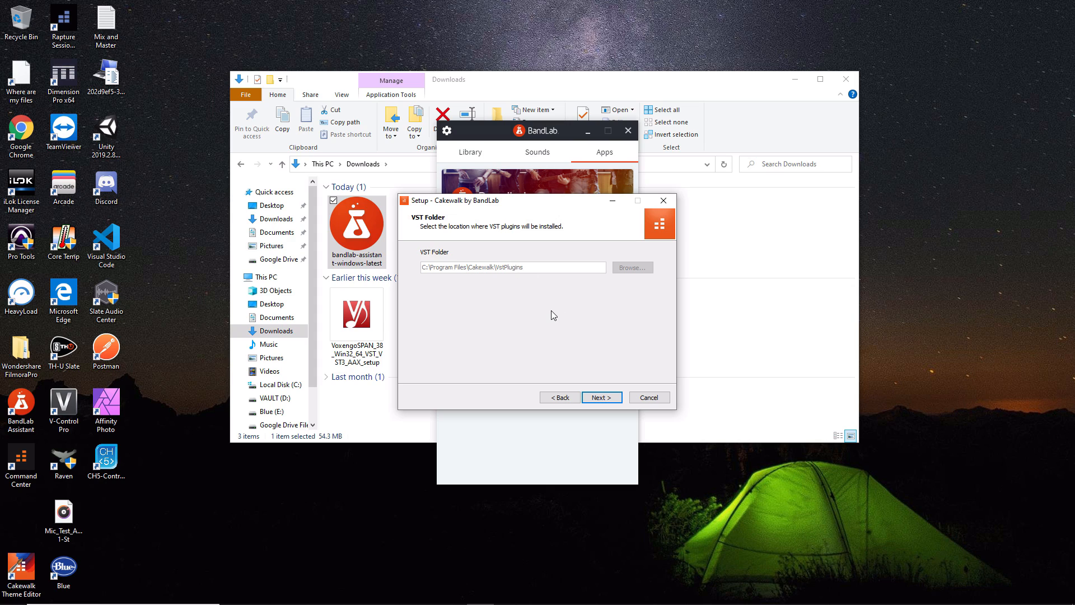
mouse_move(537, 314)
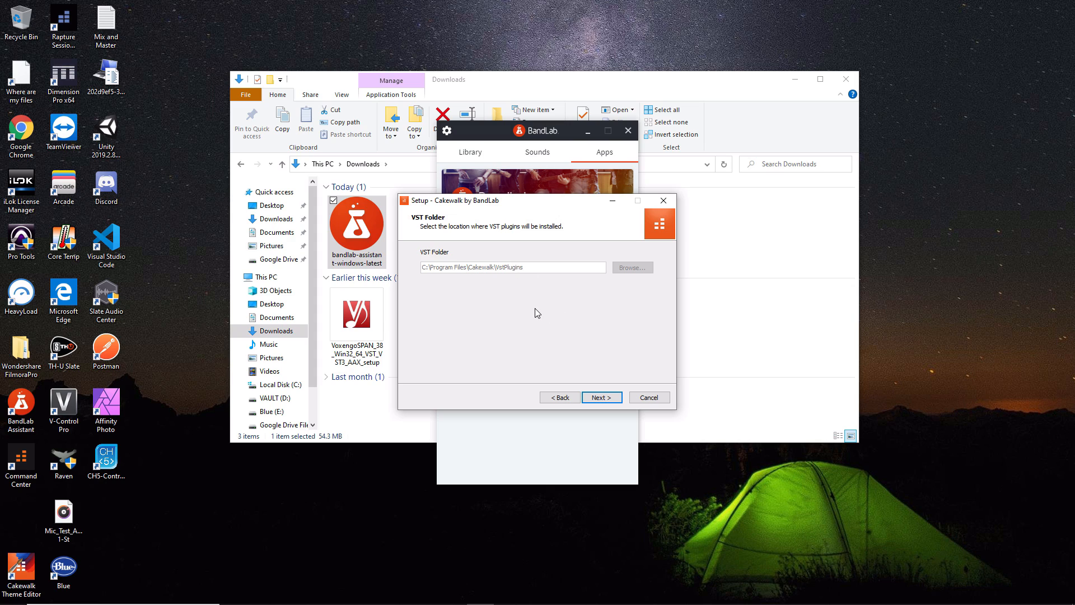
mouse_move(626, 409)
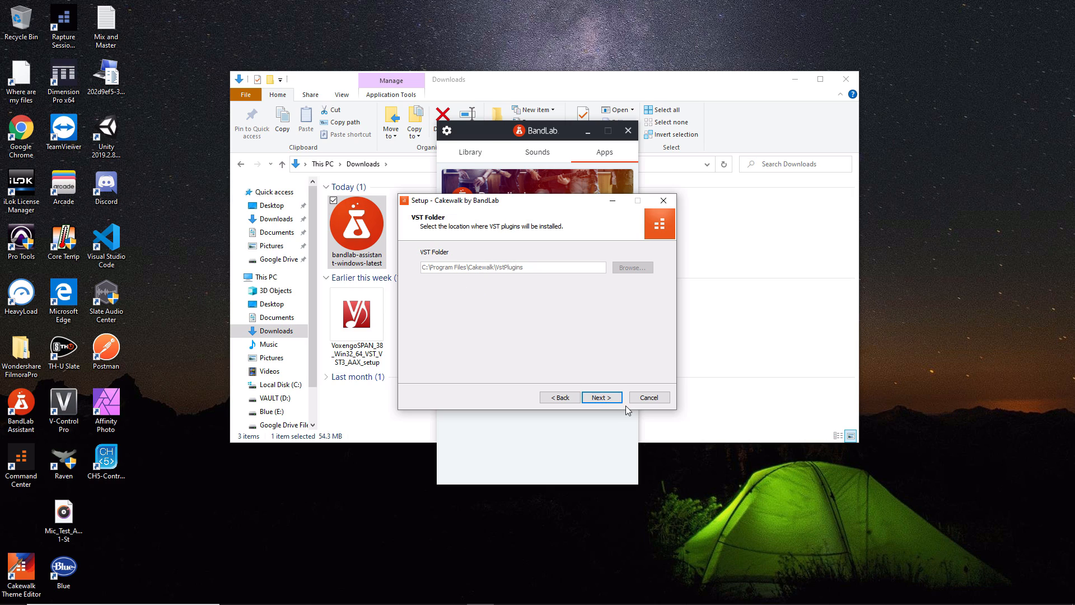
left_click(601, 397)
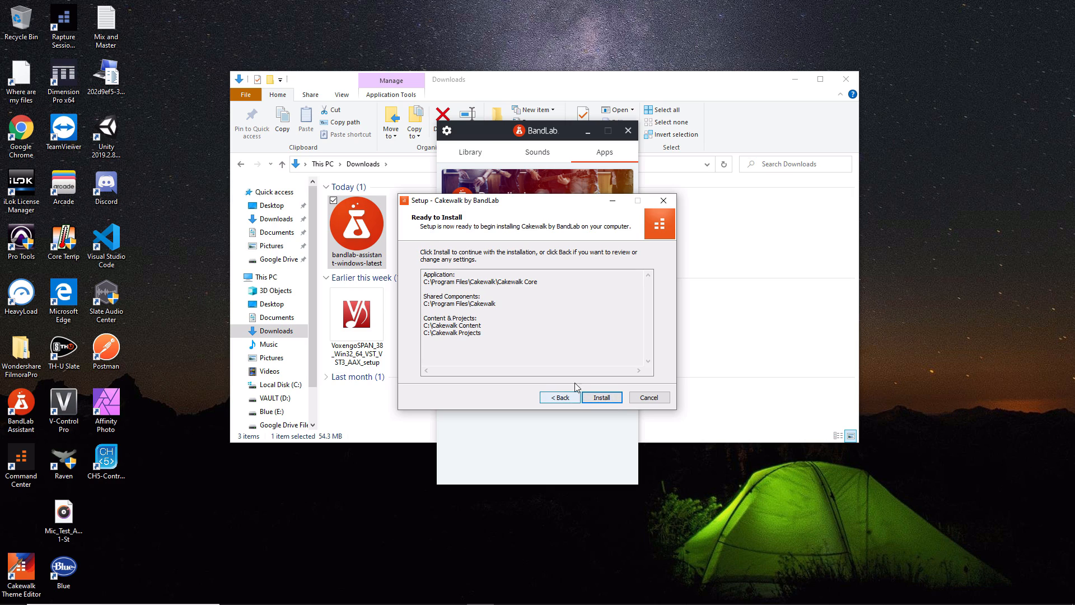
- Install Cakewalk and finish setup with View Current Release Notes unchecked
left_click(602, 397)
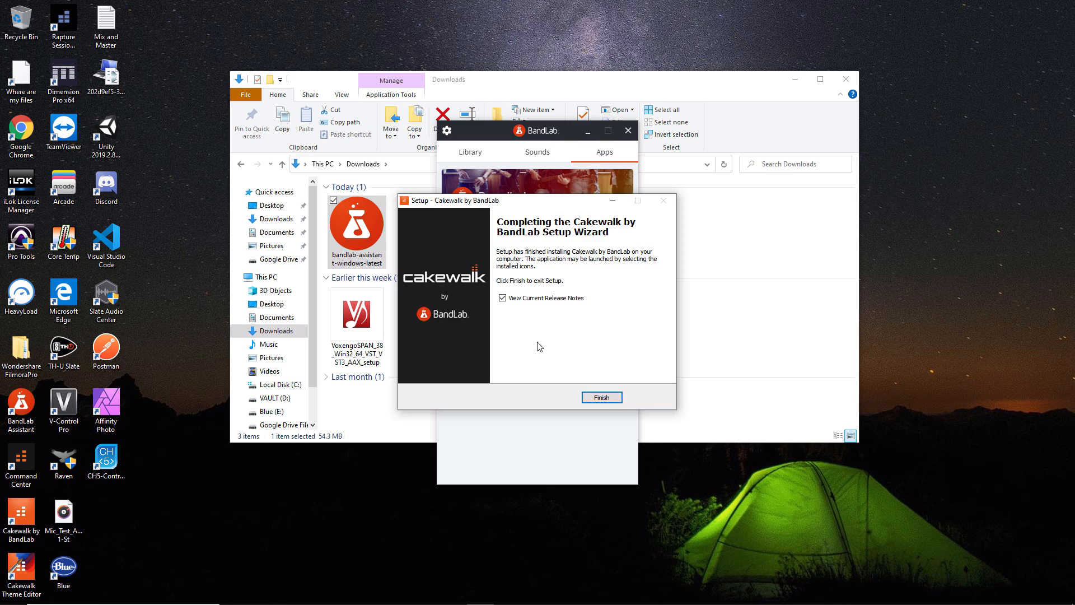
mouse_move(591, 351)
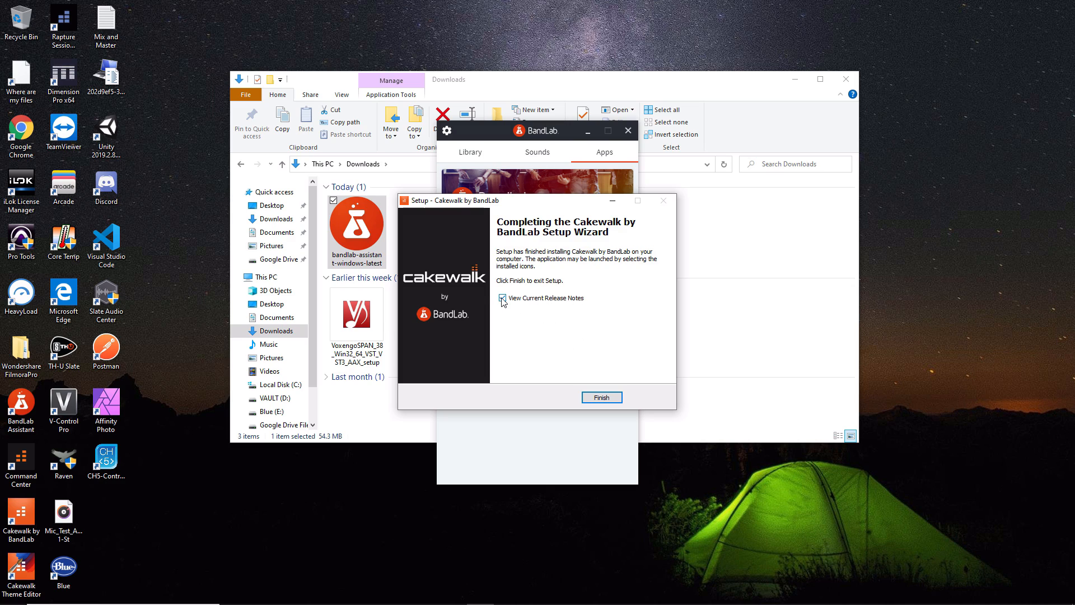
left_click(502, 297)
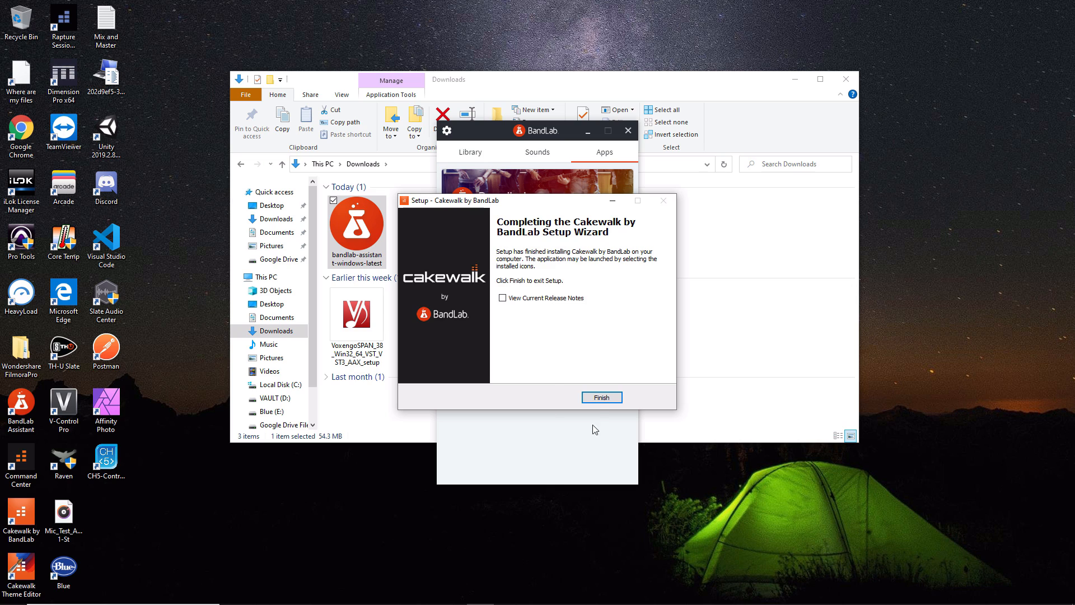
left_click(601, 397)
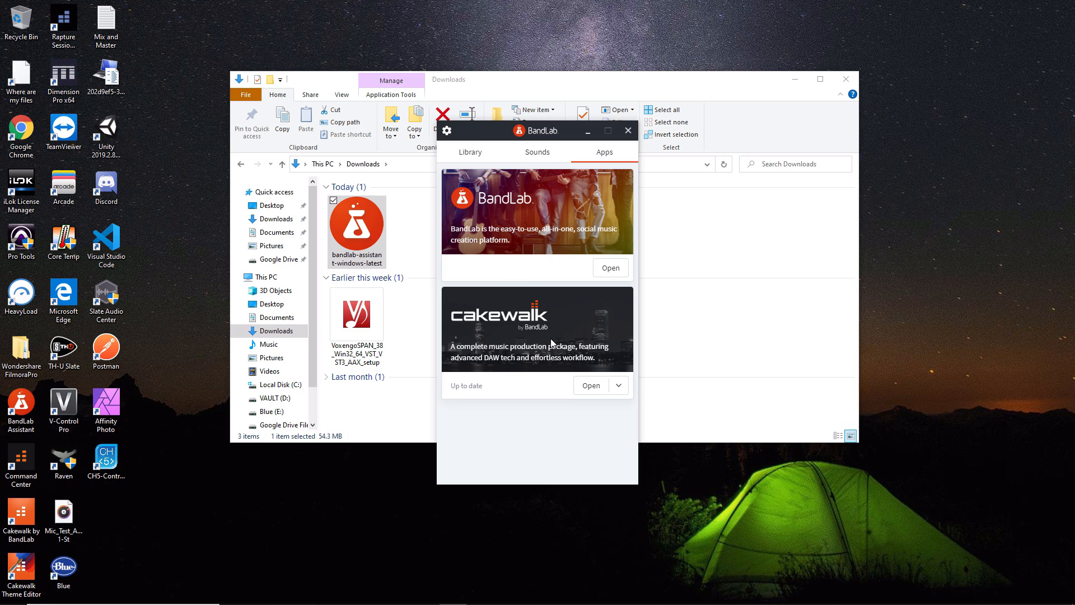
- Launch Cakewalk from BandLab Assistant, reaching the Start Screen's recent projects
left_click(10, 593)
type("cake")
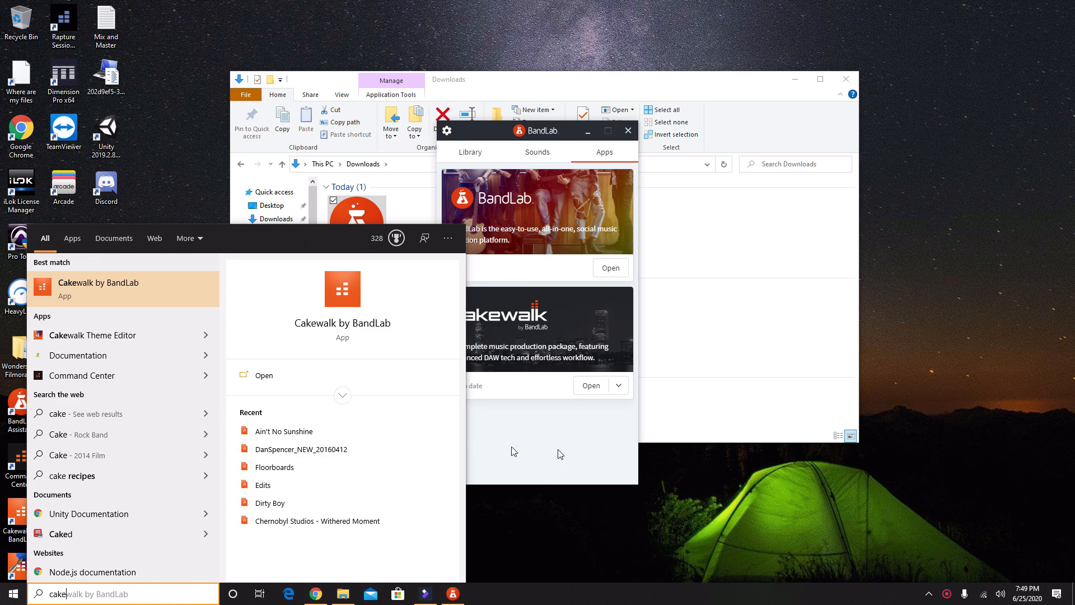
mouse_move(158, 285)
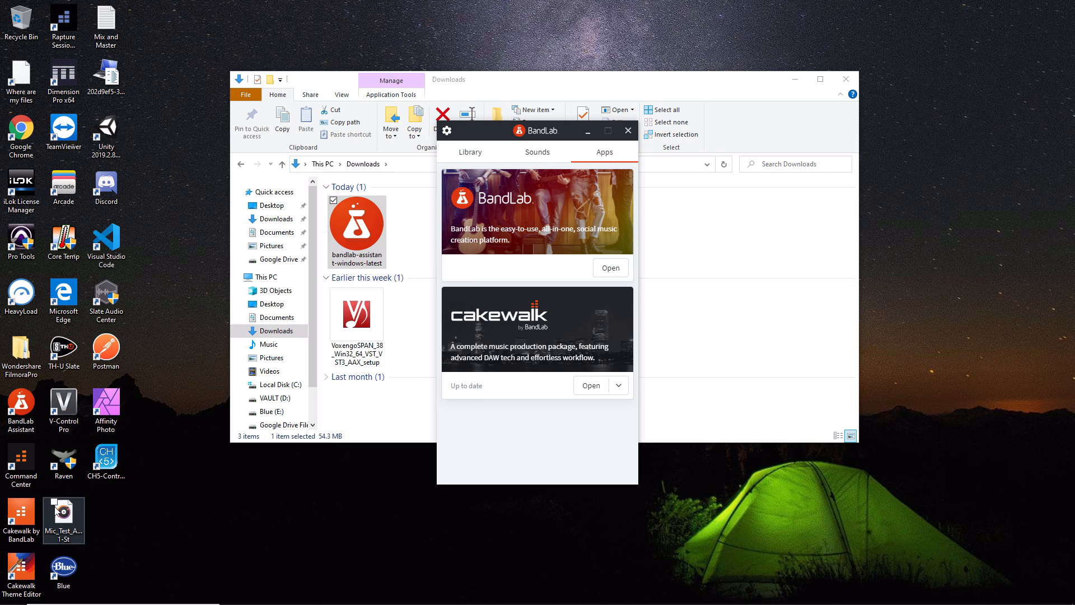
mouse_move(21, 514)
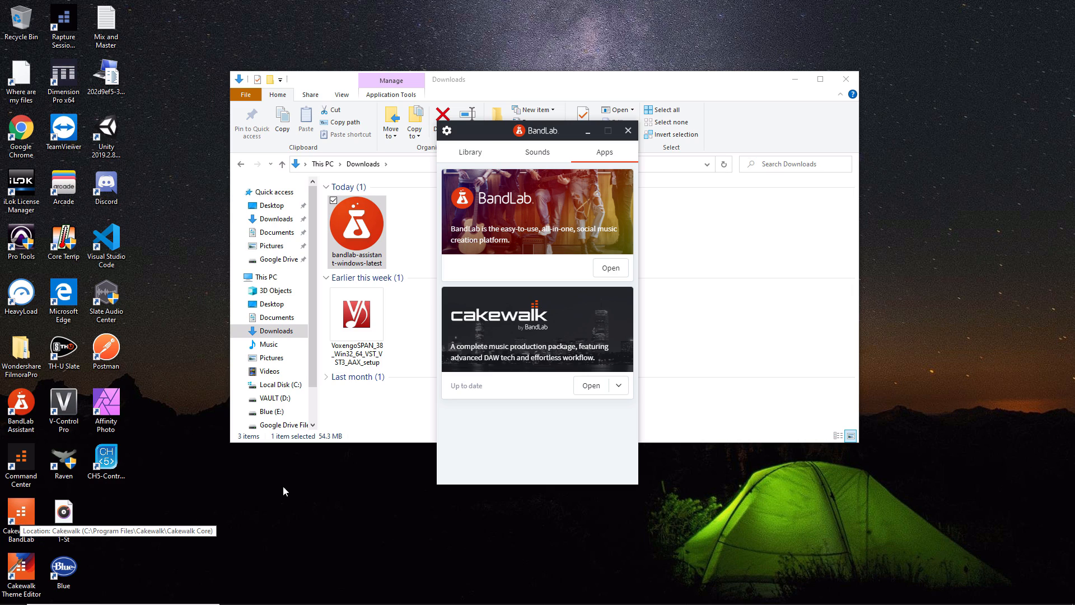
mouse_move(584, 414)
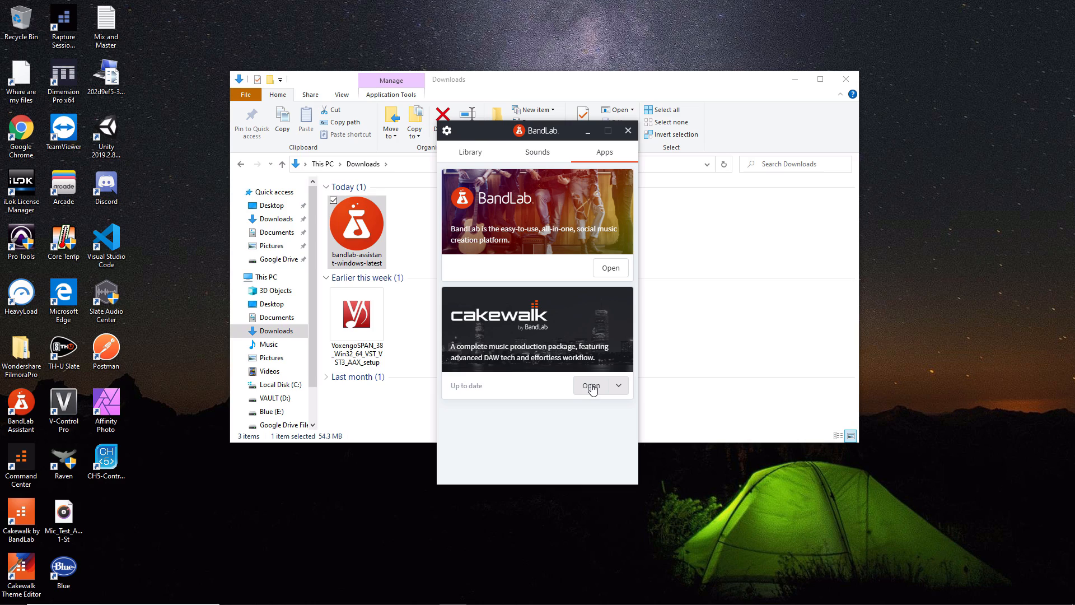
left_click(590, 385)
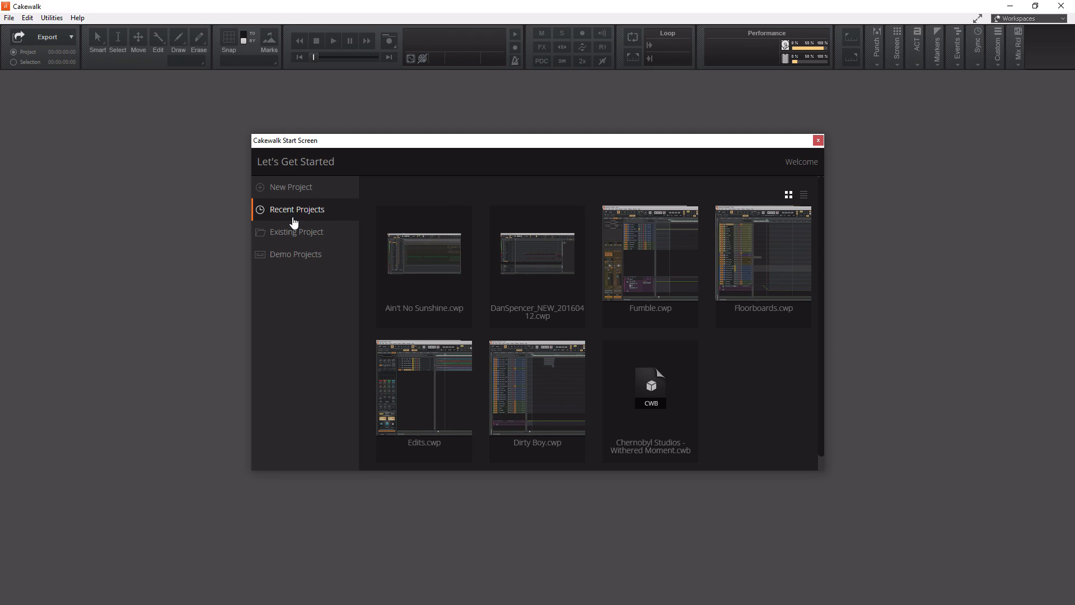
mouse_move(275, 146)
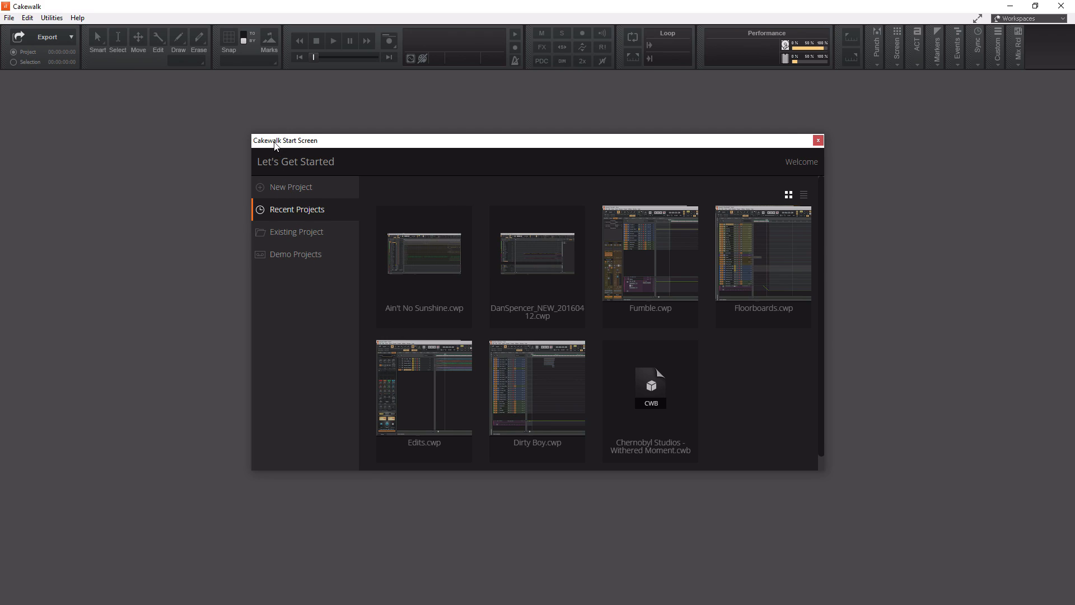
mouse_move(297, 275)
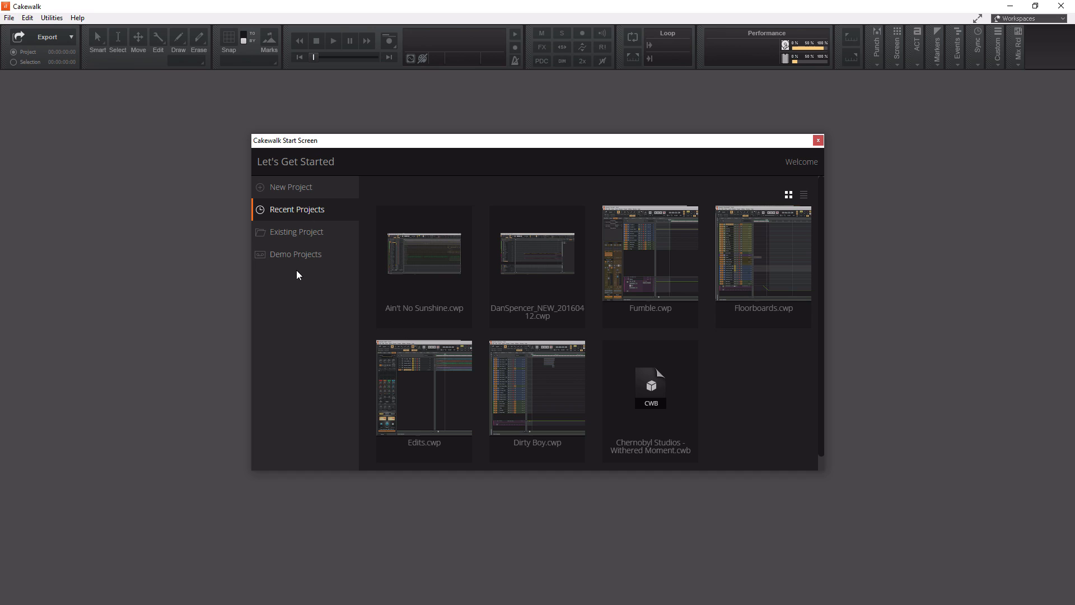
mouse_move(290, 187)
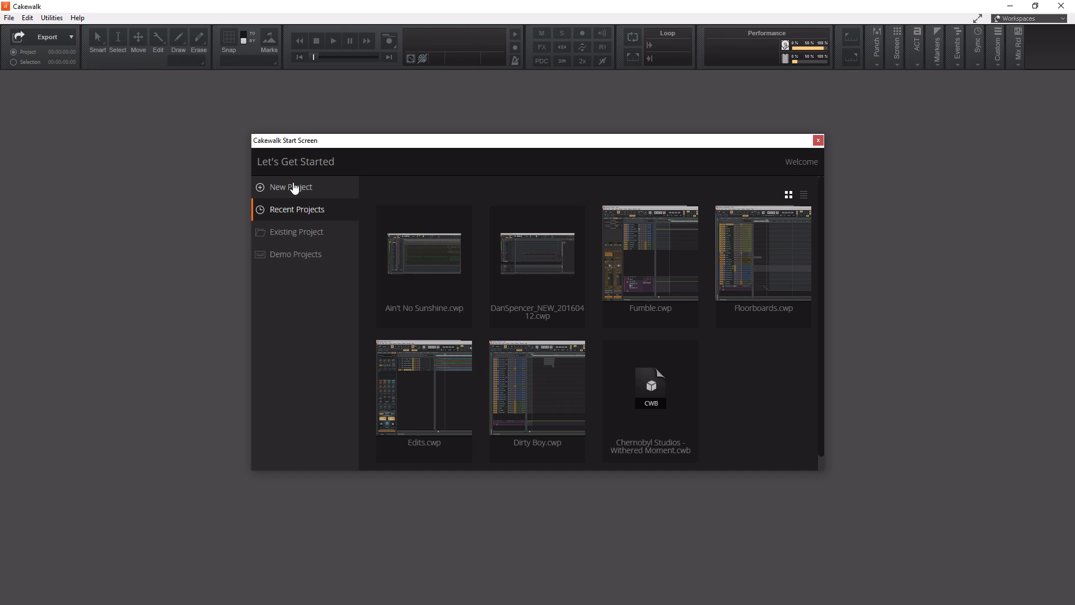
- Browse Recent, Existing (cancelled) and Demo projects, then return to New Project templates
left_click(290, 186)
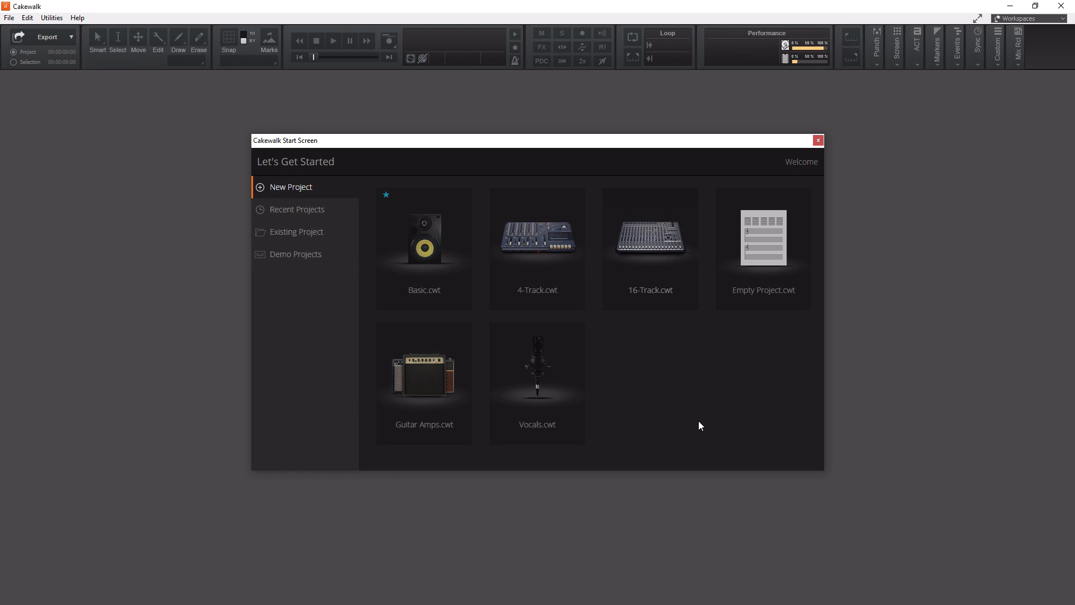
mouse_move(762, 247)
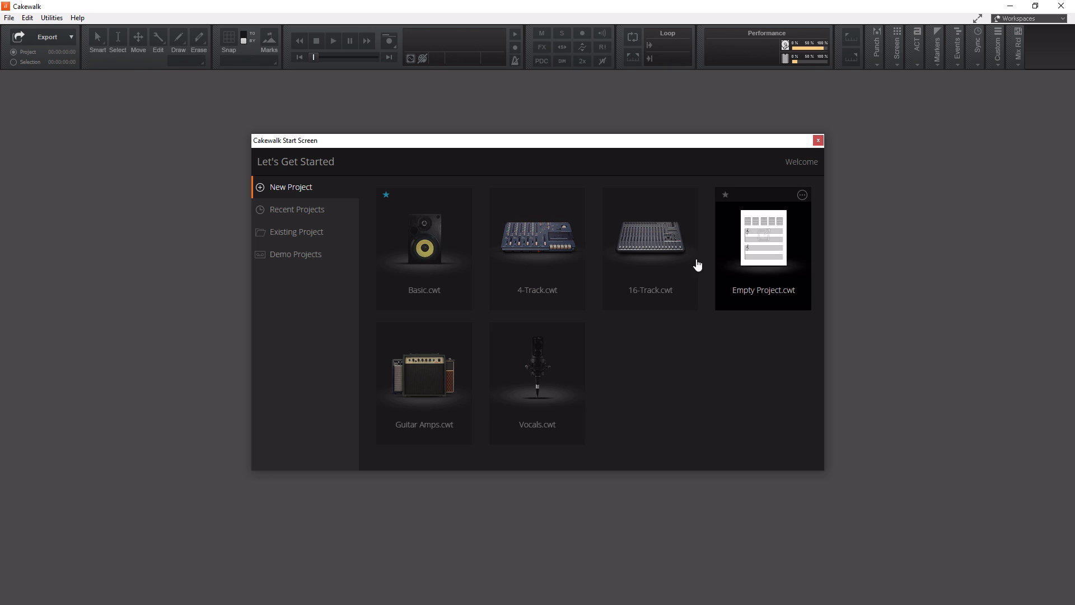
mouse_move(761, 265)
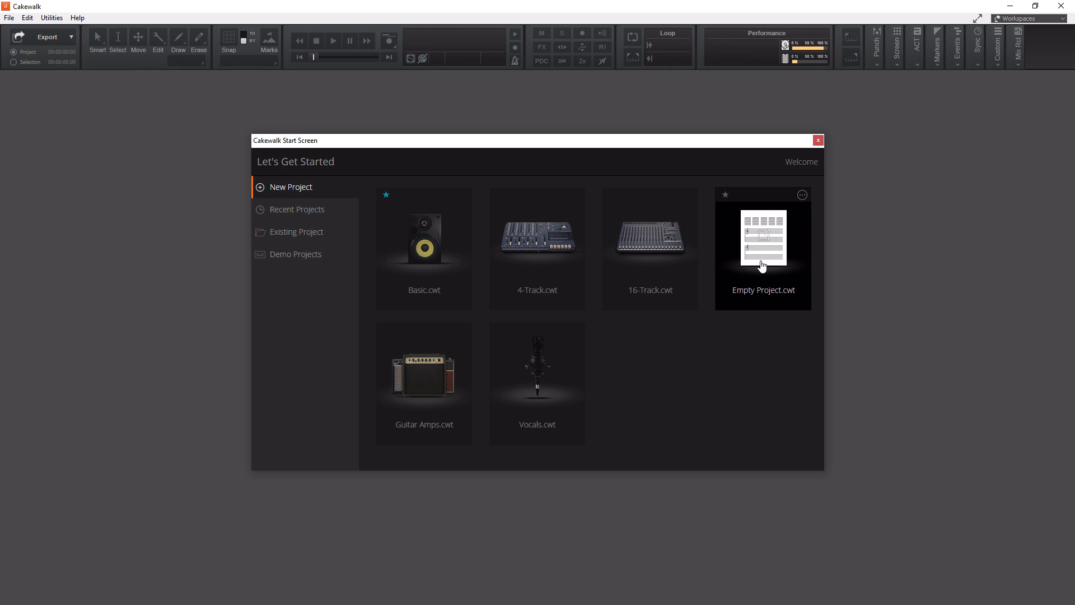
mouse_move(291, 213)
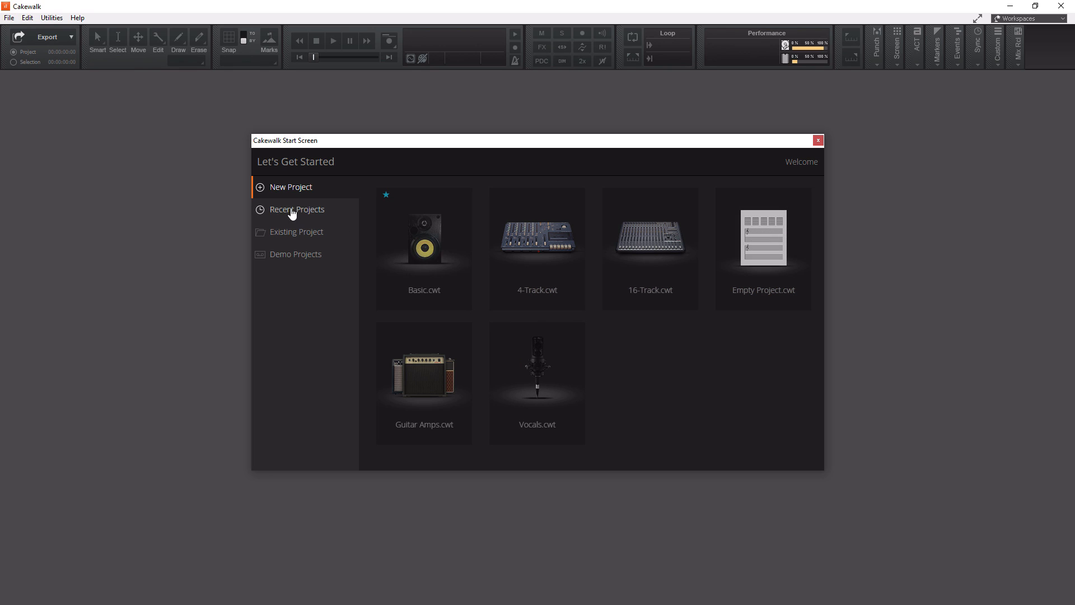
left_click(297, 209)
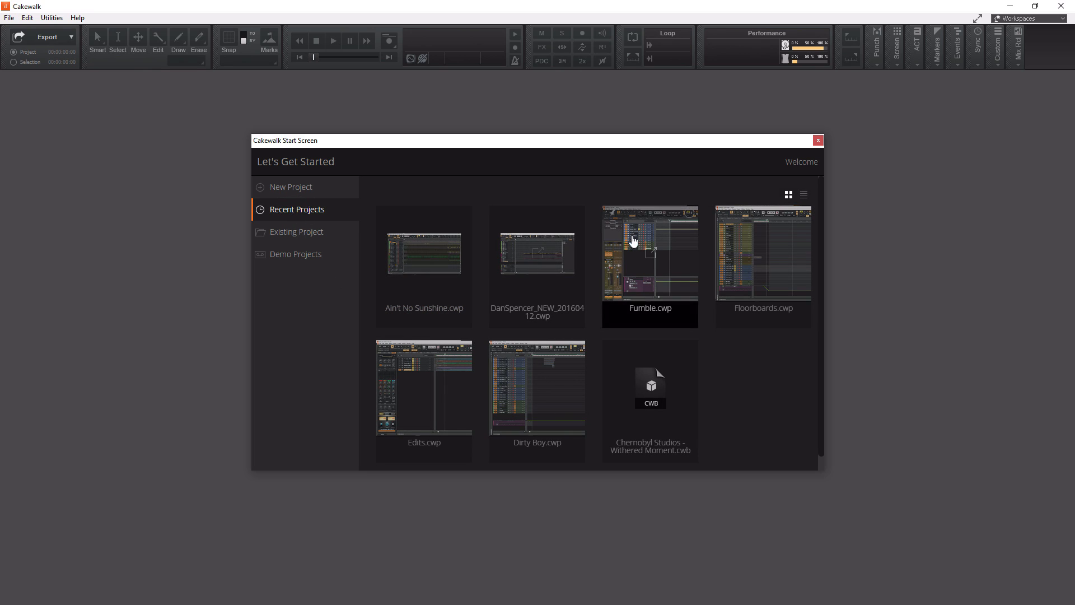
mouse_move(295, 254)
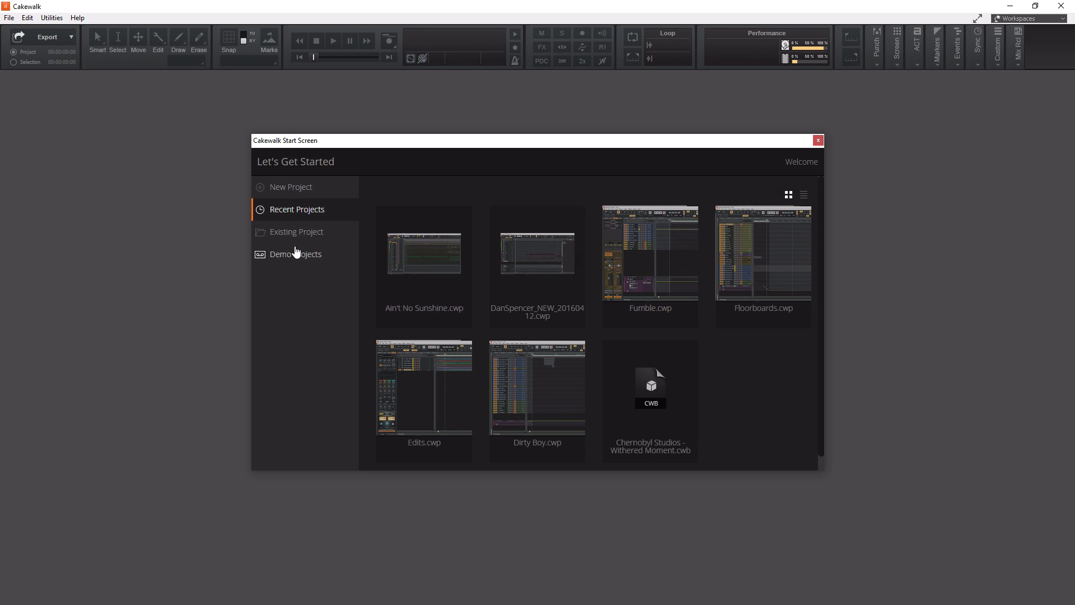
left_click(296, 231)
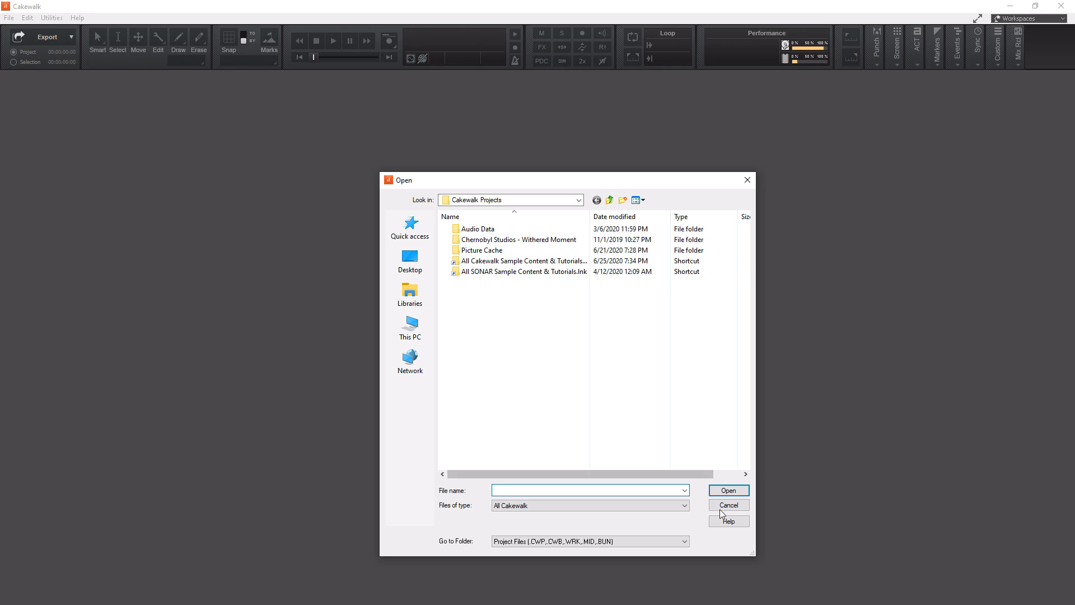
left_click(728, 505)
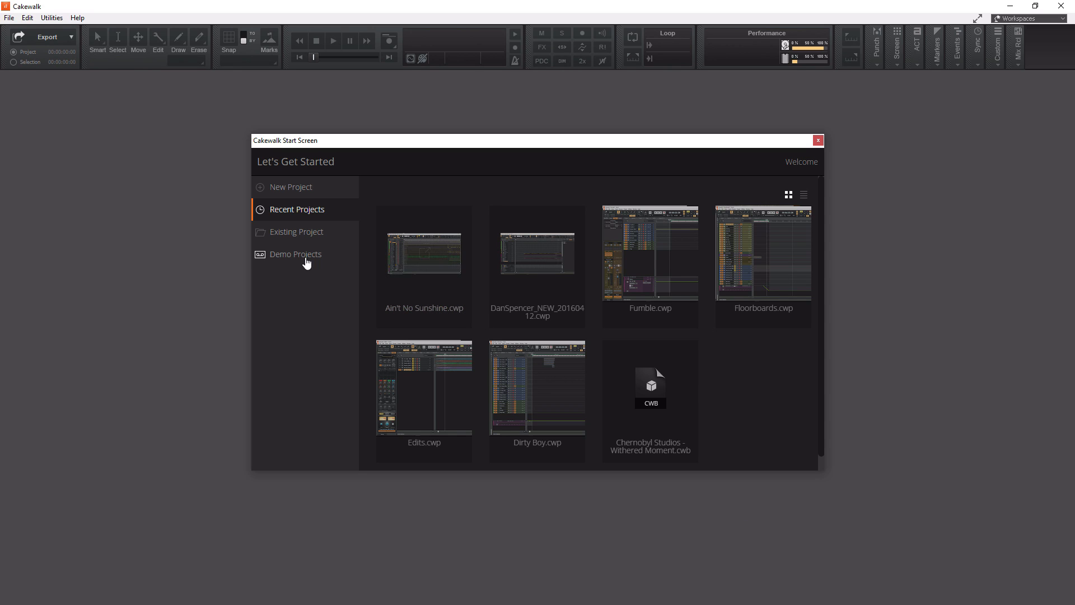
left_click(295, 254)
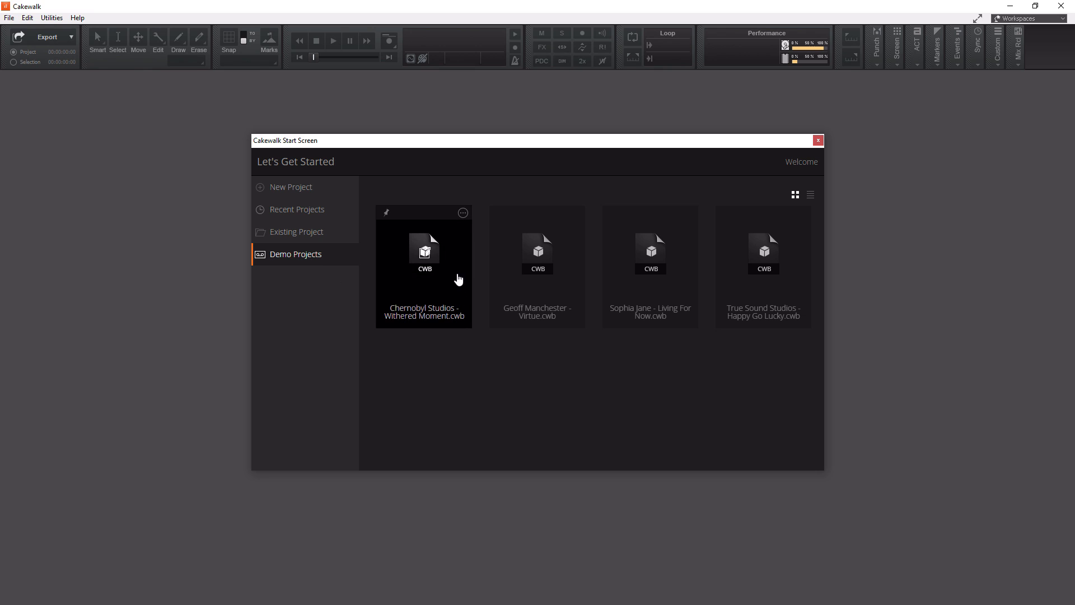
mouse_move(605, 281)
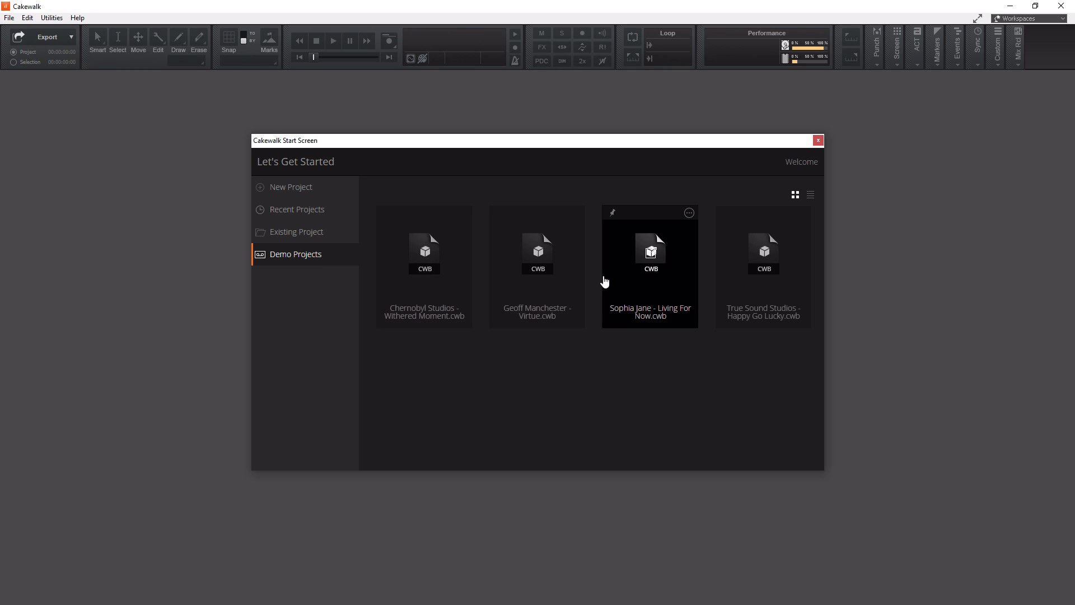
mouse_move(602, 287)
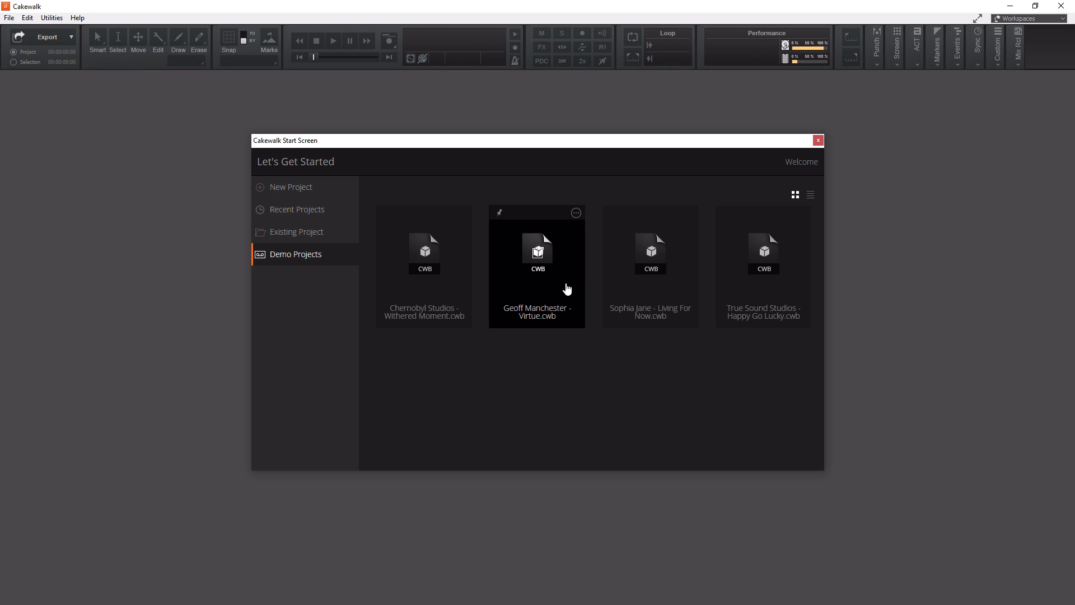
mouse_move(339, 281)
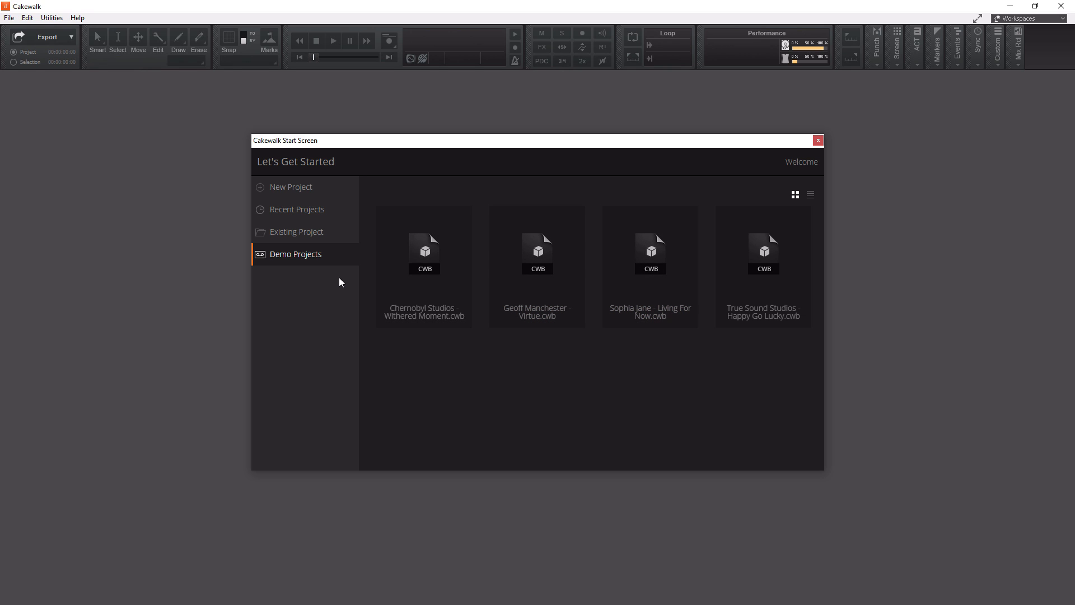
left_click(291, 186)
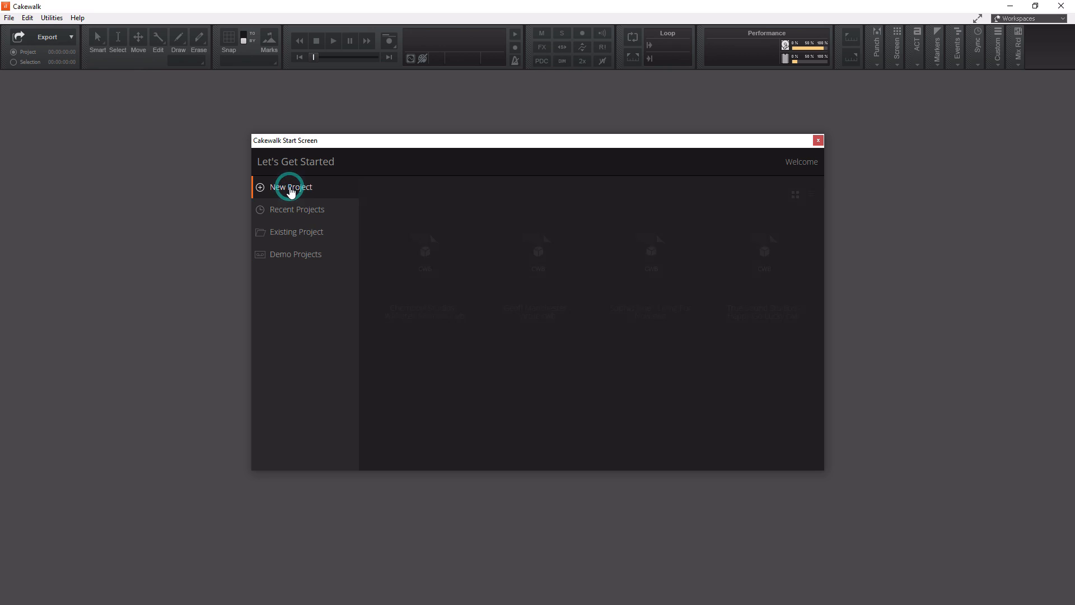
left_click(291, 187)
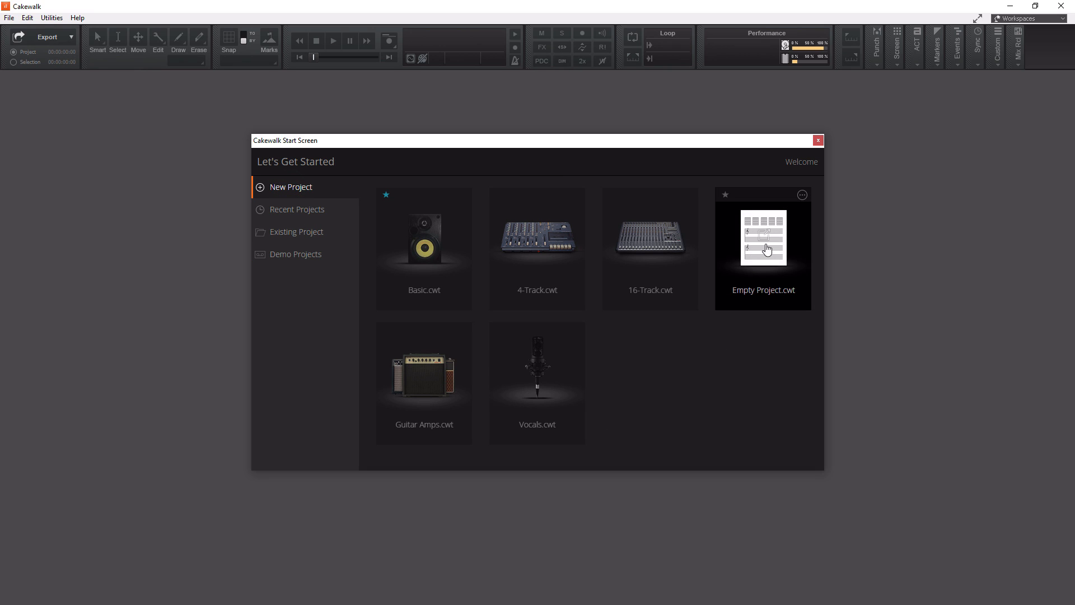
- Create a new project from the Empty Project.cwt template
double_click(762, 238)
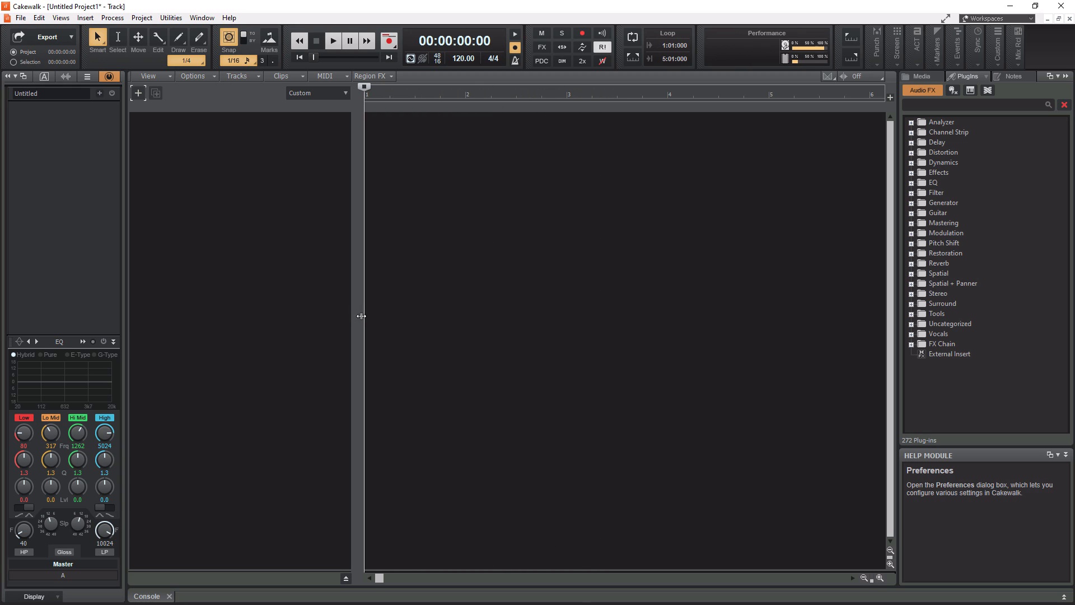
mouse_move(317, 277)
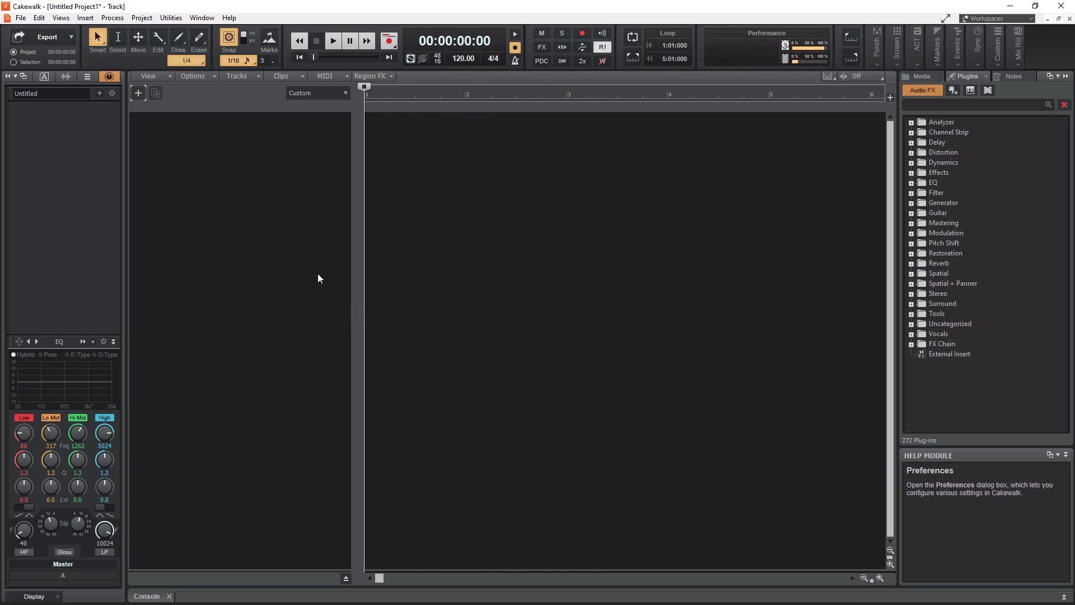
mouse_move(304, 250)
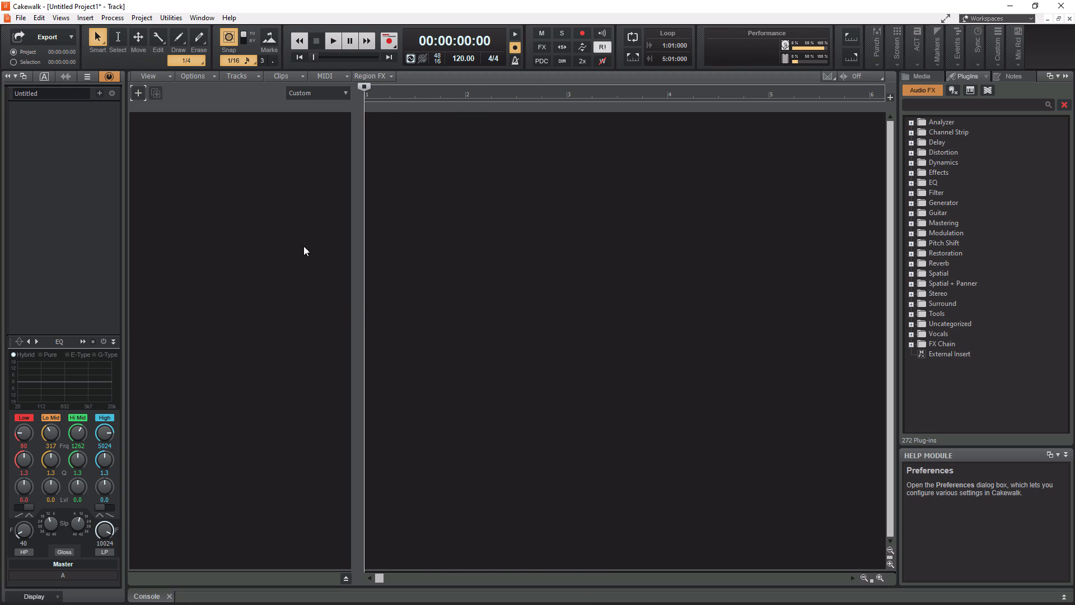
- Open Edit > Preferences at the Audio Devices page
left_click(38, 17)
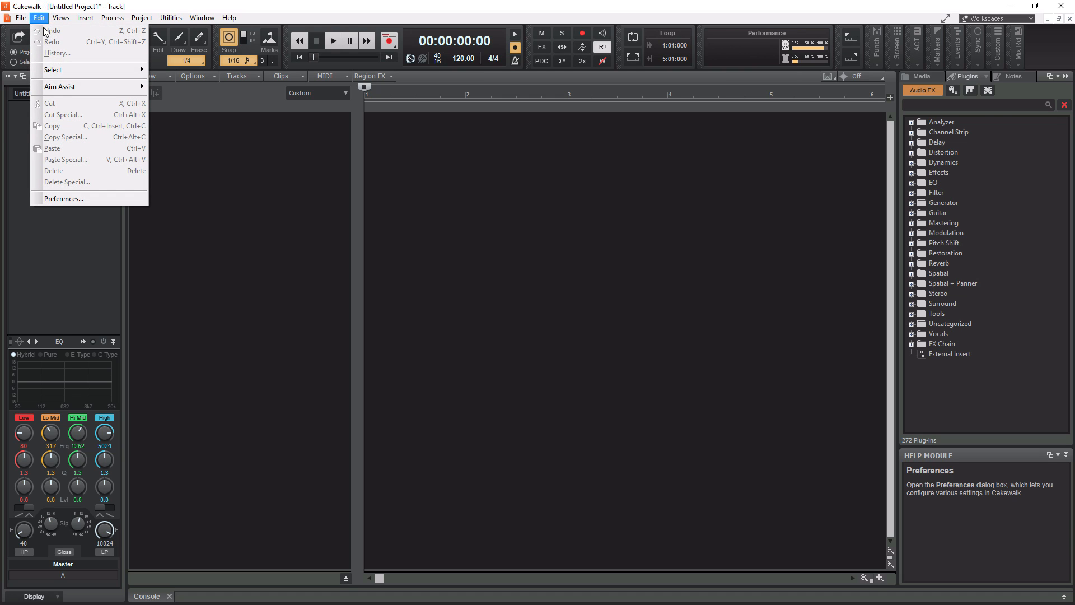
left_click(63, 198)
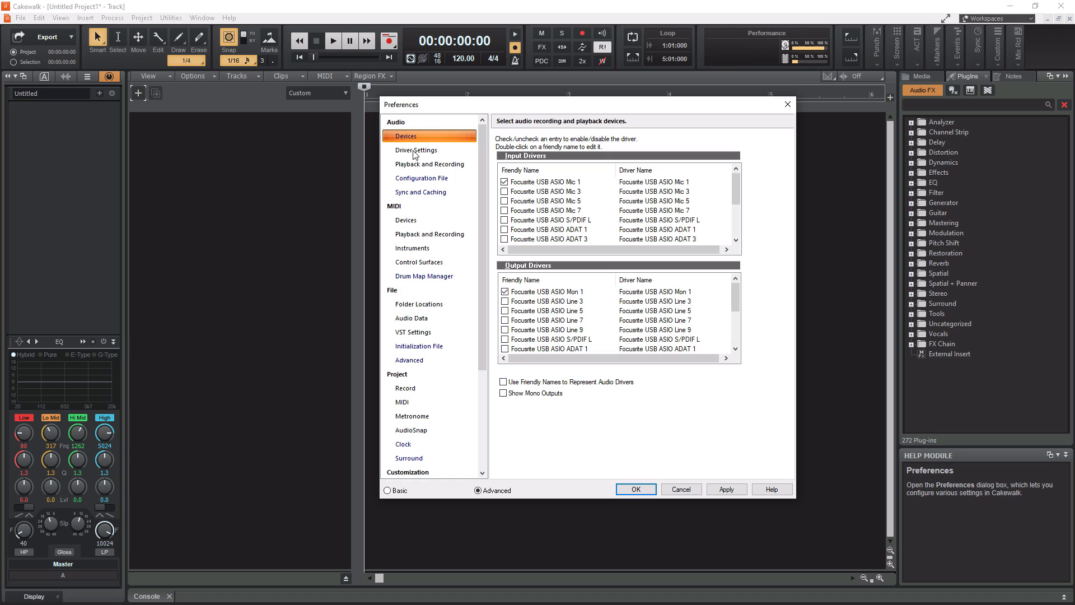
- Show the Driver Settings page with Focusrite timing masters, 48000 Hz and 1024-sample buffer
left_click(415, 149)
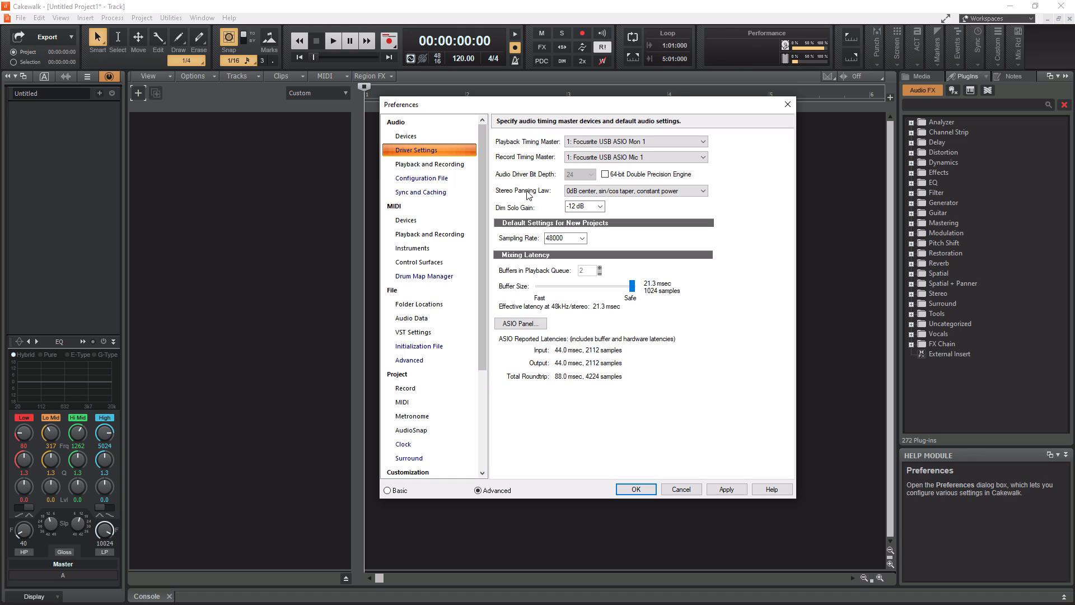
mouse_move(553, 151)
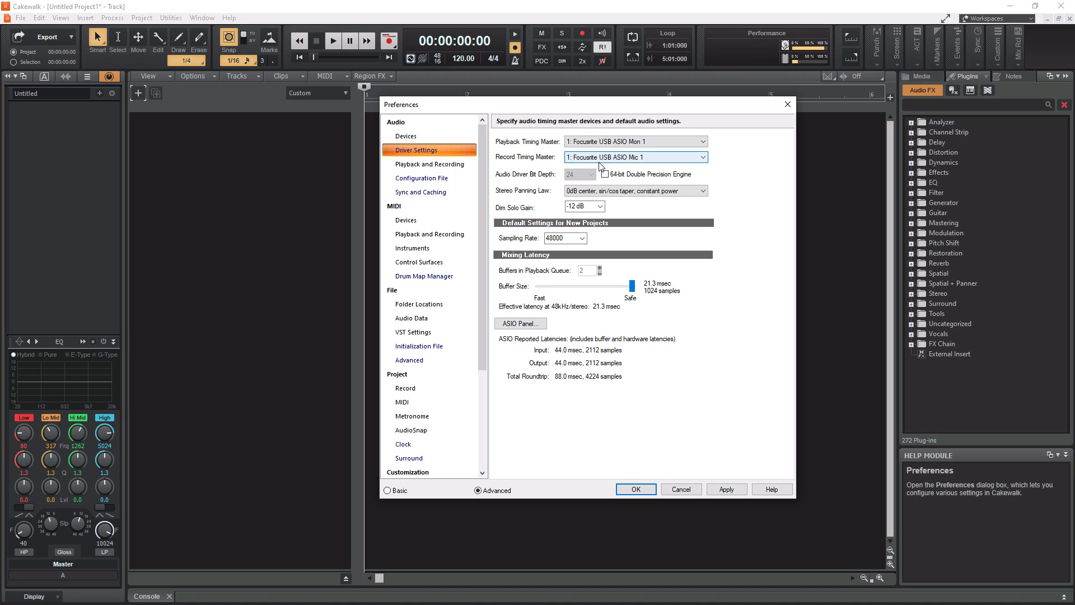
mouse_move(545, 257)
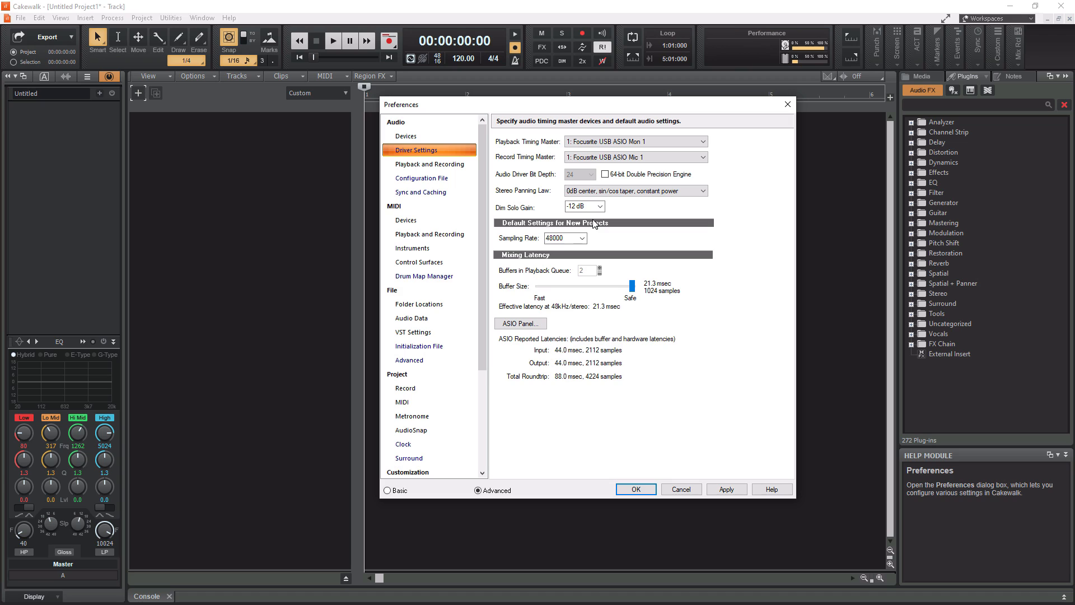
mouse_move(540, 262)
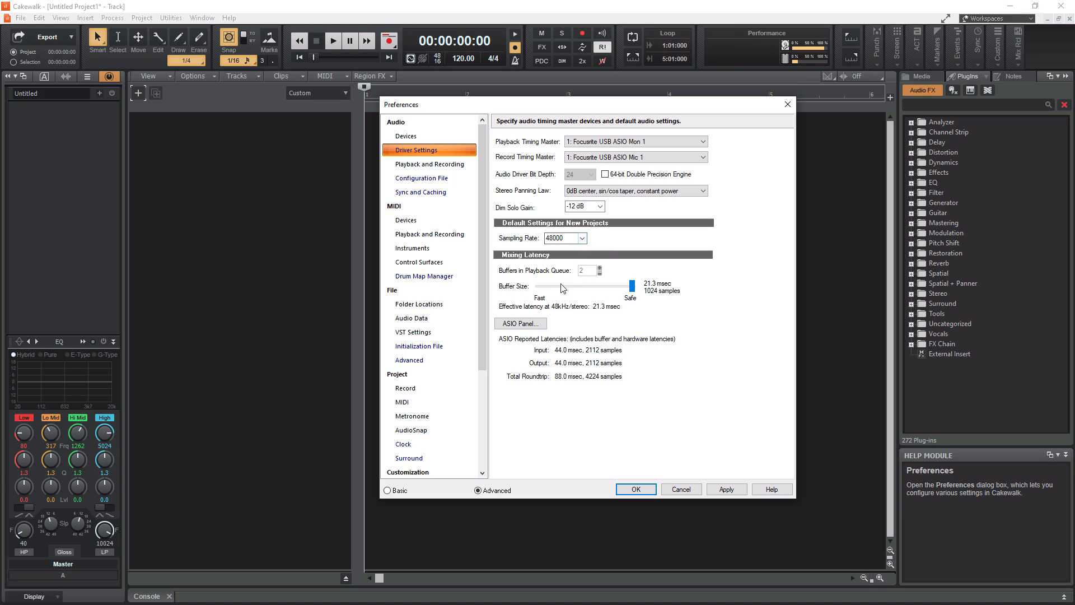
- Show Playback and Recording and confirm the driver mode stays ASIO
left_click(430, 164)
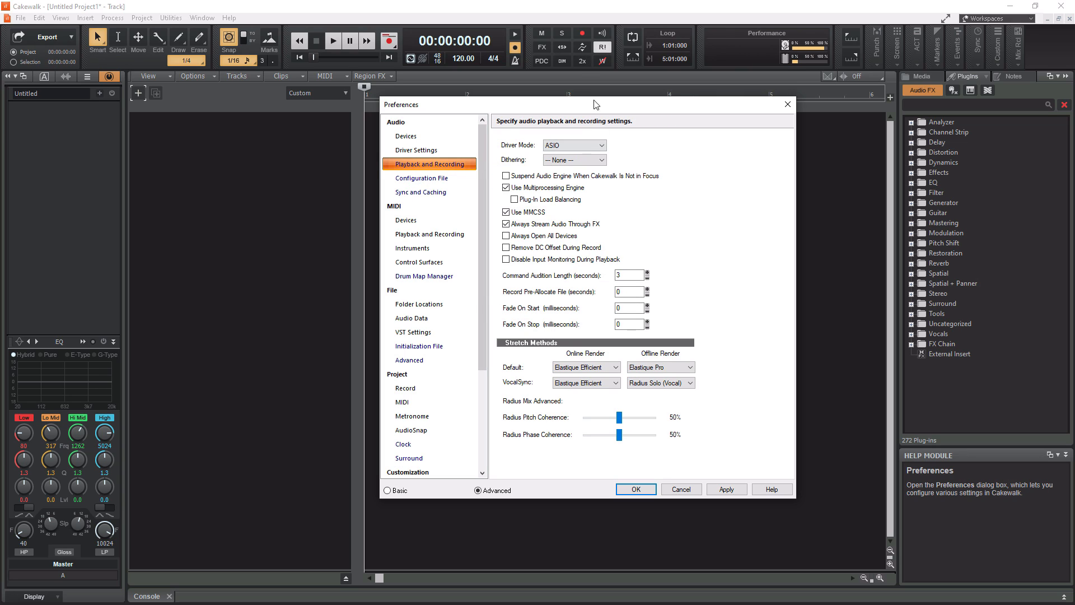
mouse_move(504, 146)
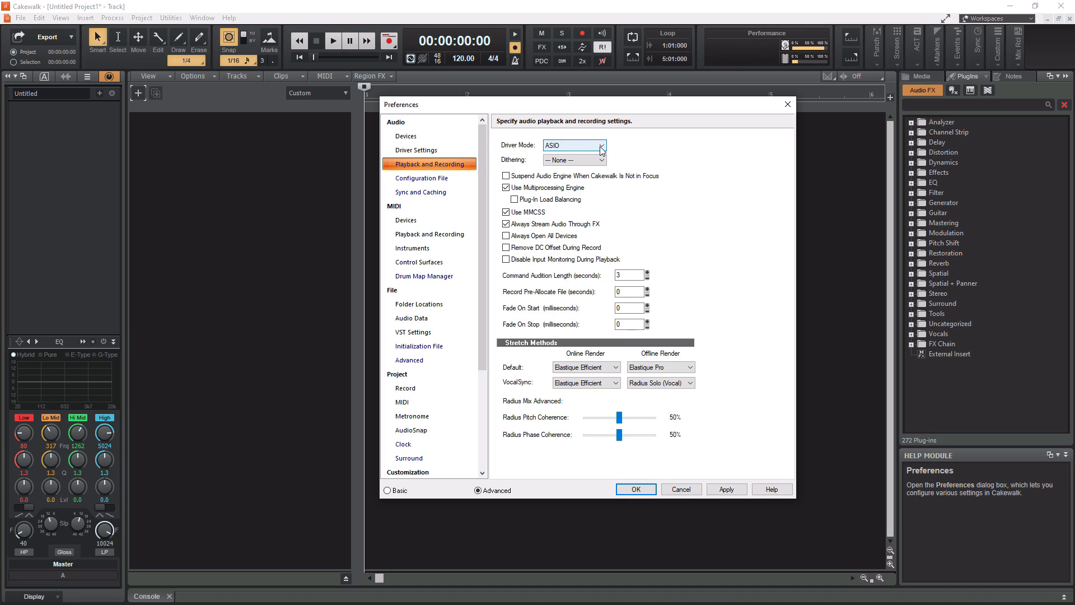
left_click(602, 145)
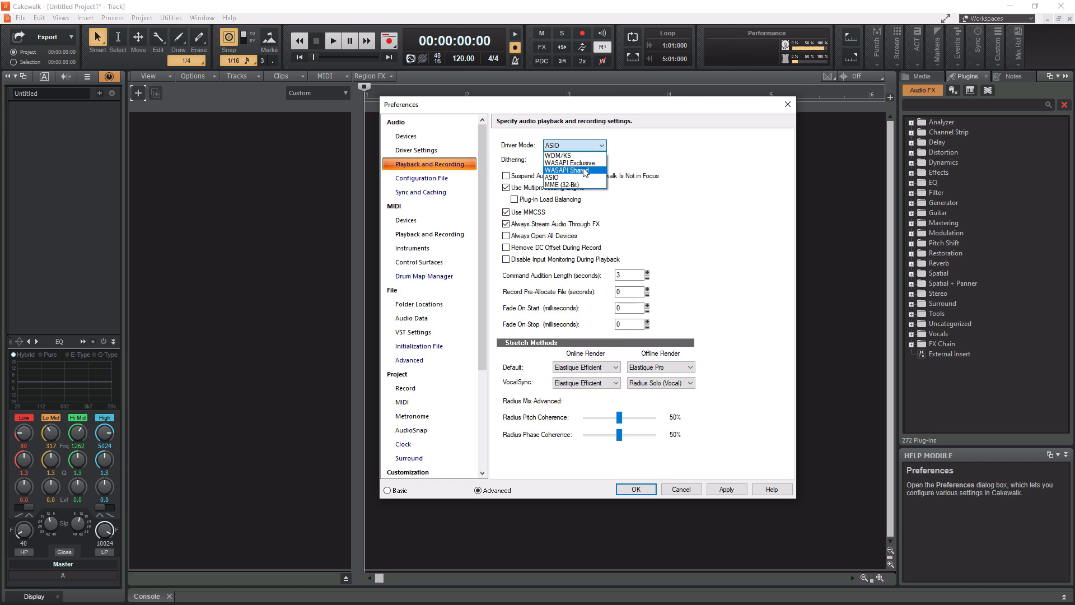
mouse_move(565, 177)
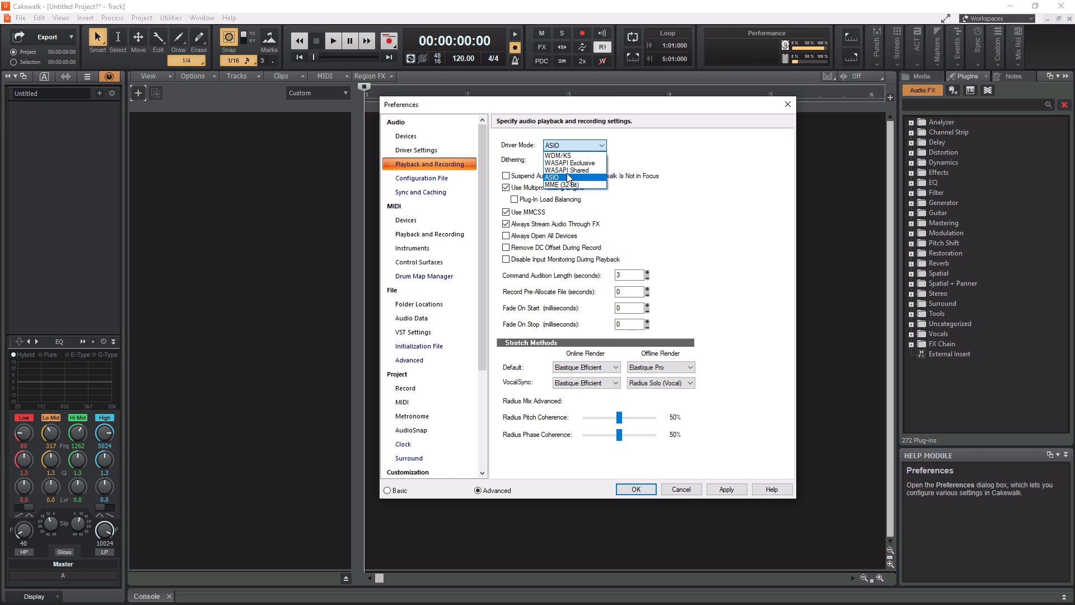
left_click(552, 177)
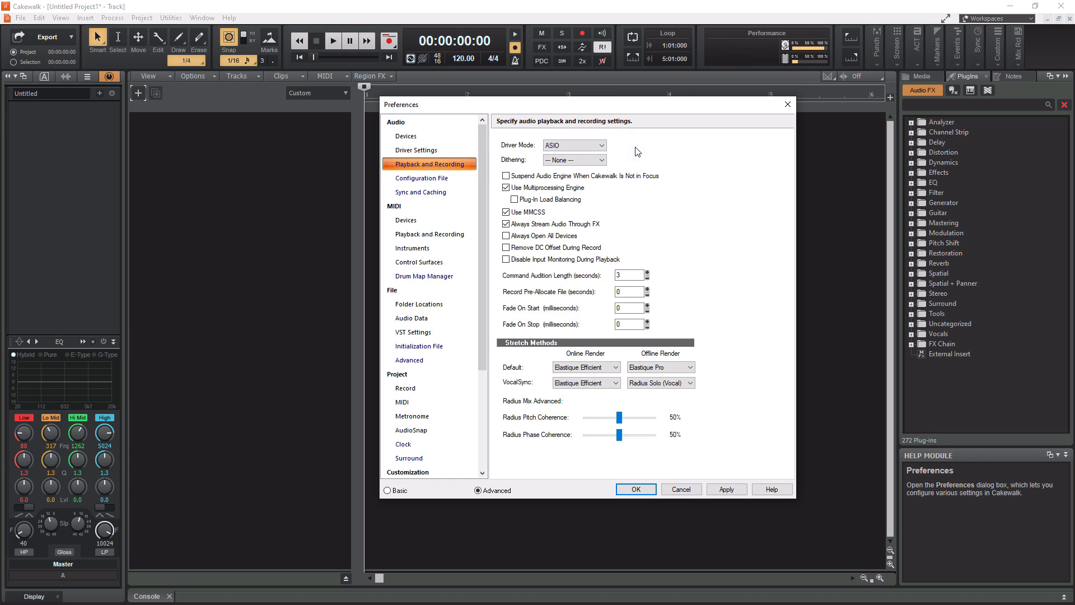
mouse_move(634, 161)
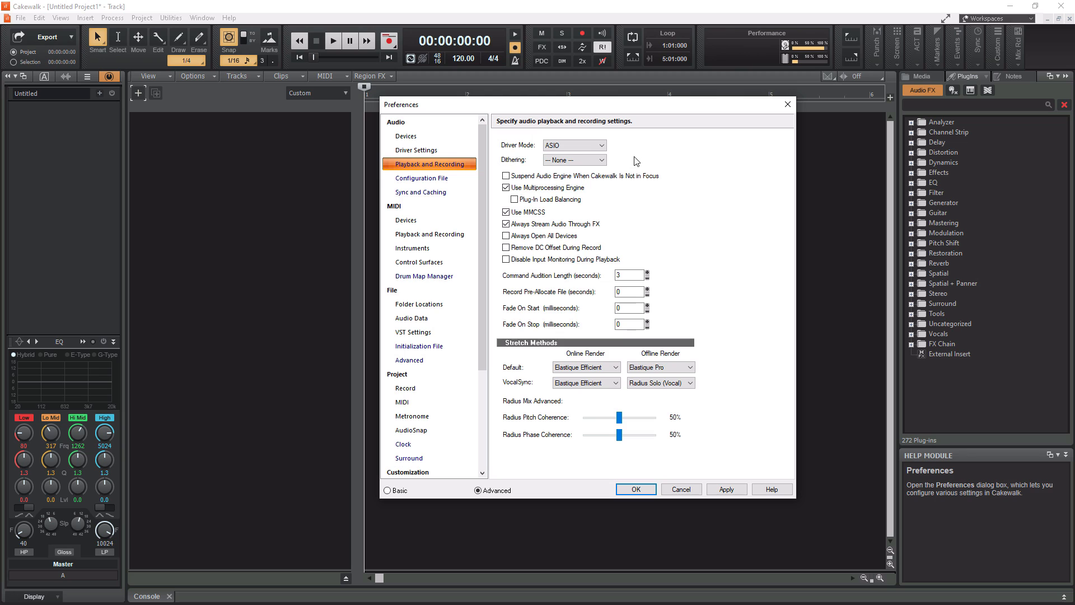
- Return to Audio Devices to review the ticked Focusrite Mic 1 and Mon 1 drivers
left_click(405, 136)
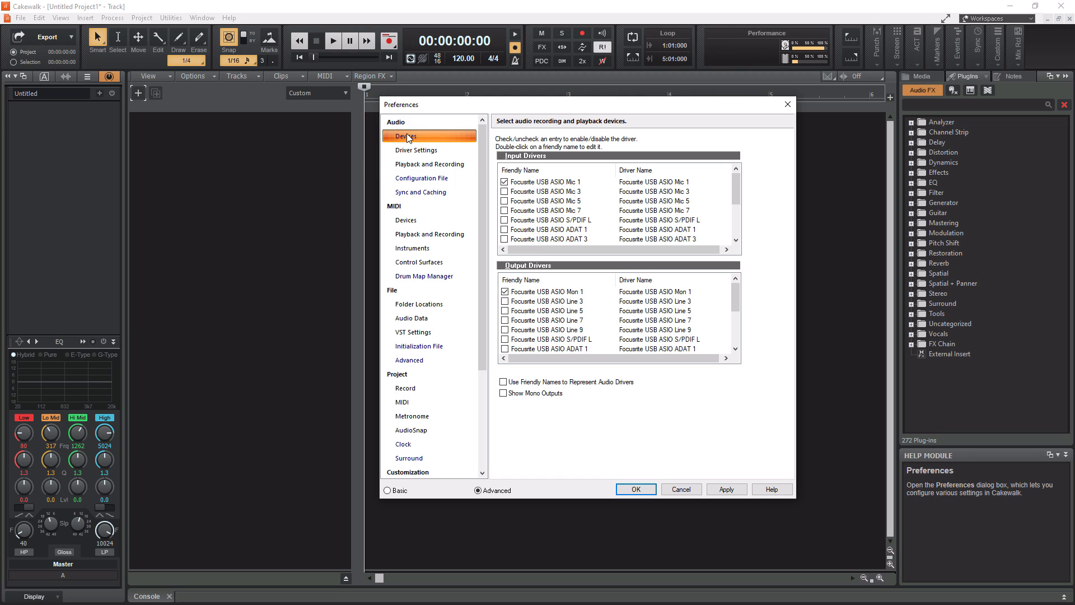
mouse_move(587, 183)
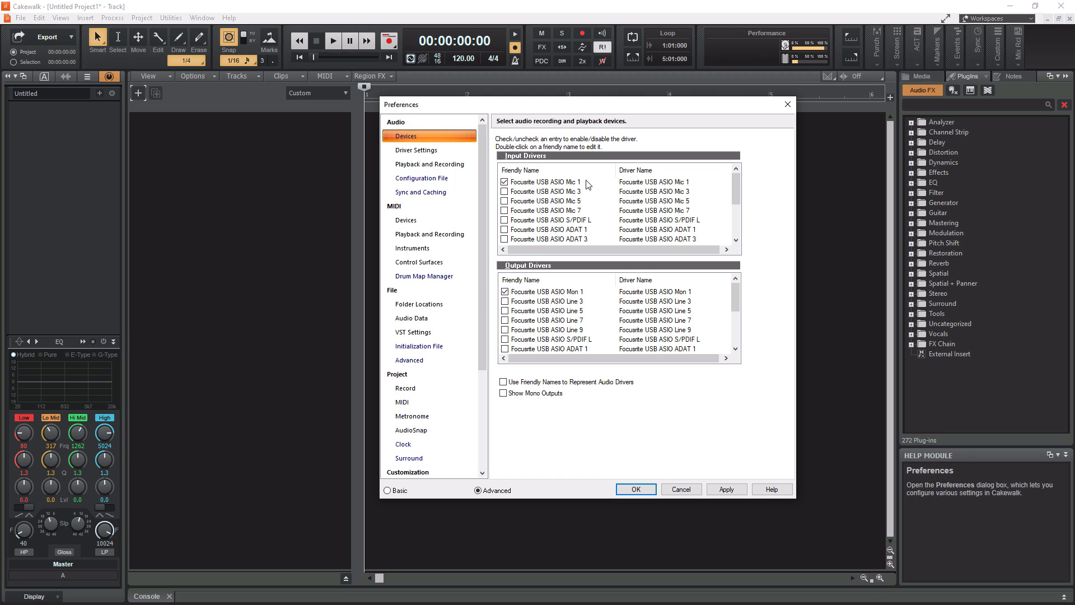
mouse_move(528, 198)
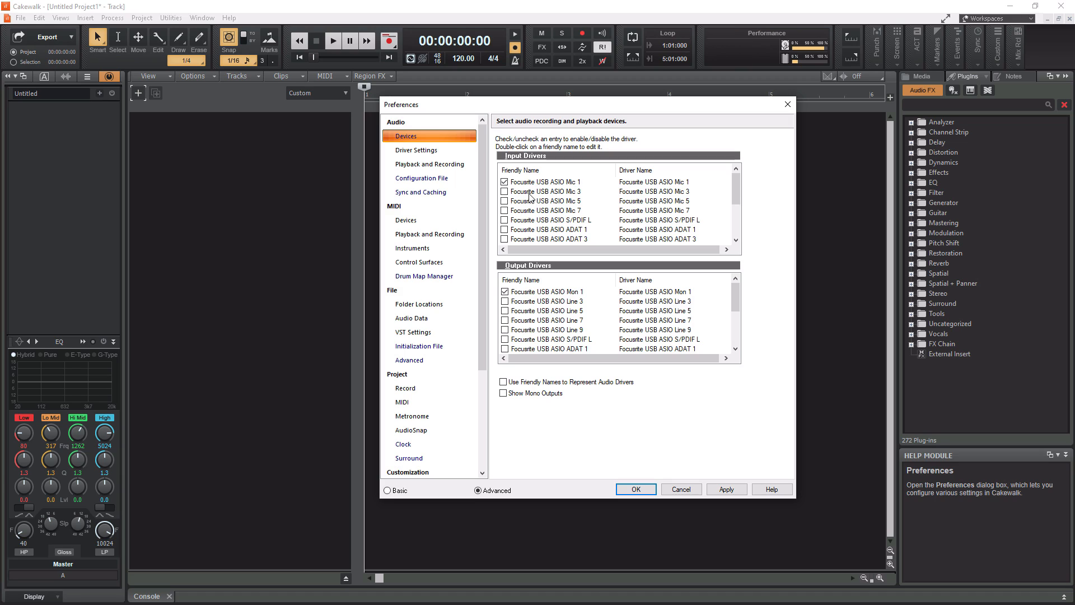
mouse_move(543, 275)
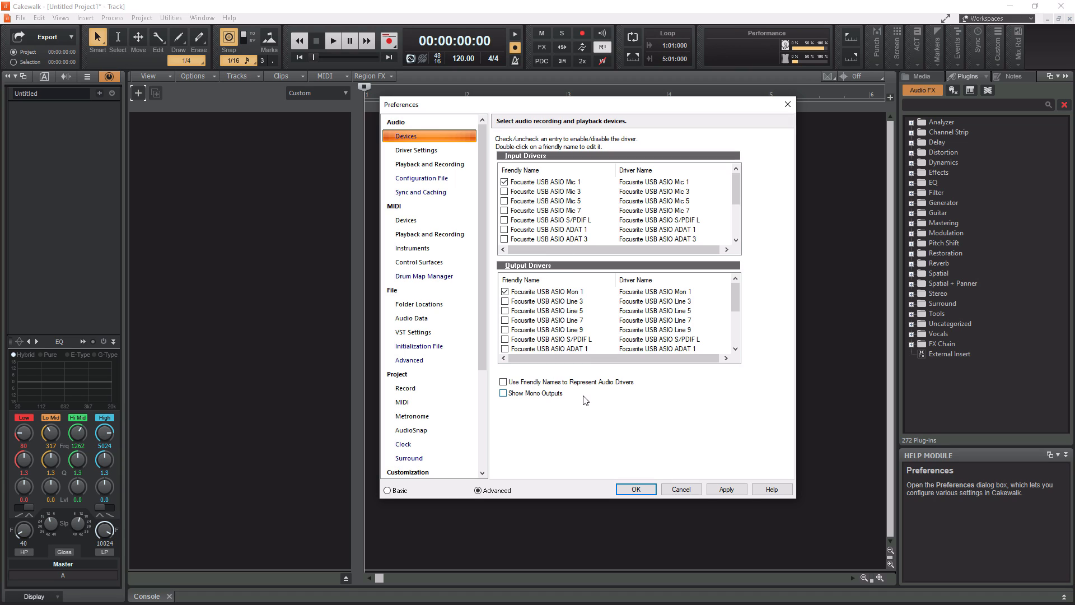
mouse_move(528, 330)
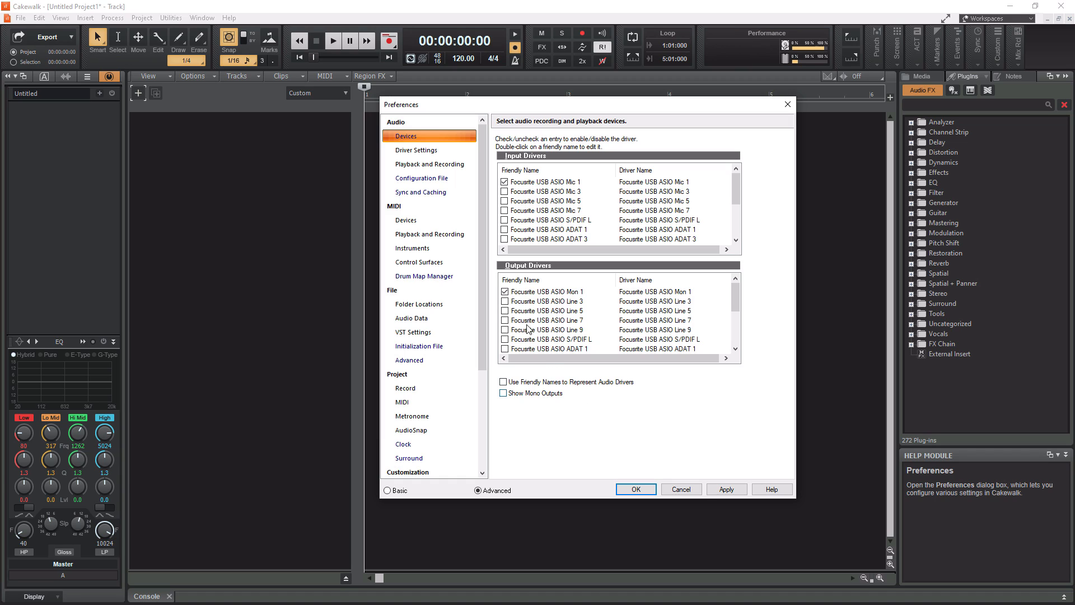
mouse_move(561, 296)
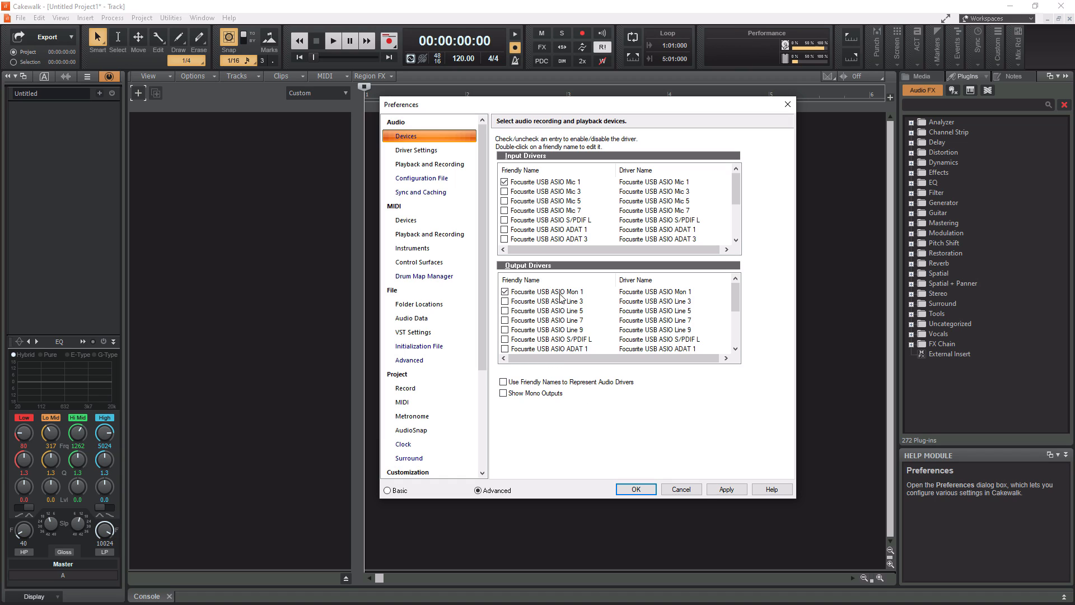
mouse_move(578, 308)
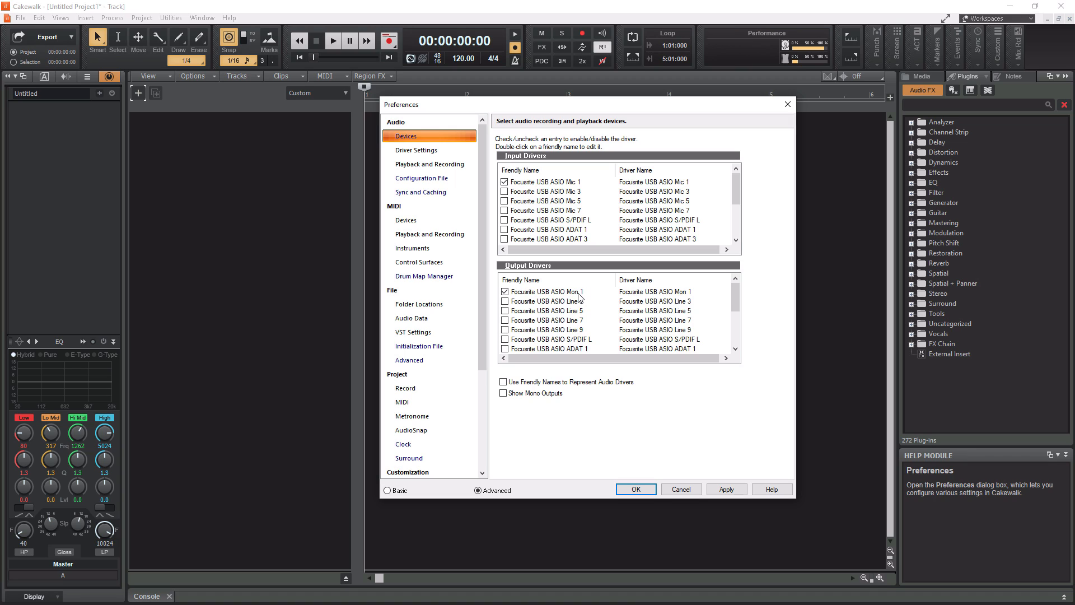
mouse_move(592, 293)
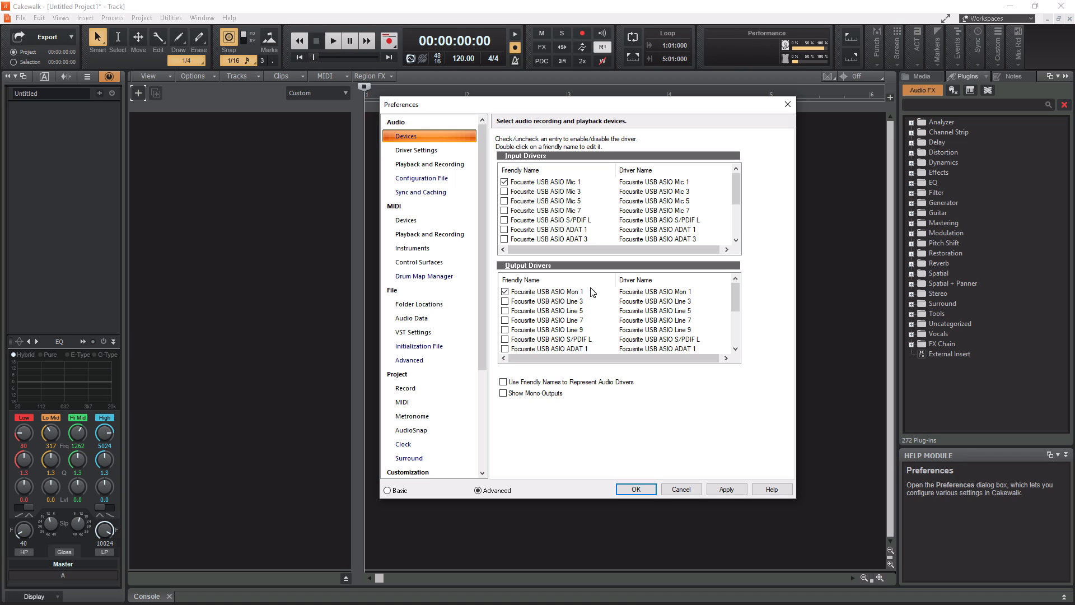
mouse_move(586, 286)
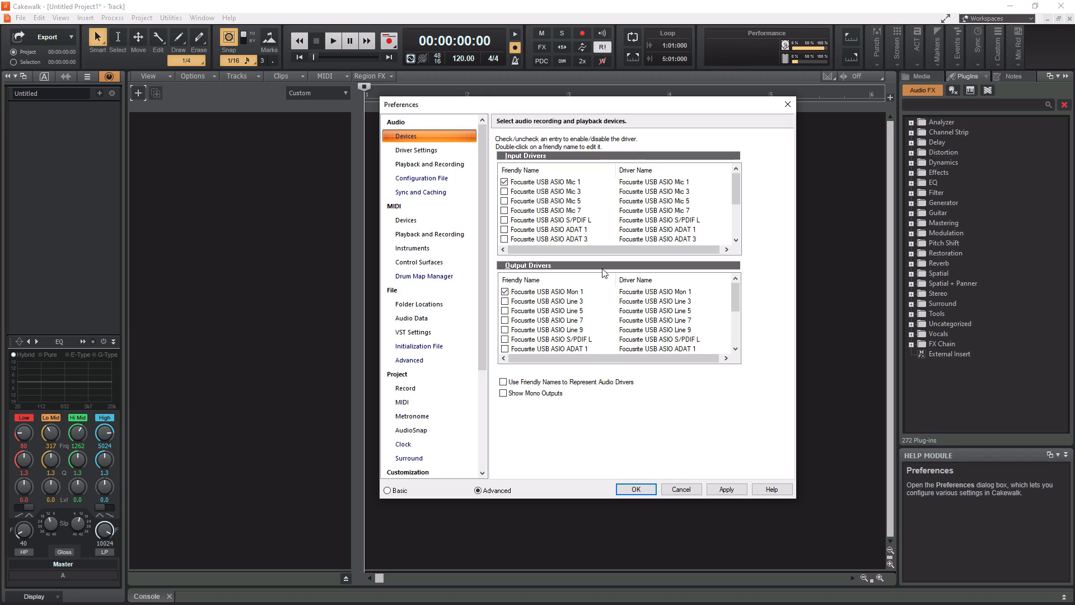
mouse_move(546, 283)
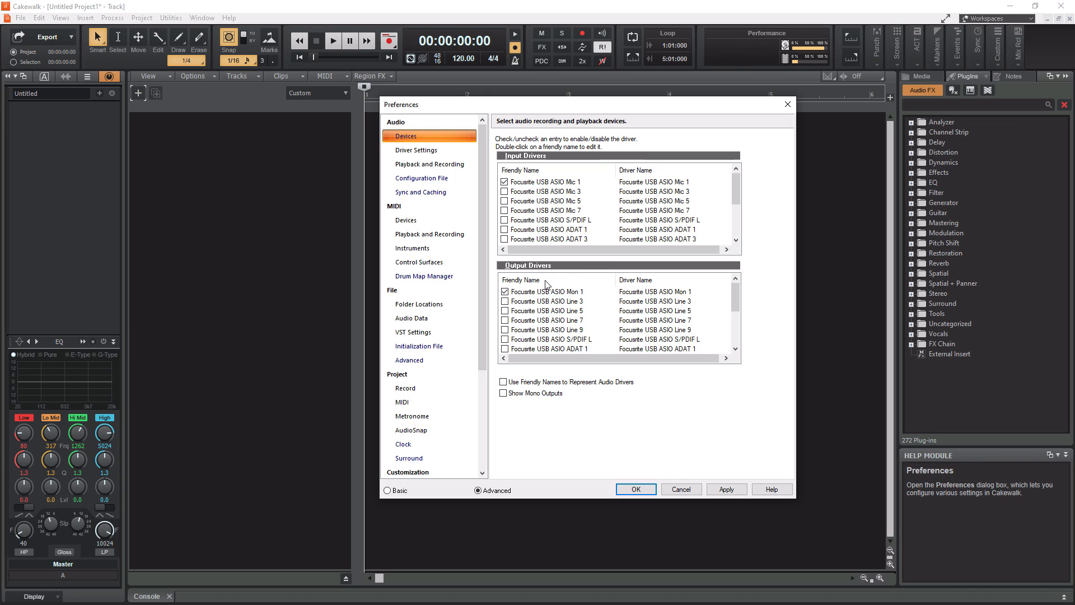
mouse_move(700, 447)
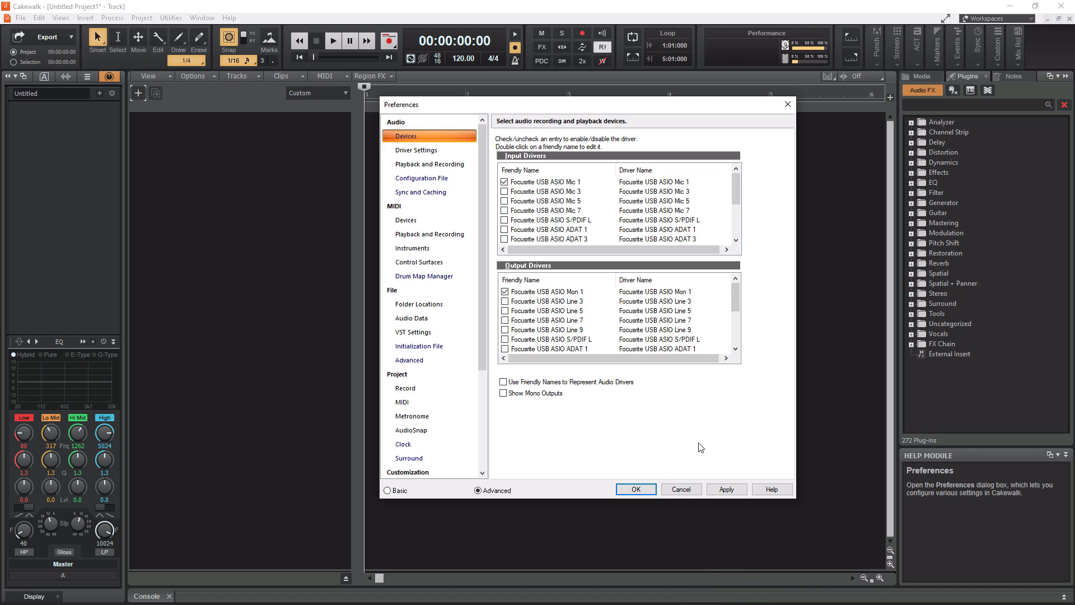
- Close Preferences with OK and view the empty track pane's insert-track options
left_click(635, 489)
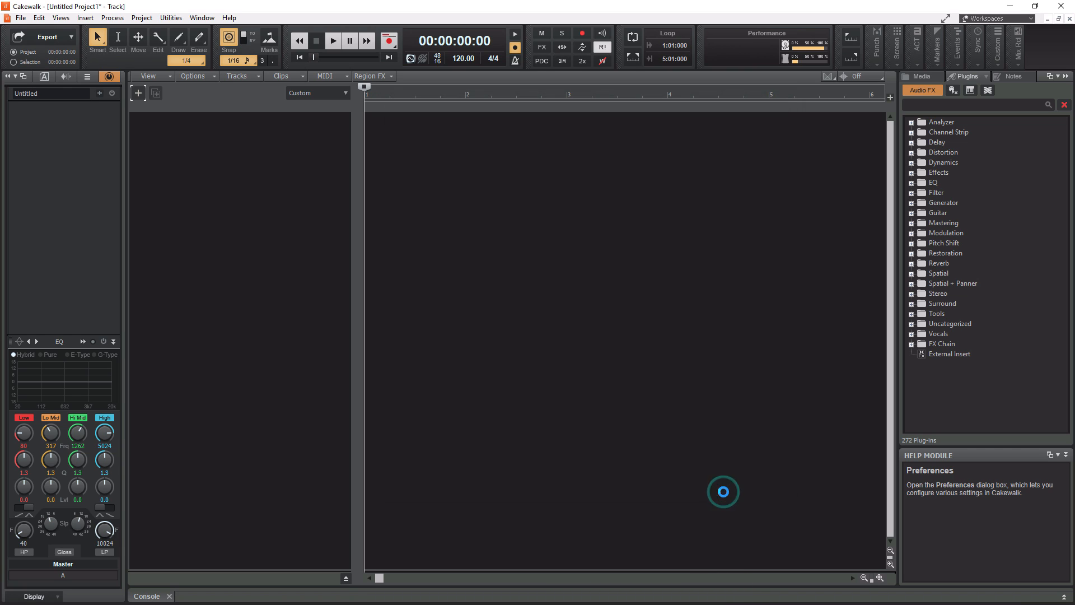
mouse_move(634, 489)
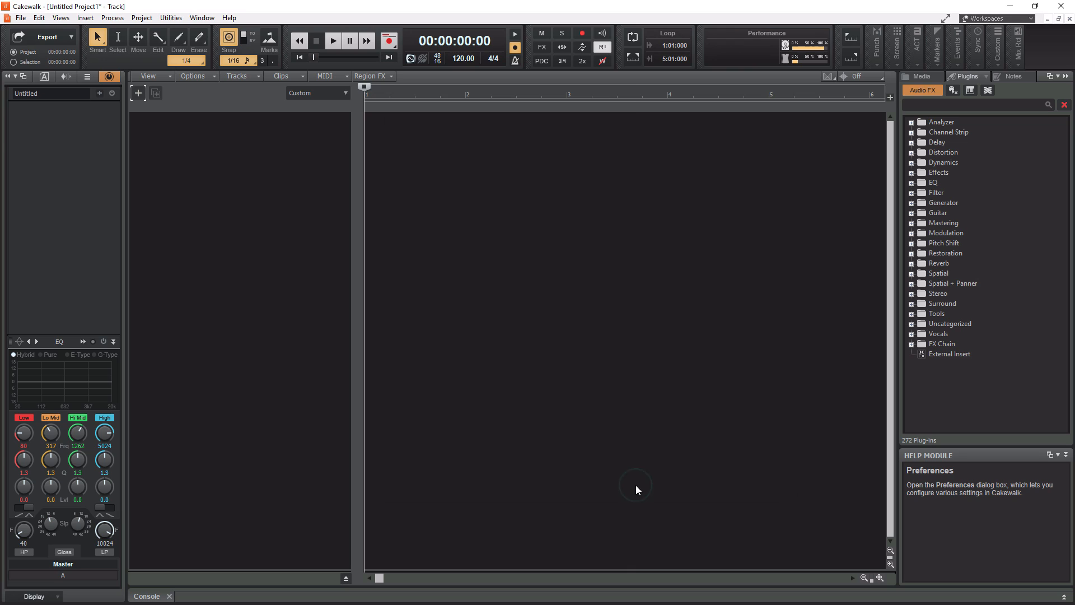
mouse_move(192, 174)
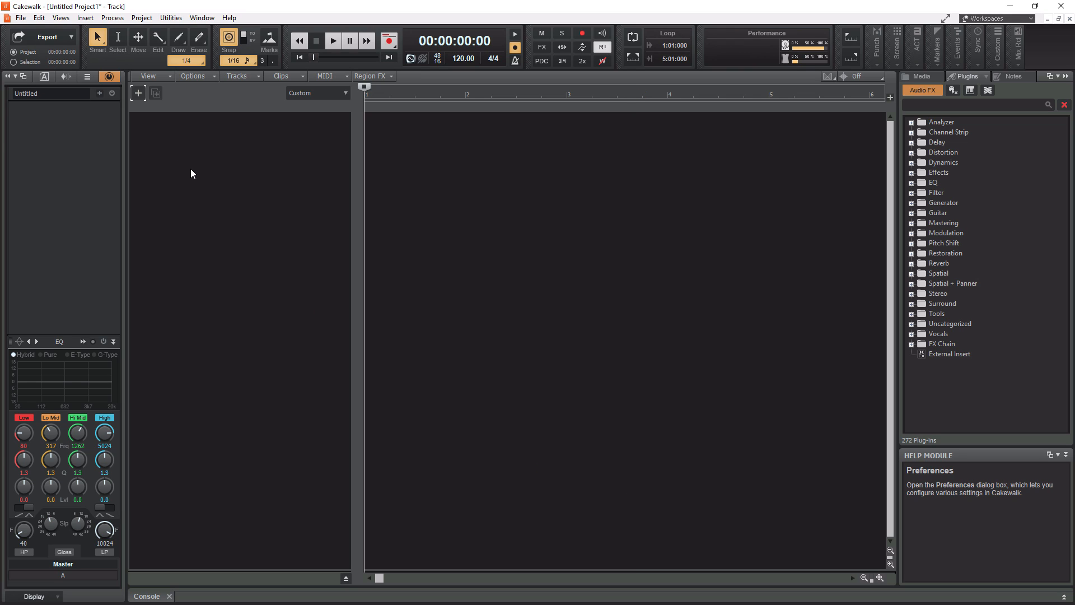
mouse_move(195, 314)
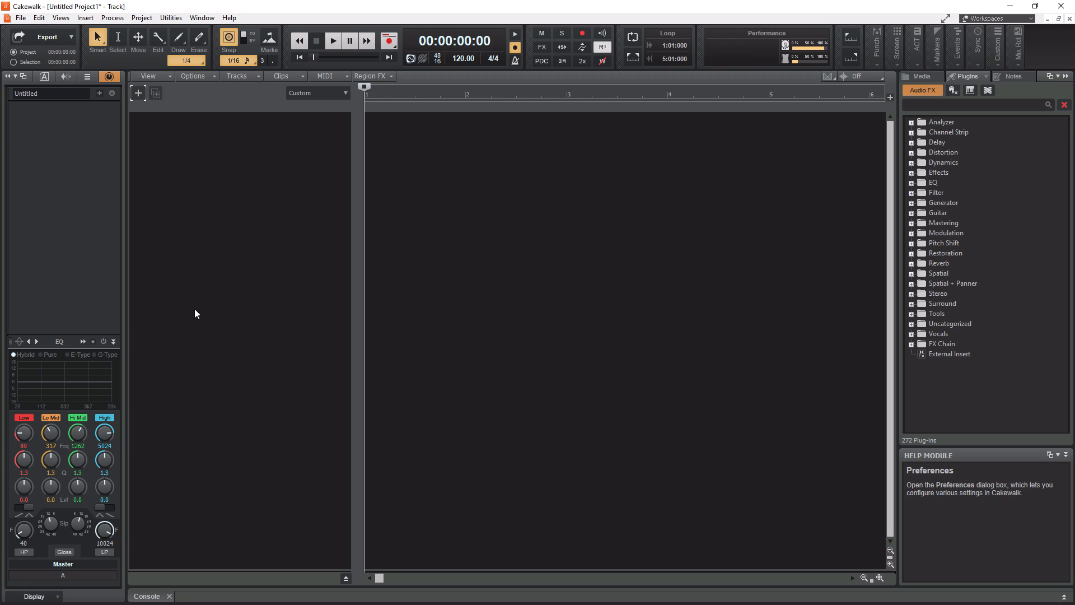
right_click(196, 314)
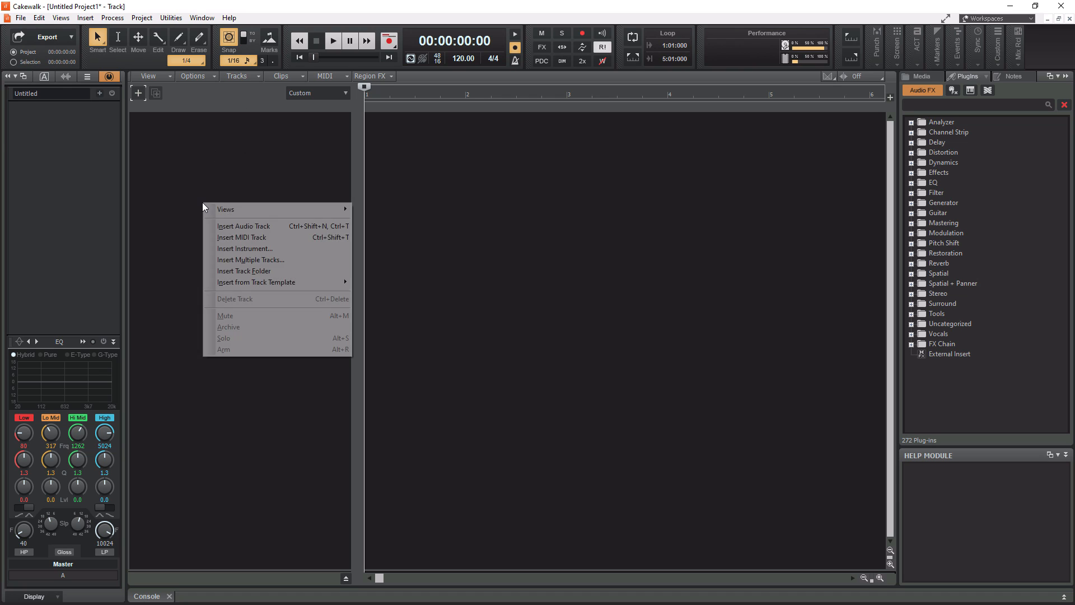
mouse_move(244, 248)
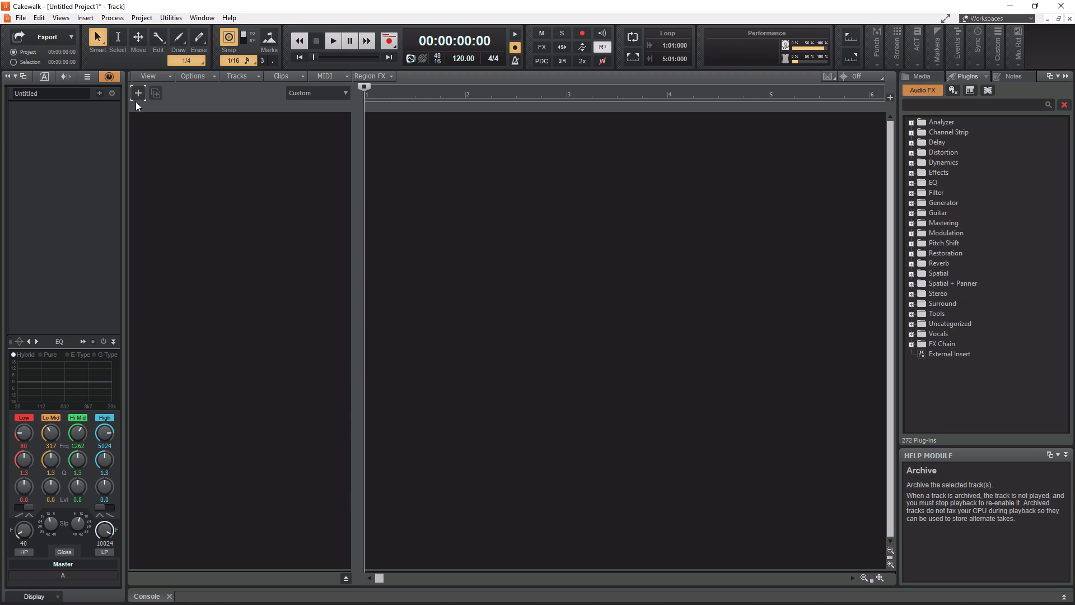
- Open Add Track, check the audio inputs, and switch to Instrument showing TTS-1, Rapture
left_click(138, 92)
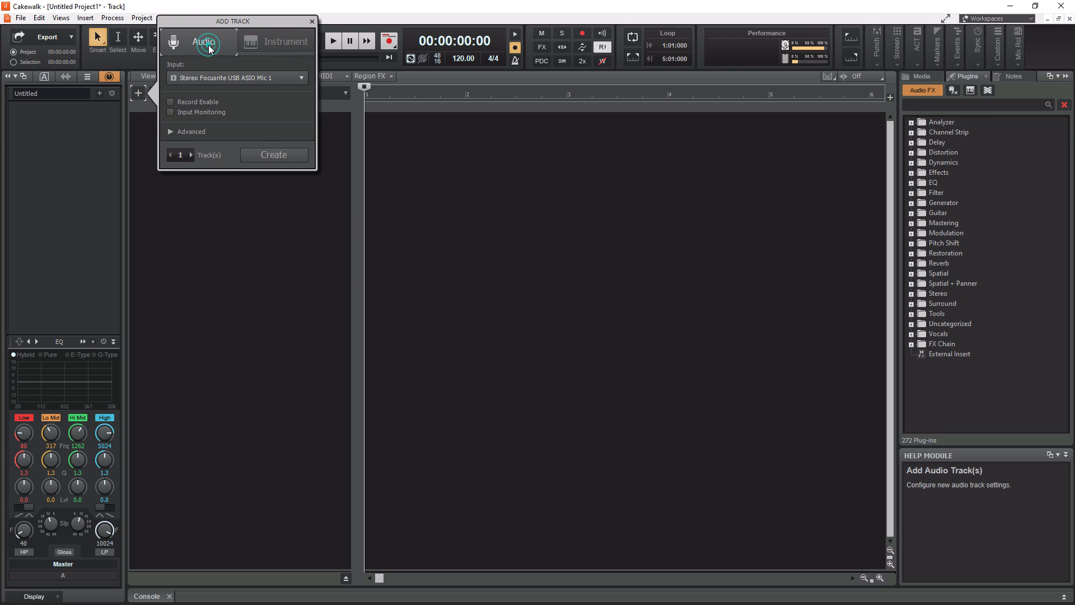
mouse_move(204, 43)
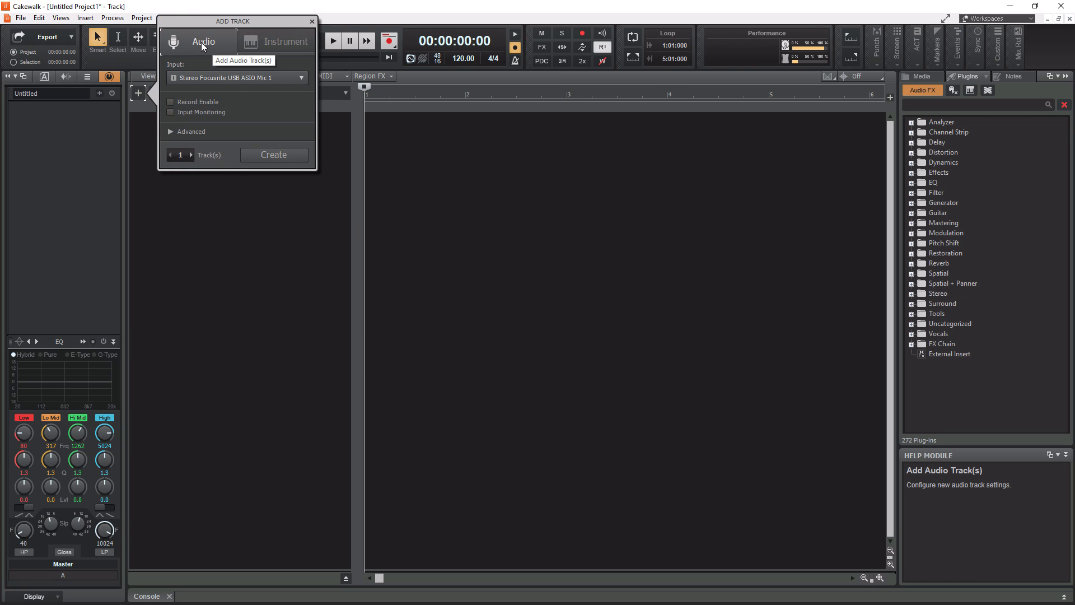
mouse_move(300, 77)
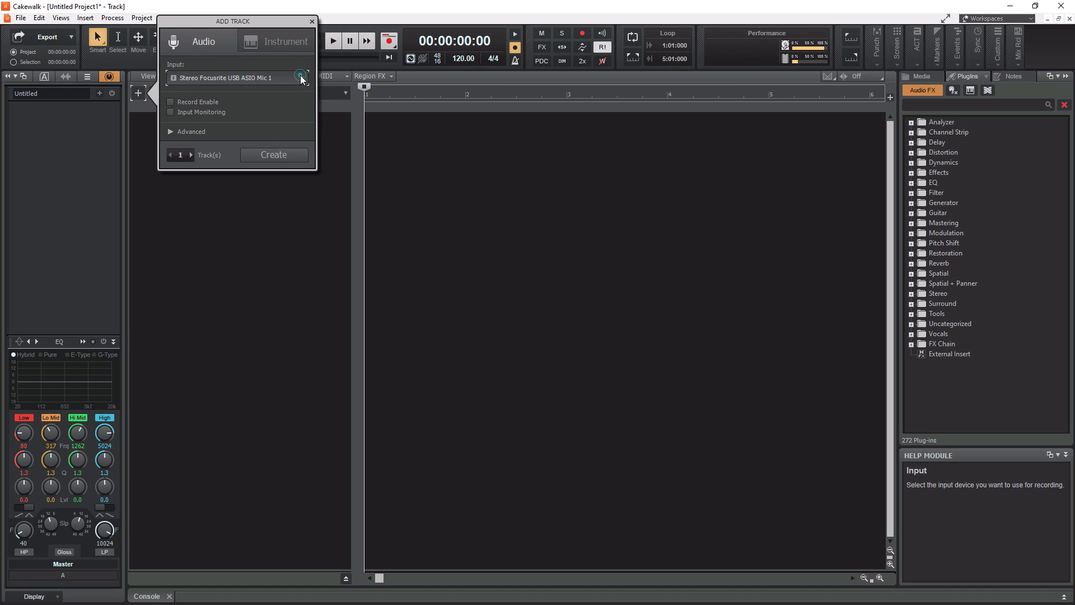
left_click(299, 77)
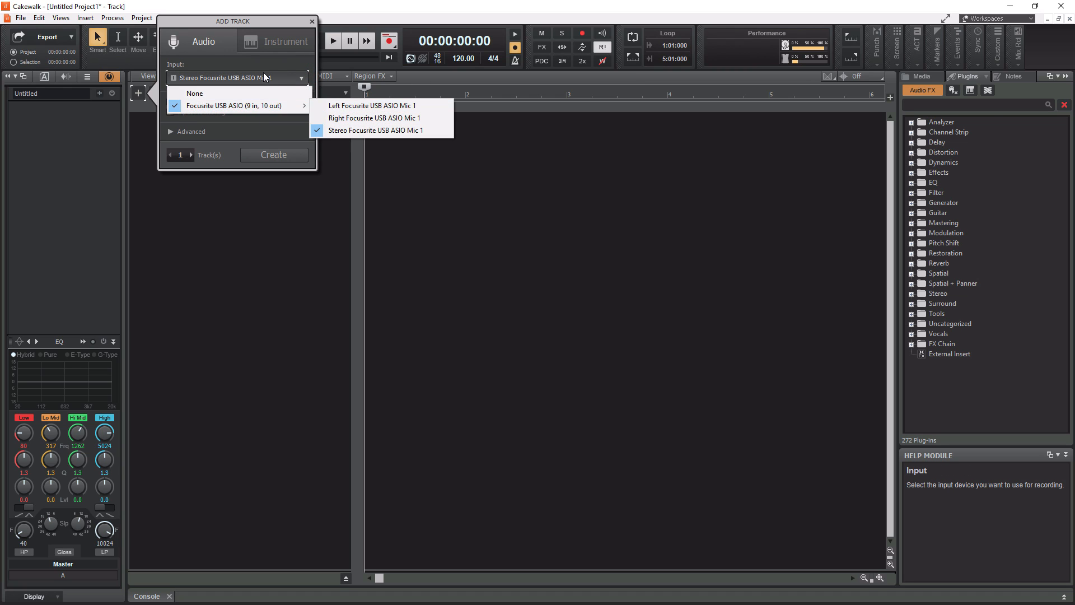
left_click(285, 41)
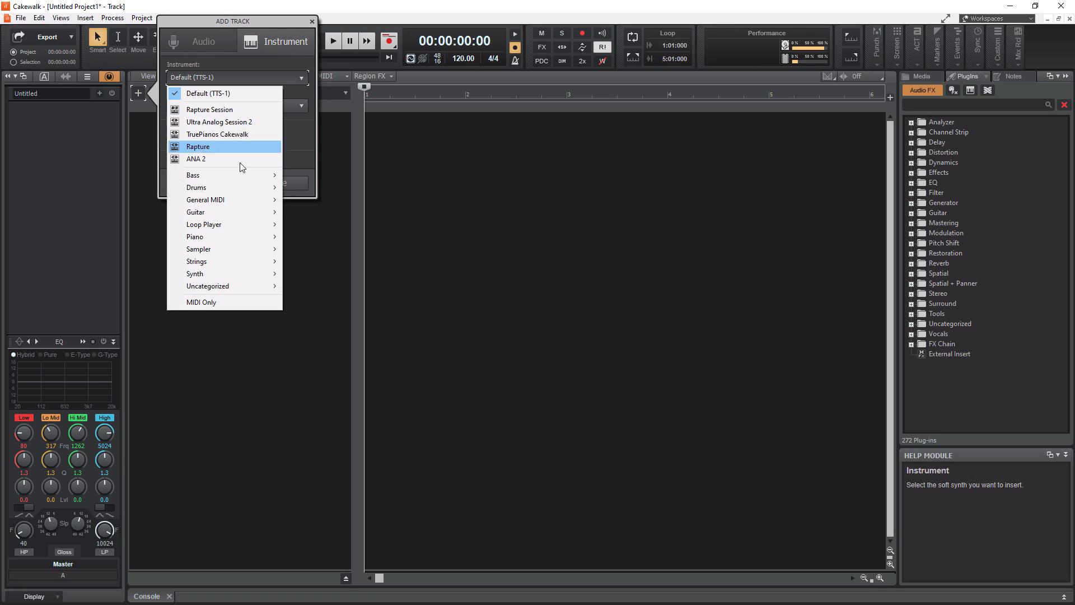
mouse_move(197, 27)
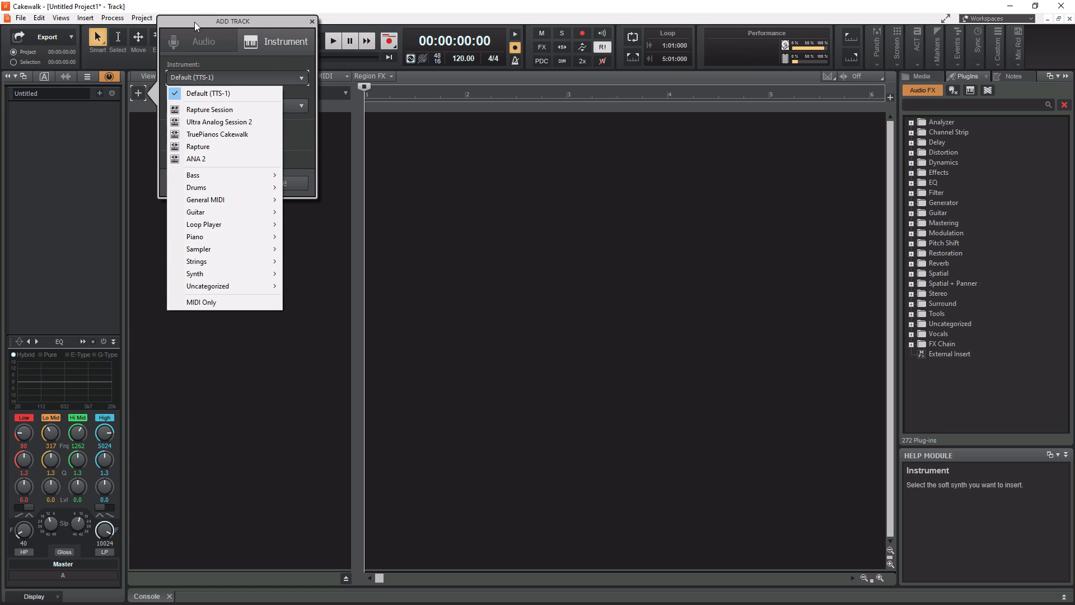
- Keep TTS-1, expand Advanced options, and return Add Track to Audio with Focusrite Mic 1
left_click(207, 94)
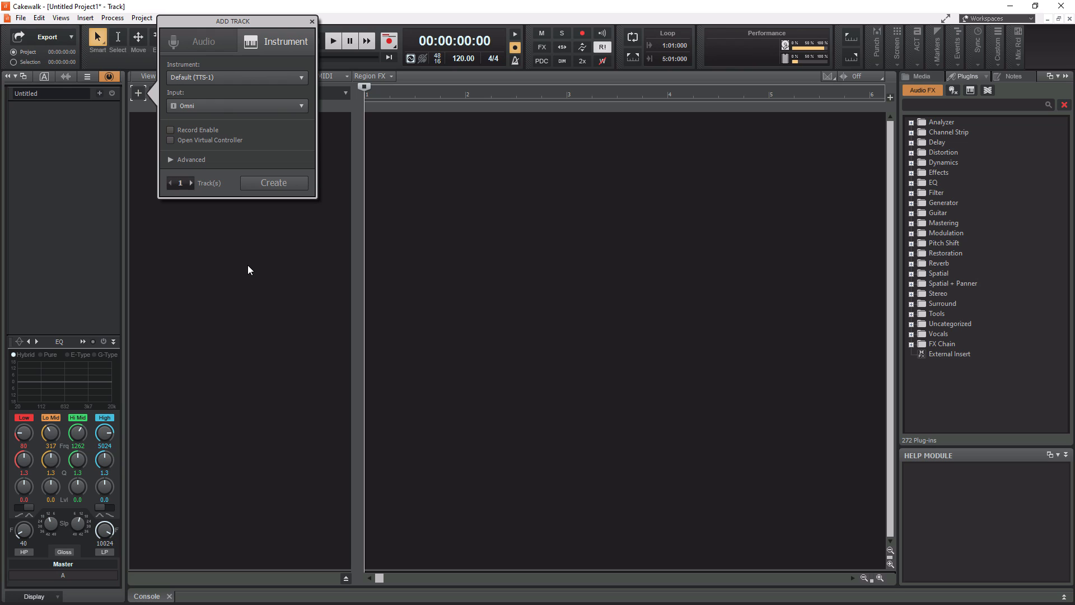
mouse_move(257, 77)
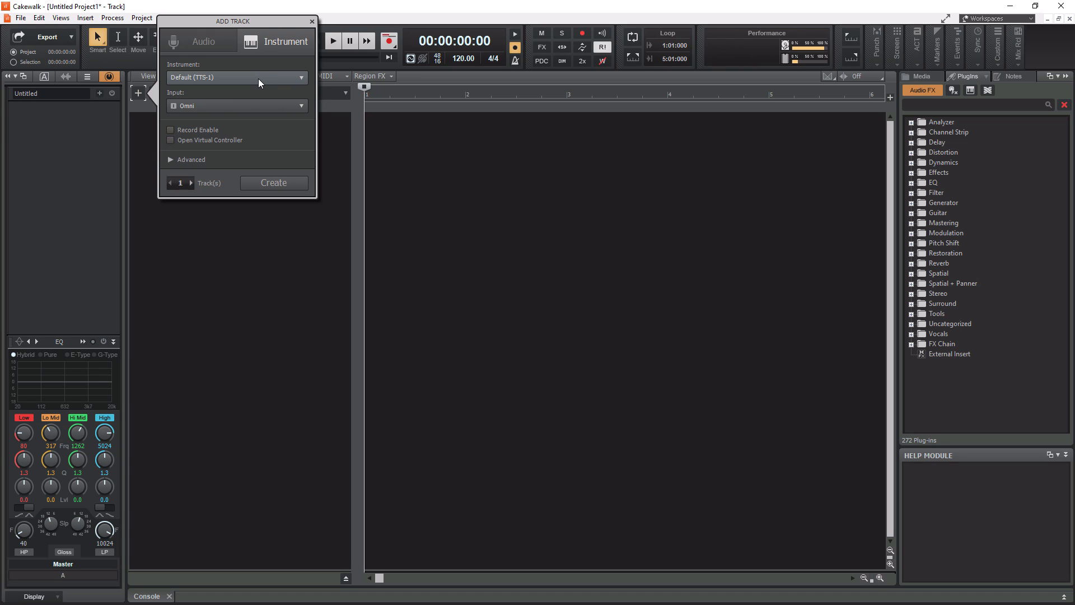
mouse_move(259, 106)
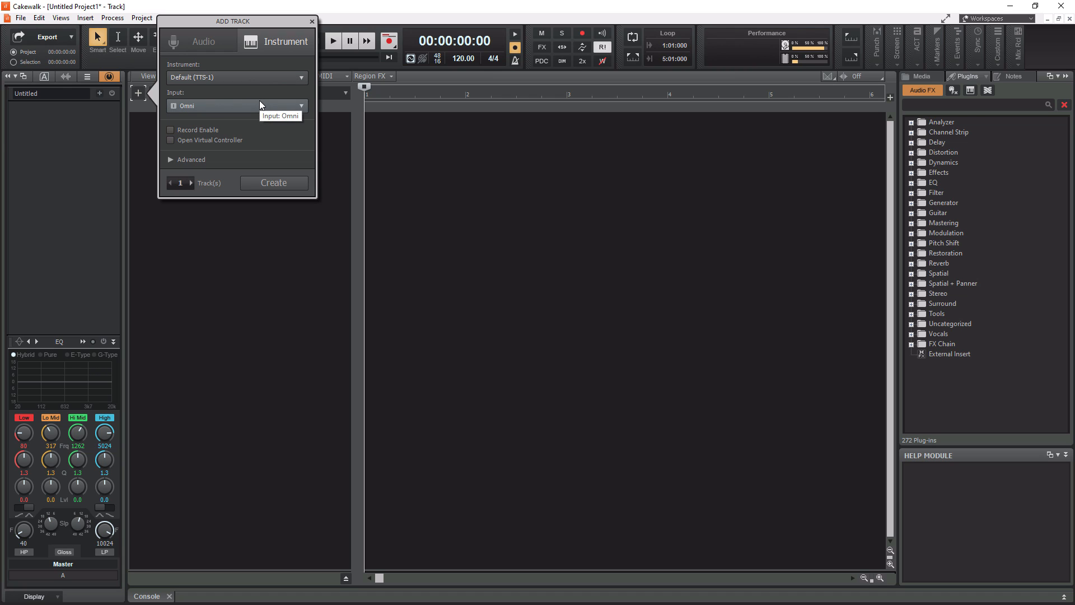
left_click(190, 159)
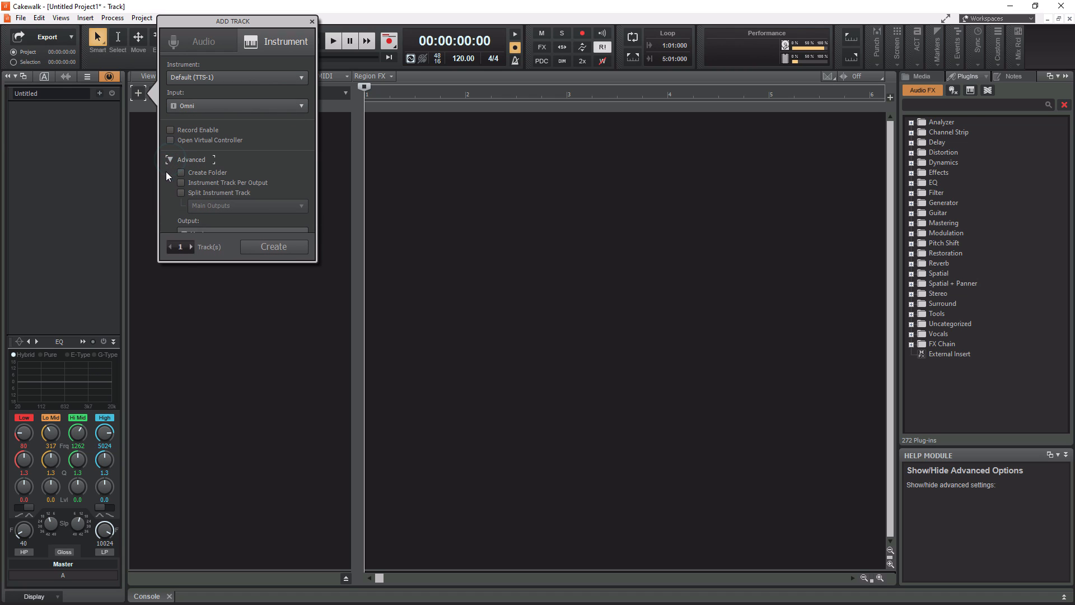
left_click(198, 41)
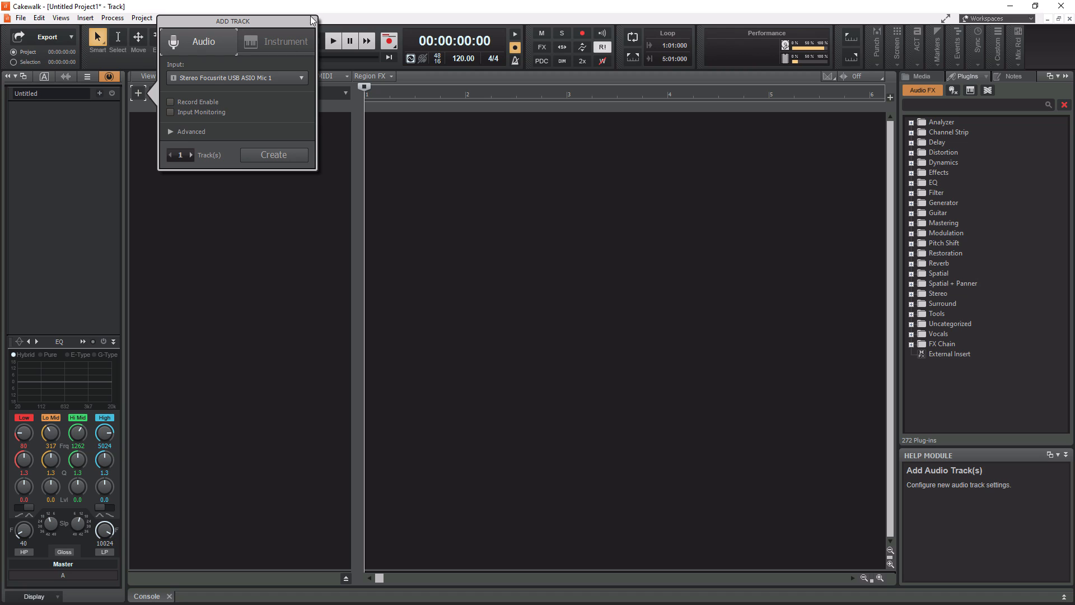